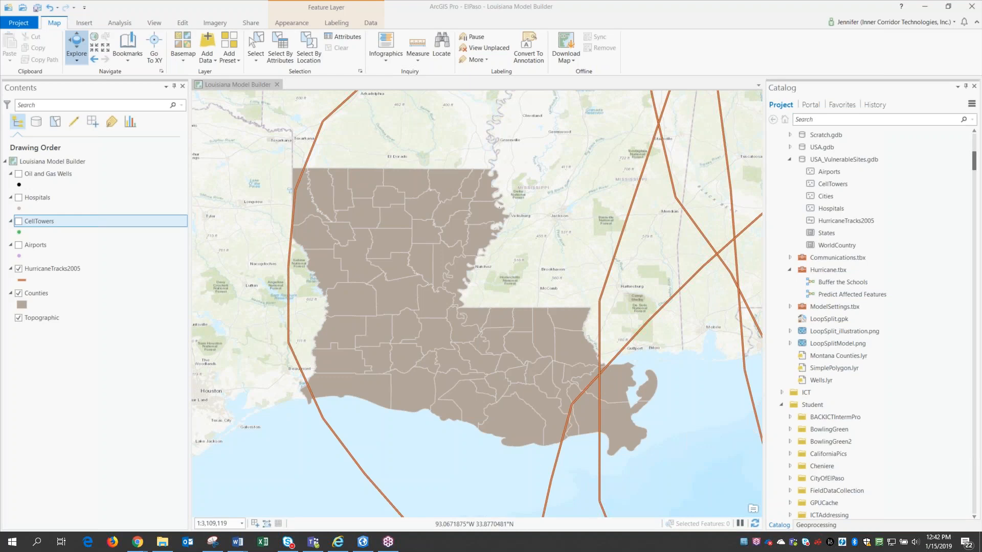
- Turn on a hidden point layer (Hospitals/CellTowers/Airports) in the Contents pane
click(18, 221)
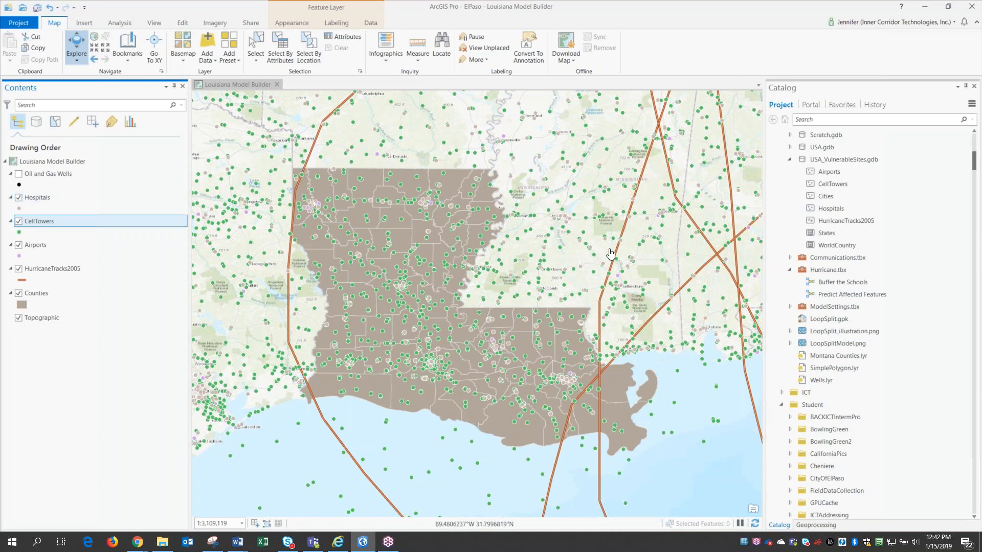
mouse_move(827, 270)
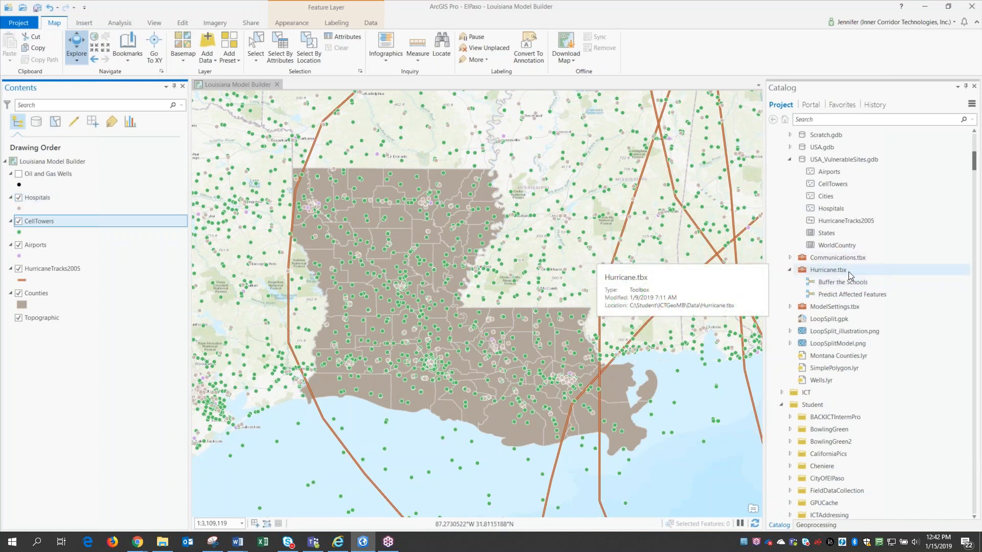
mouse_move(842, 270)
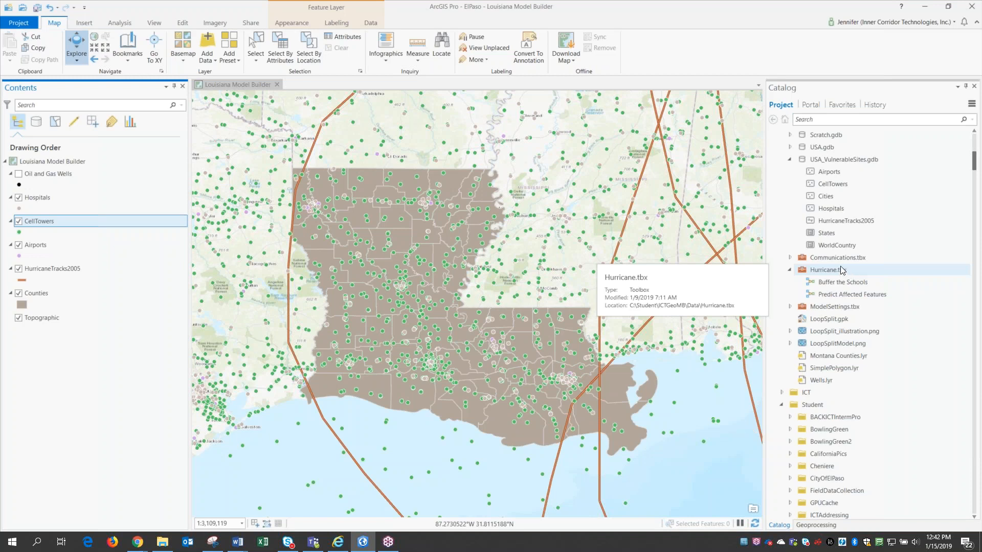
- Create a new model in Hurricane.tbx and bring HurricaneTracks2005 onto the canvas as input
right_click(827, 270)
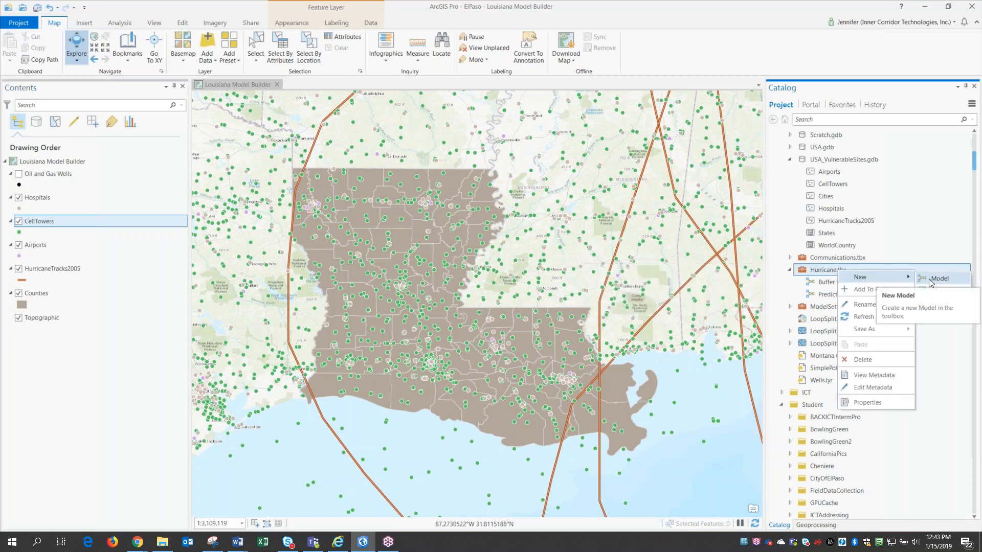
click(940, 278)
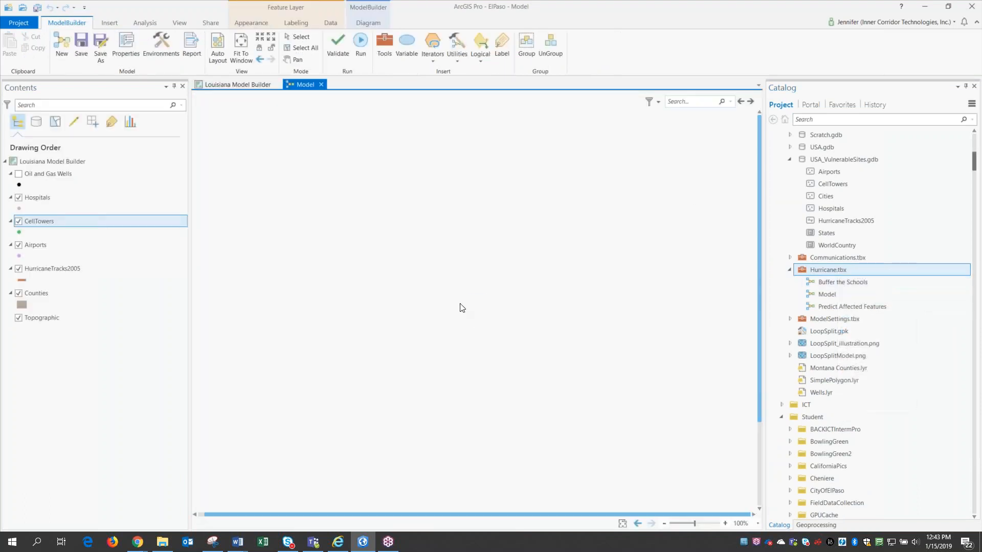
mouse_move(457, 308)
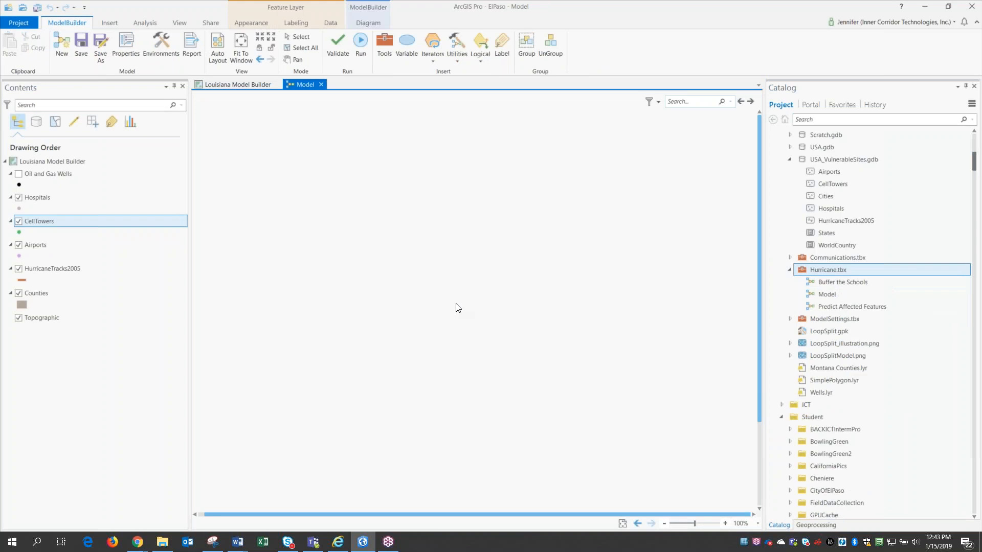
mouse_move(461, 307)
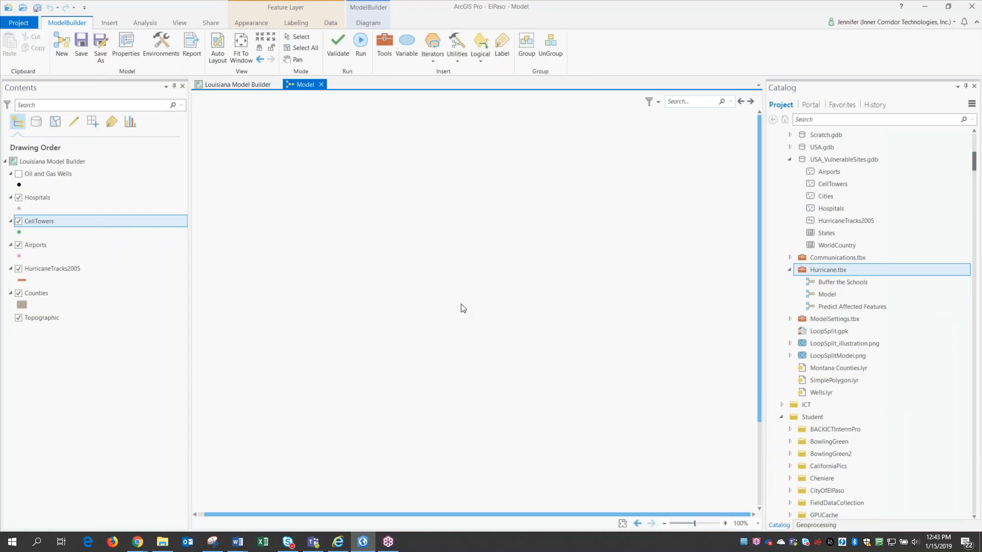
click(54, 269)
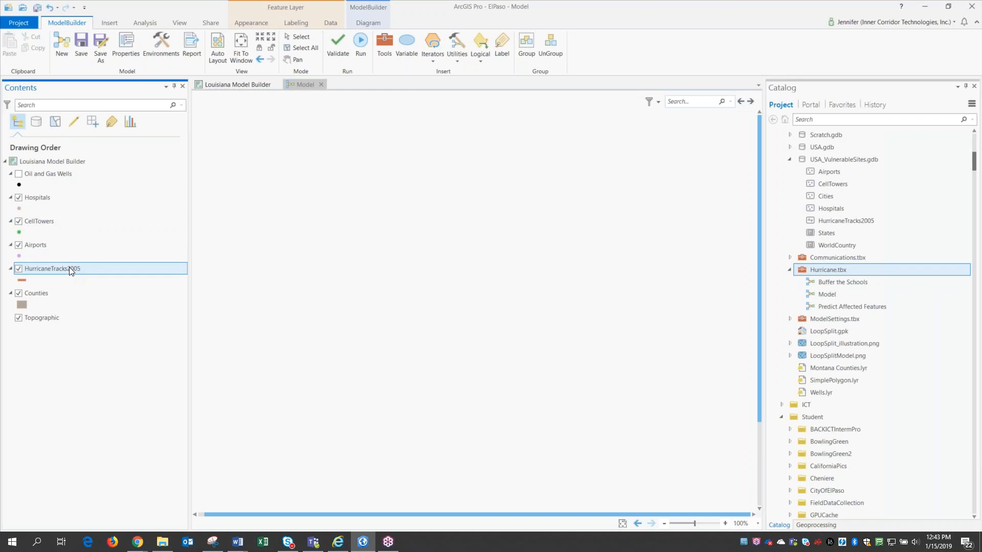
mouse_move(280, 317)
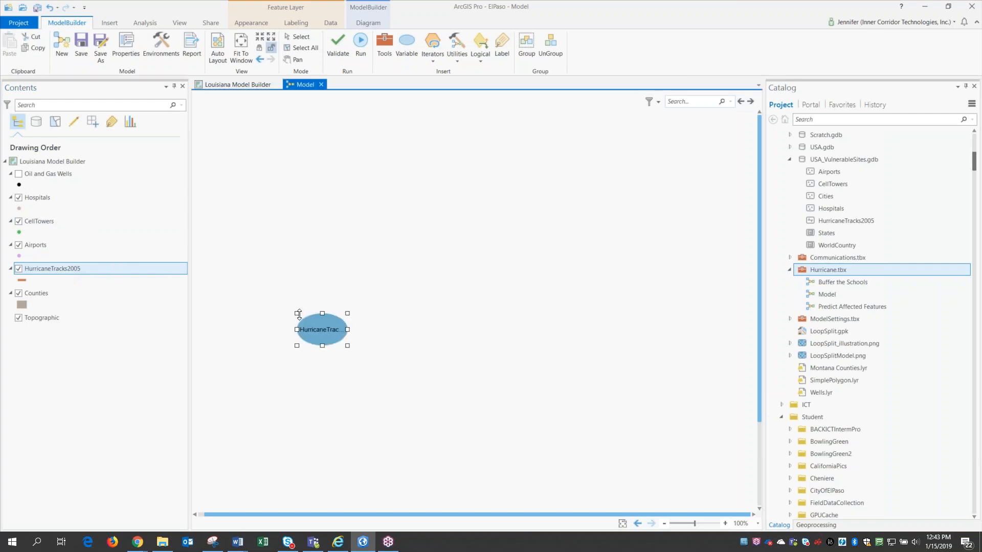
mouse_move(285, 316)
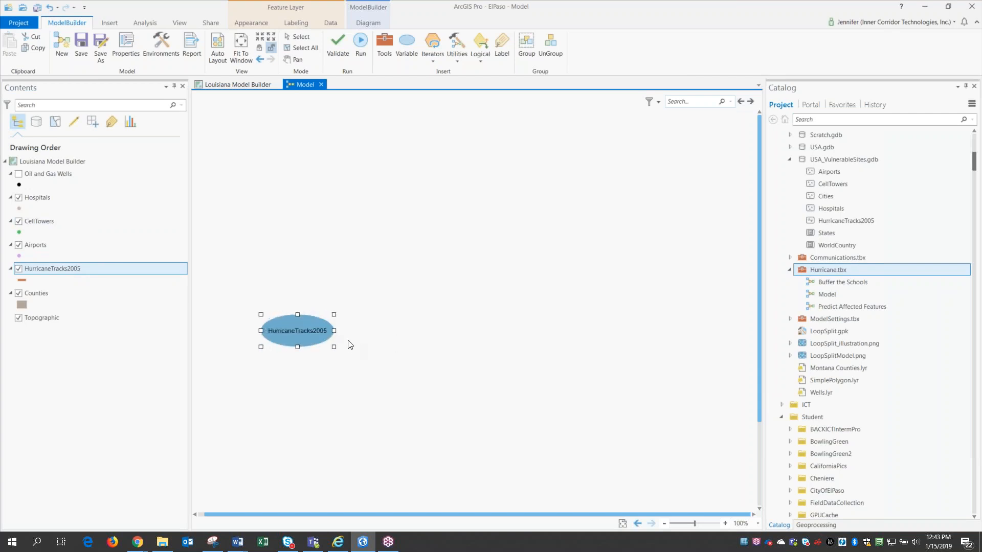
mouse_move(297, 331)
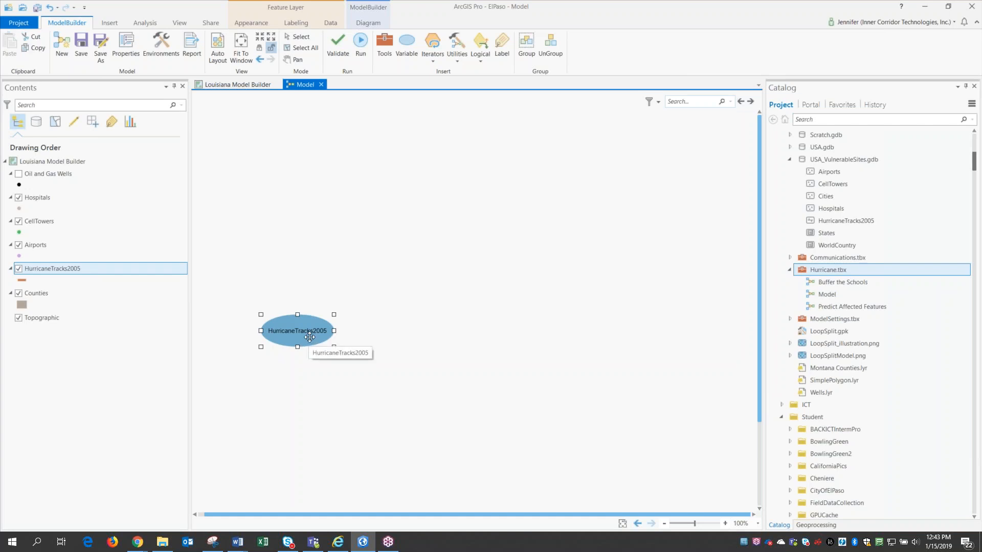
mouse_move(540, 423)
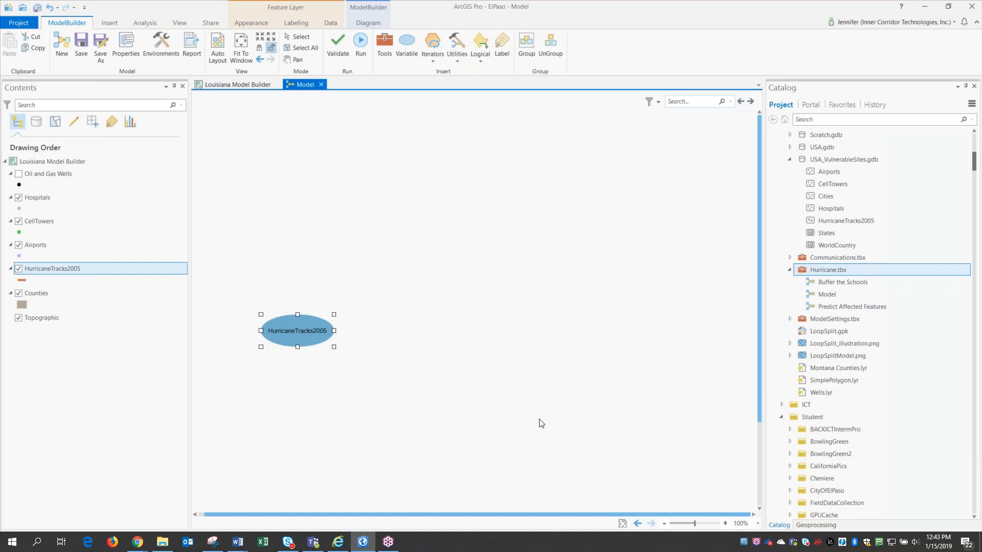
mouse_move(781, 526)
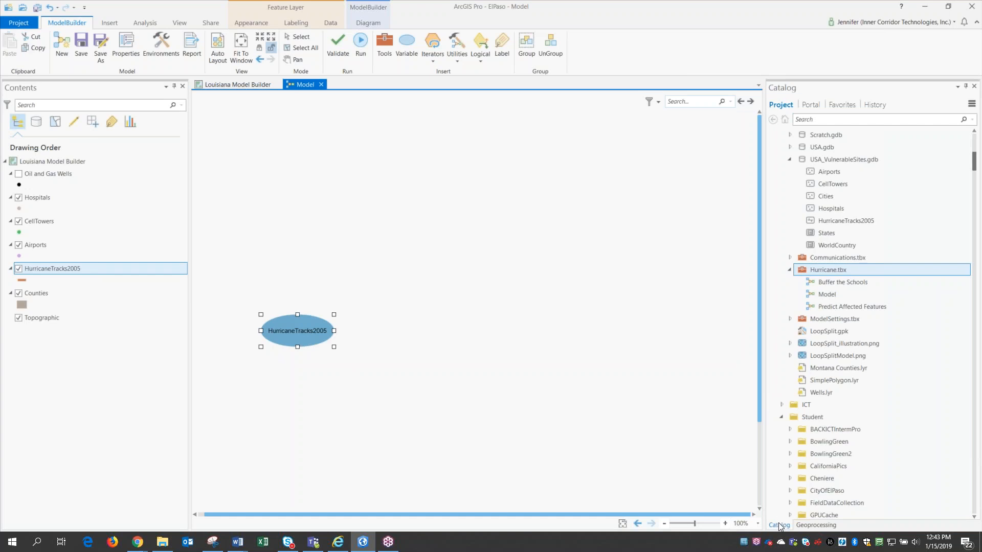
- Add Select Layer By Attribute from Geoprocessing and connect HurricaneTracks2005 as its input layer
click(741, 524)
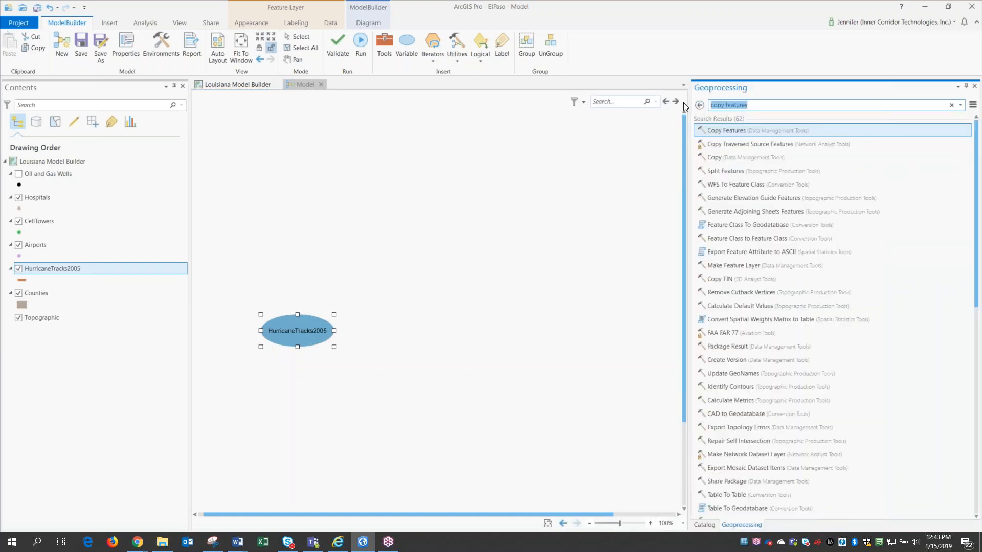
text(select by)
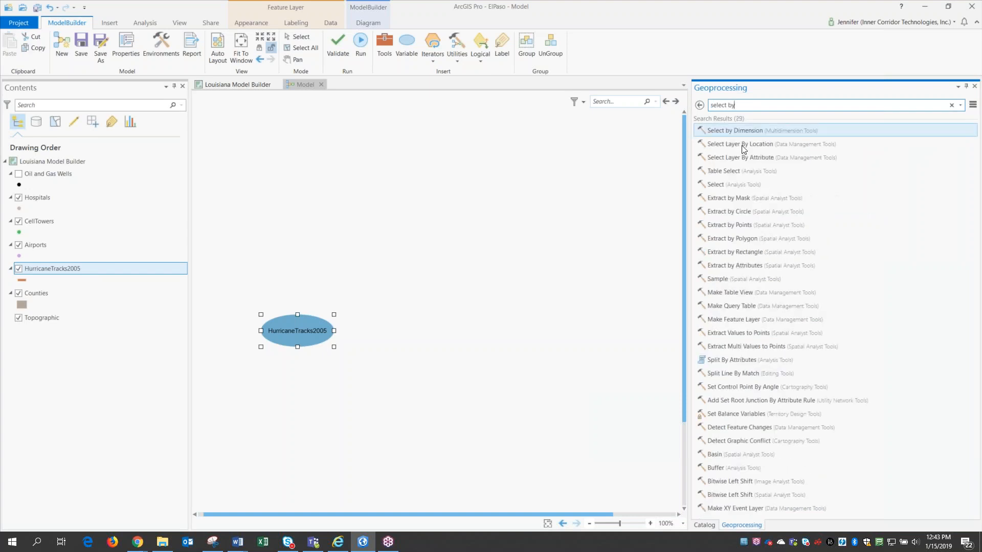
double_click(738, 158)
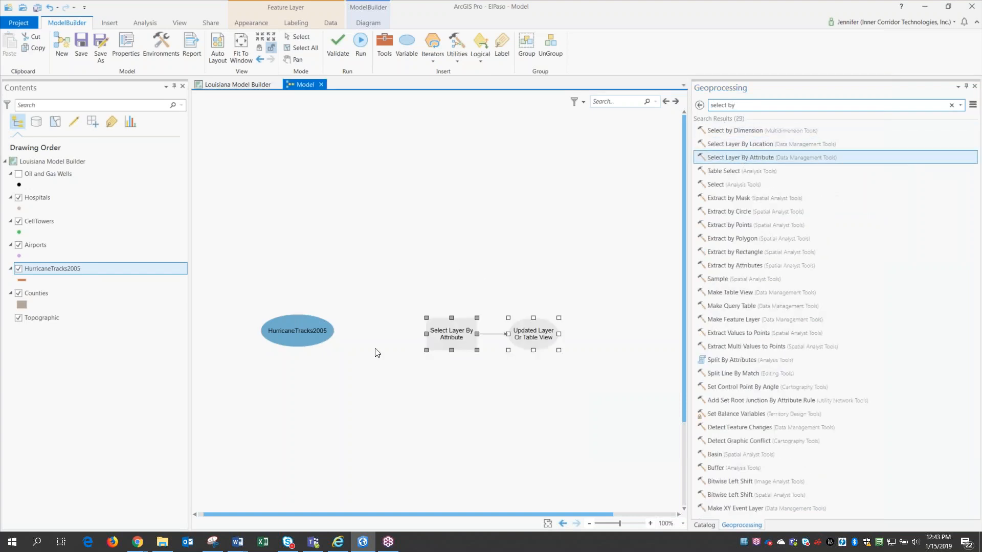
click(296, 330)
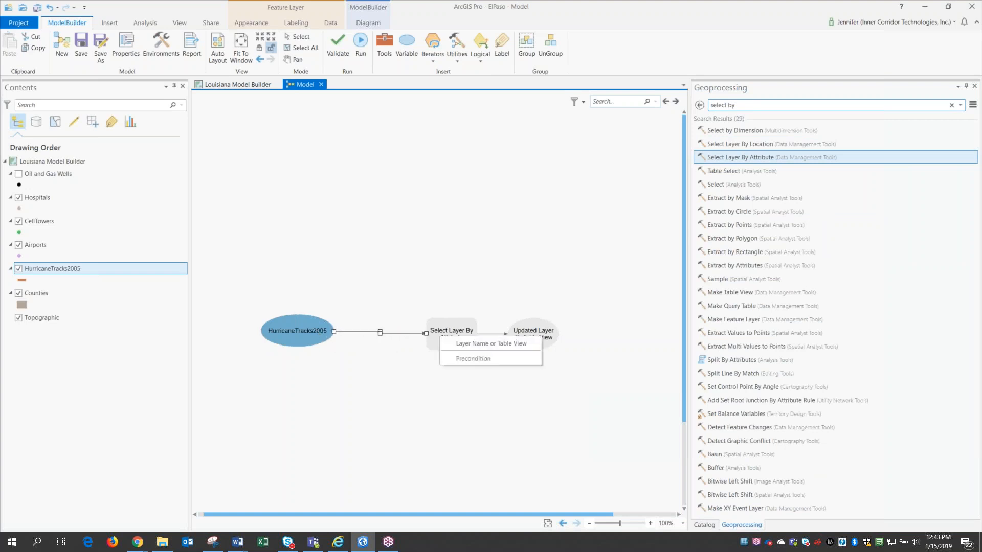
click(422, 404)
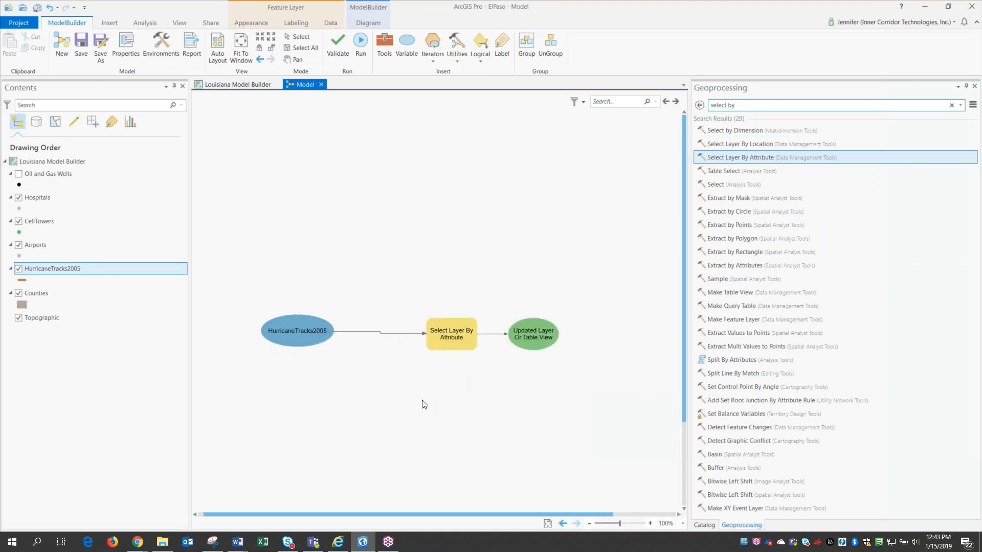
mouse_move(358, 374)
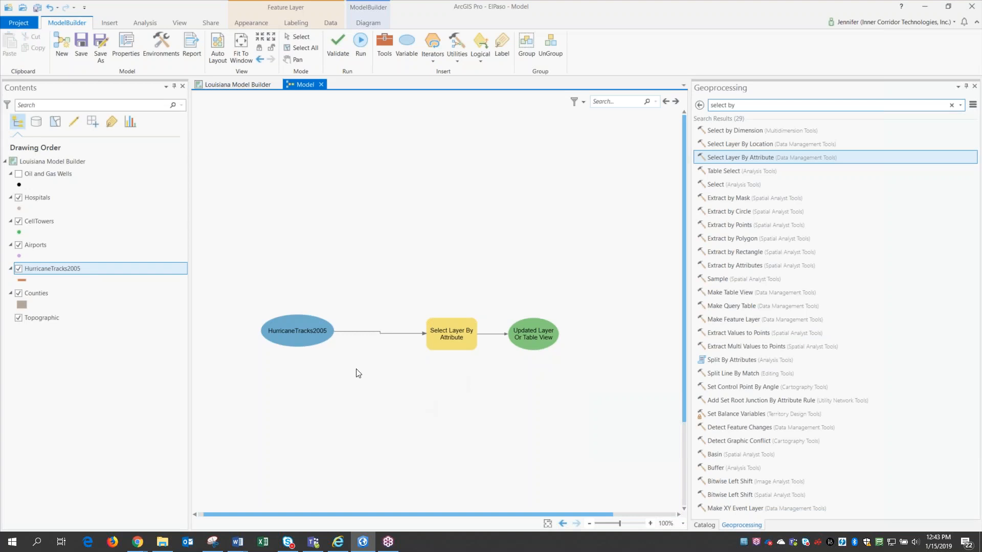
mouse_move(355, 368)
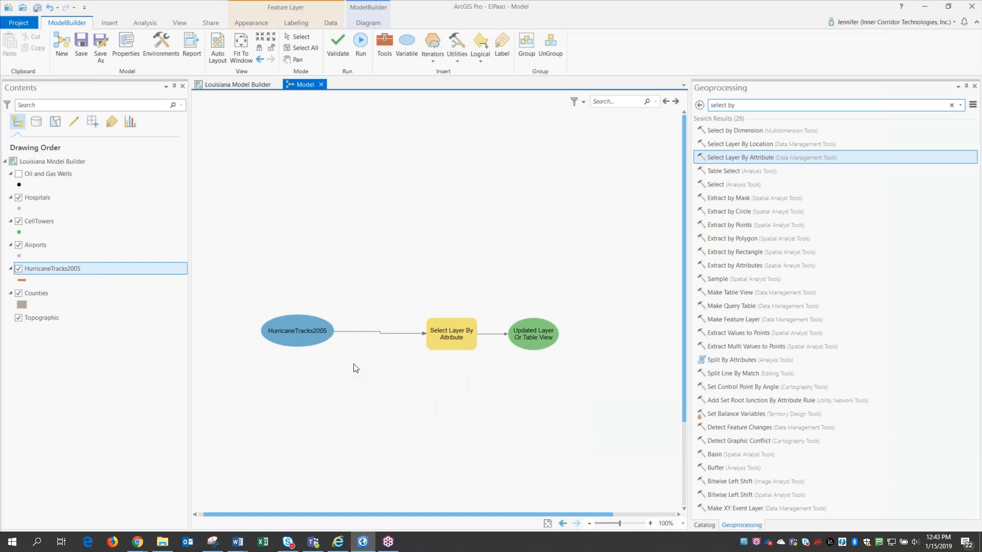
mouse_move(399, 374)
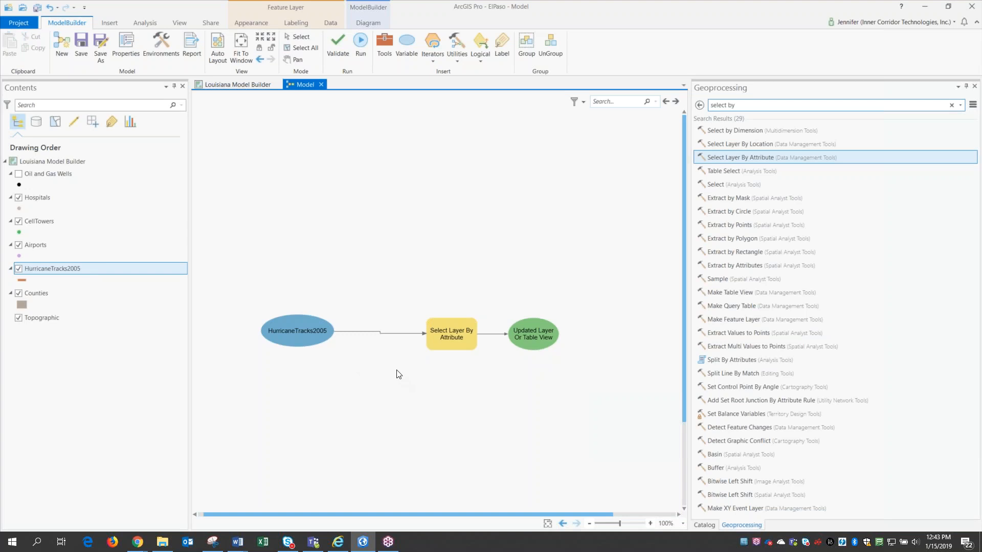
mouse_move(436, 344)
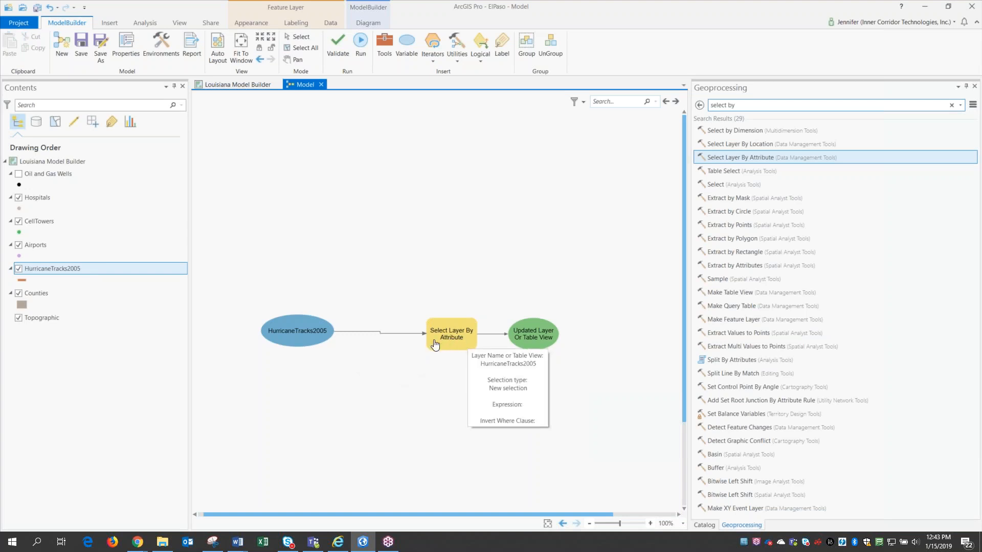
mouse_move(519, 340)
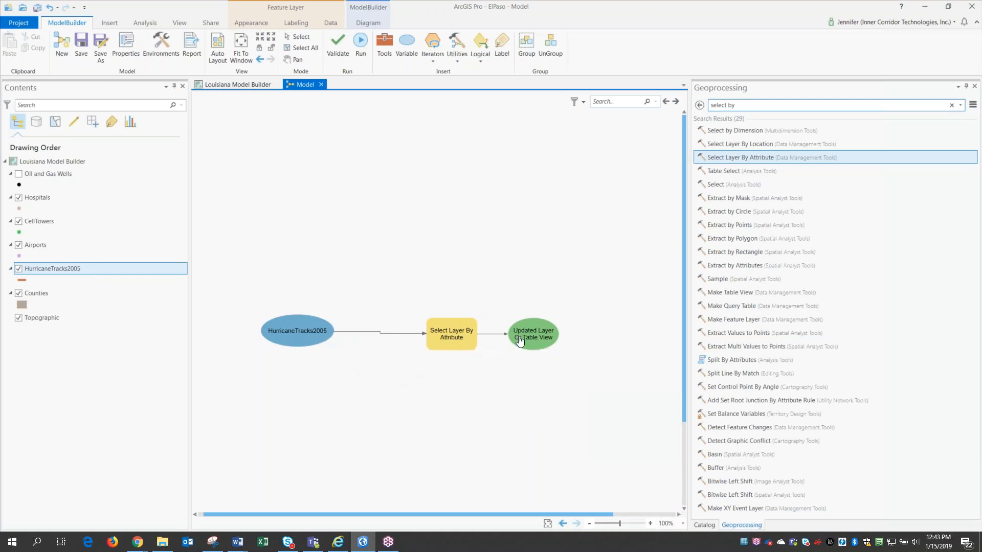
mouse_move(350, 357)
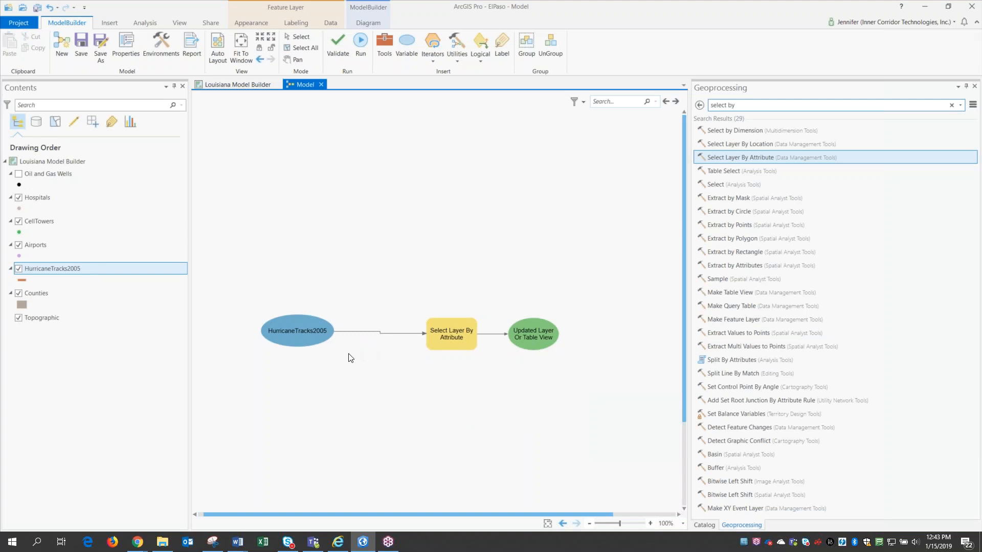
mouse_move(412, 368)
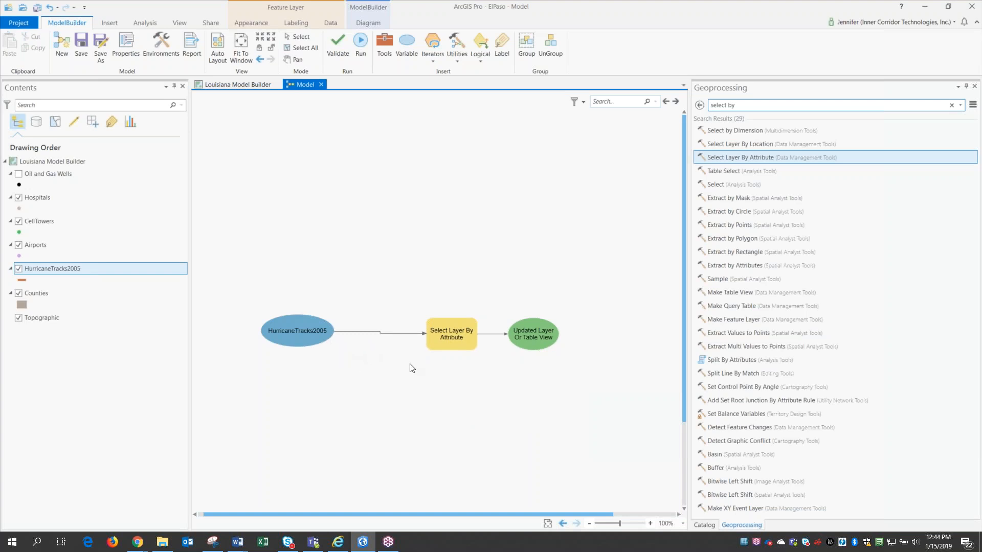
mouse_move(442, 372)
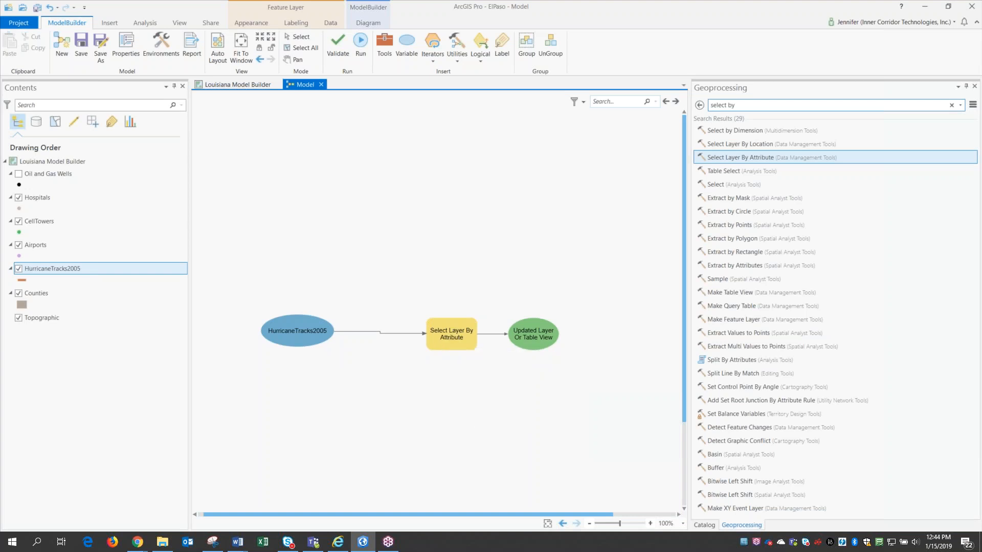
- Configure Select Layer By Attribute with the clause NAME is Equal to KATRINA
double_click(450, 333)
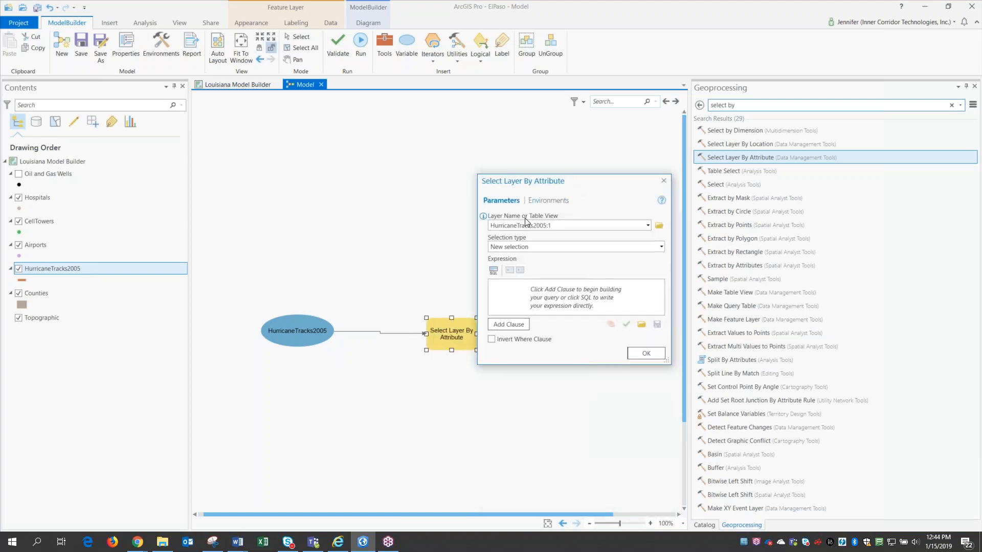
mouse_move(508, 324)
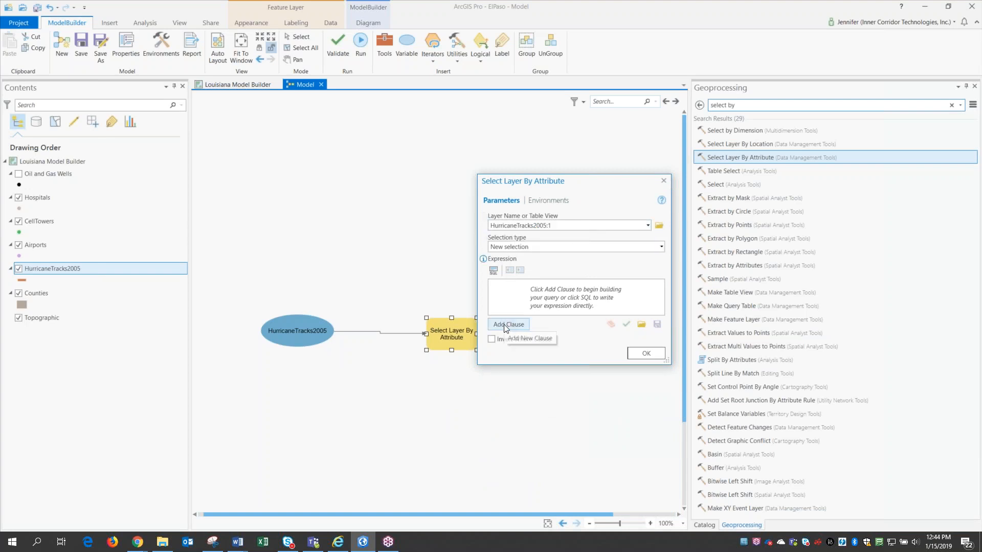
click(508, 324)
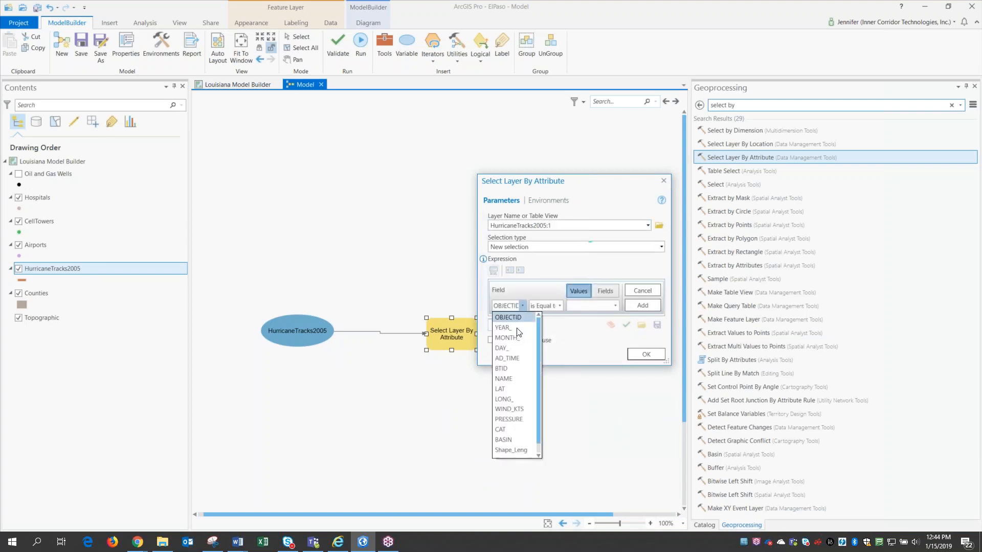
click(503, 378)
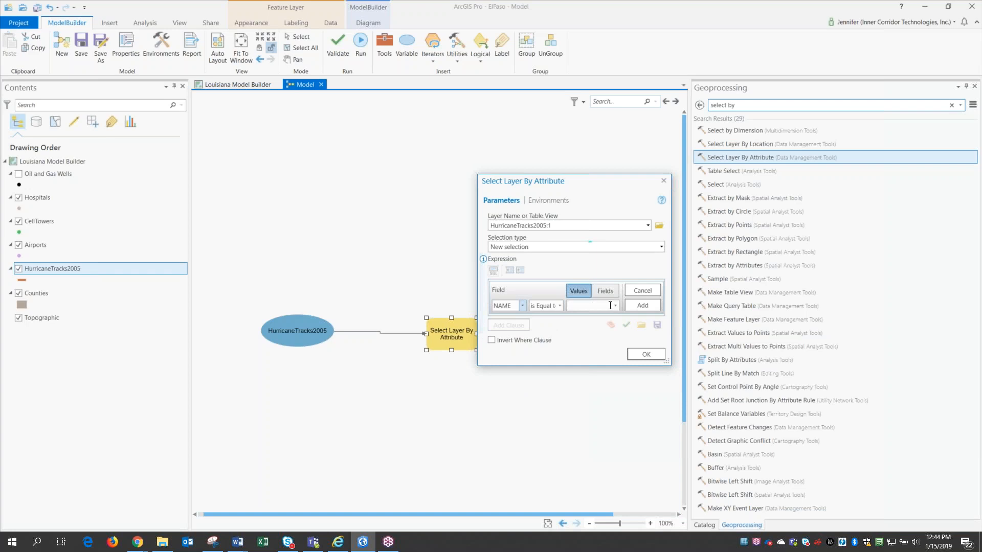
click(612, 304)
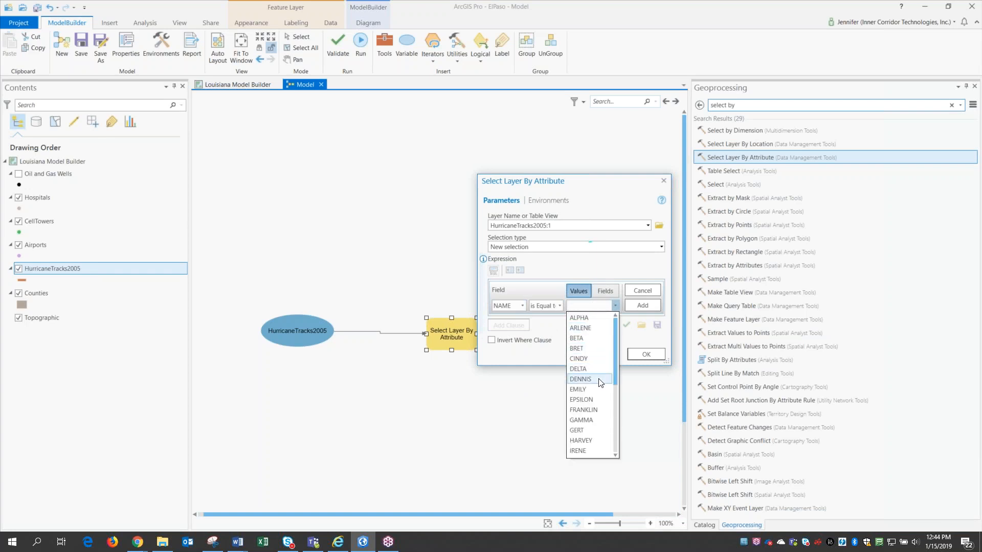
scroll(down, 3)
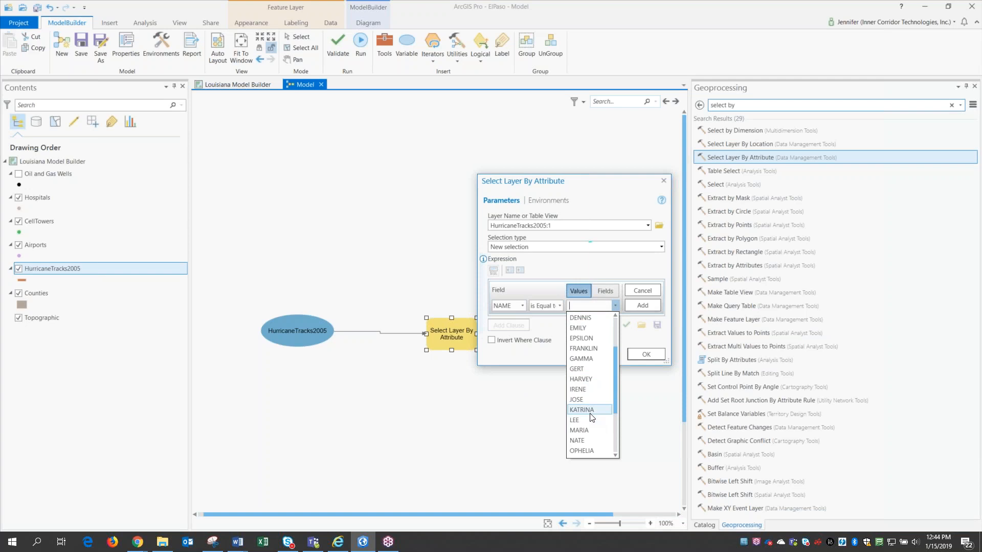
click(581, 409)
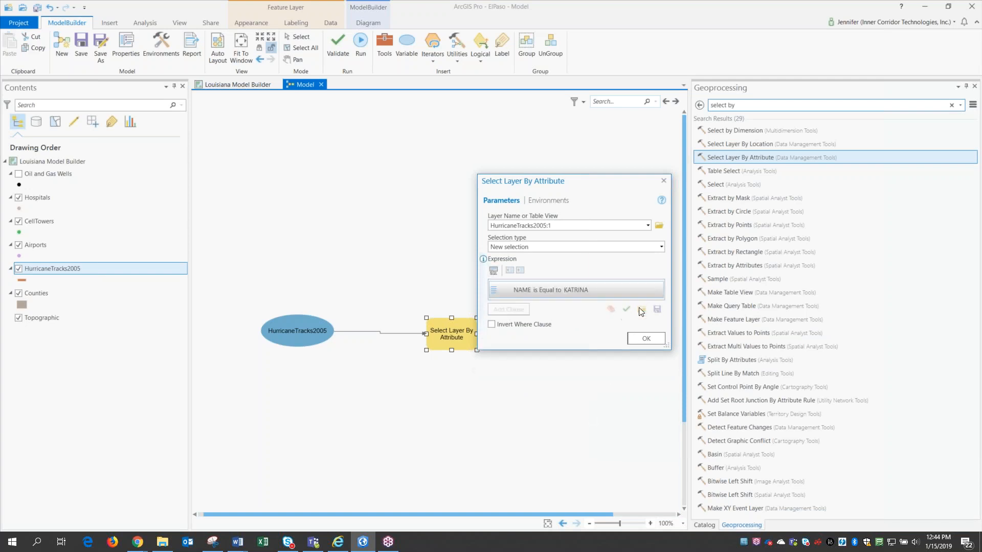
mouse_move(546, 316)
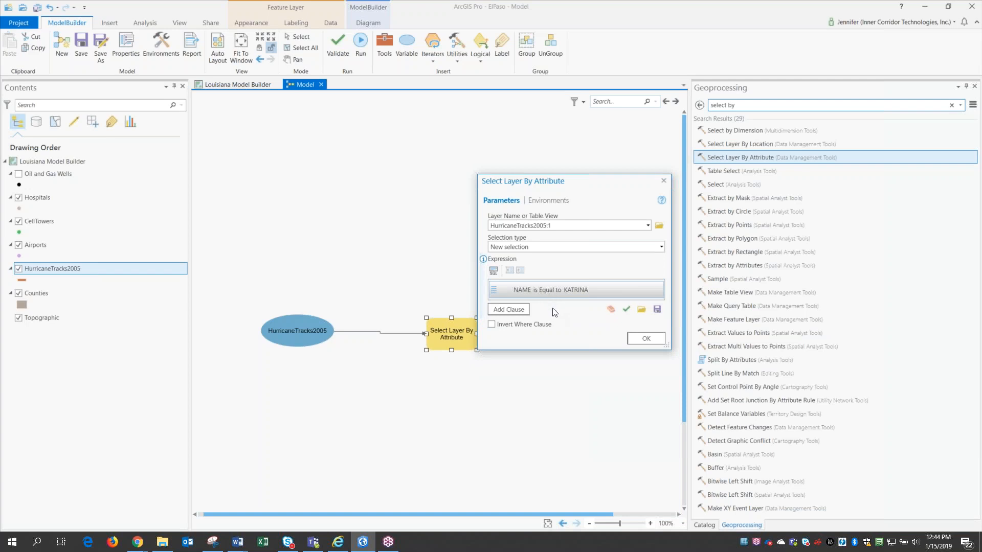
click(645, 338)
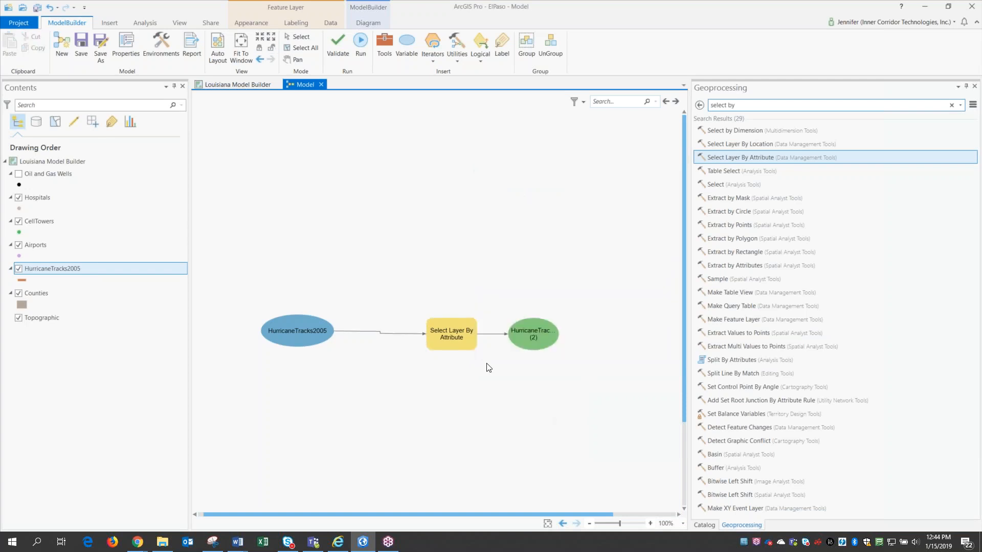
mouse_move(450, 335)
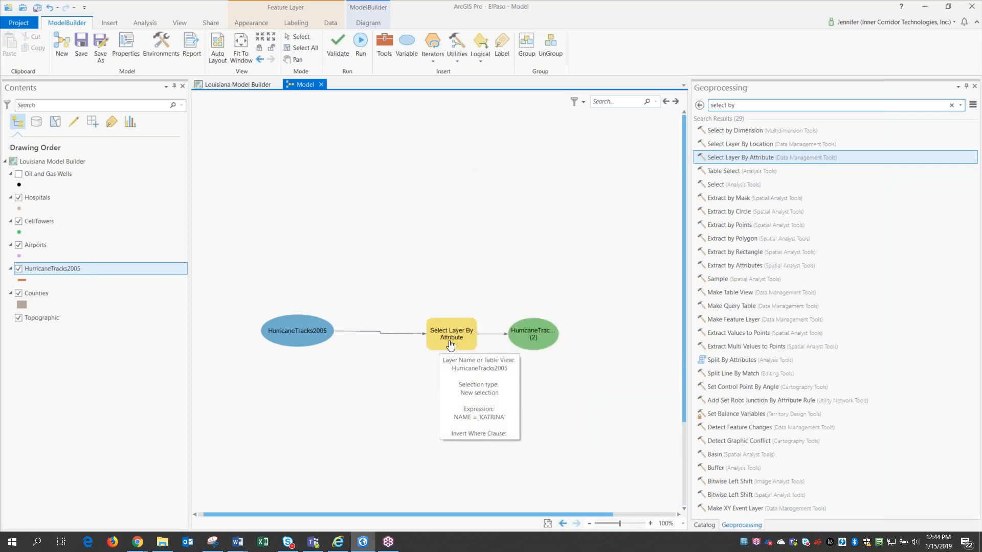
mouse_move(311, 351)
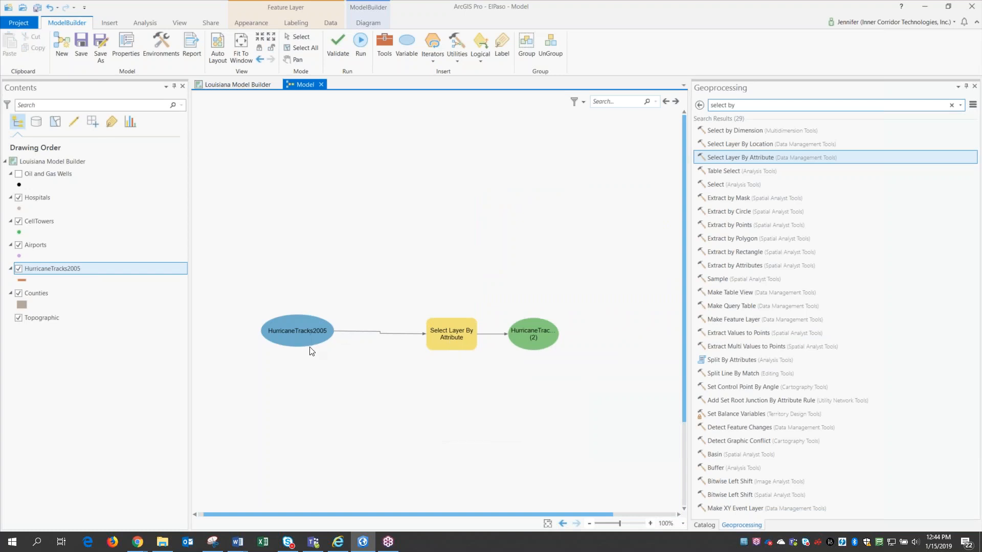
mouse_move(299, 330)
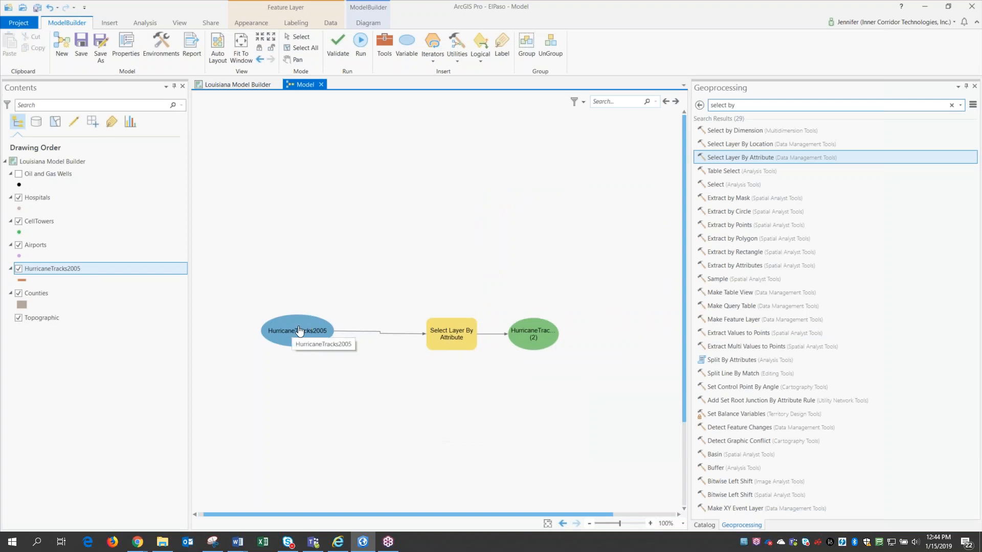
mouse_move(71, 277)
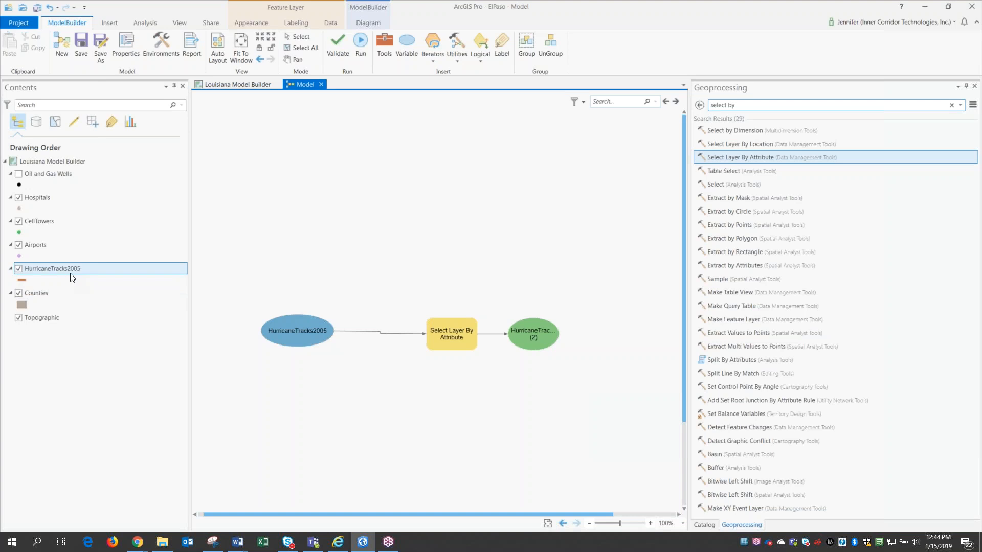
mouse_move(372, 264)
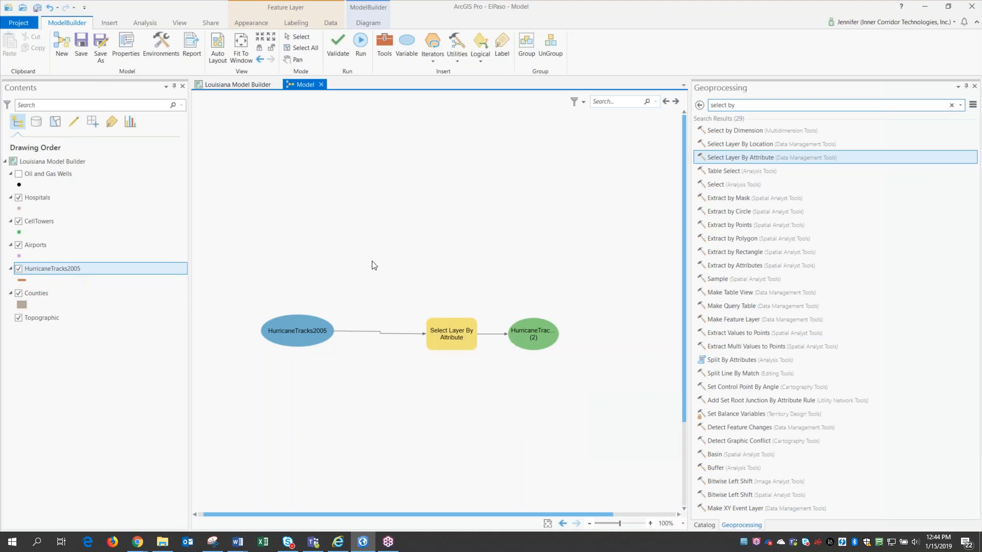
mouse_move(450, 334)
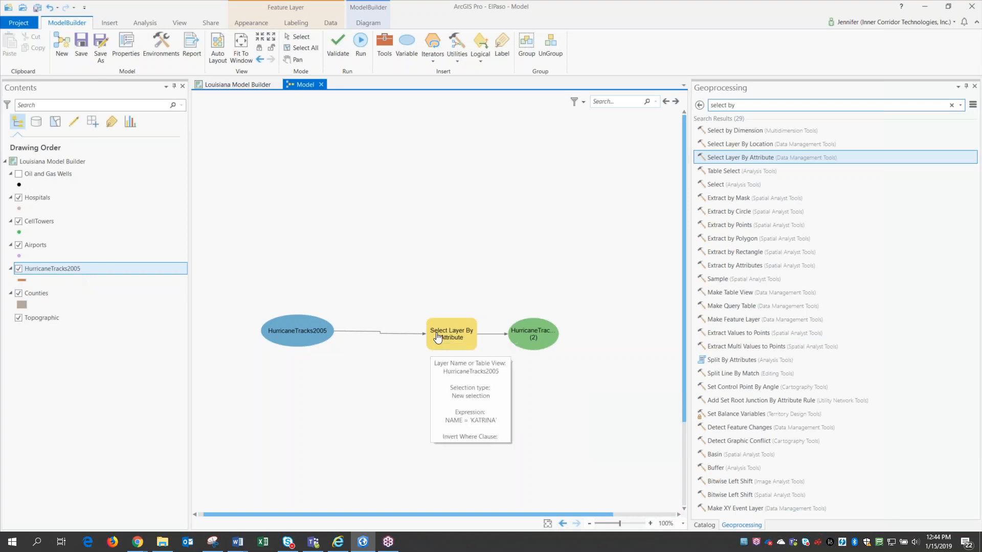
mouse_move(307, 331)
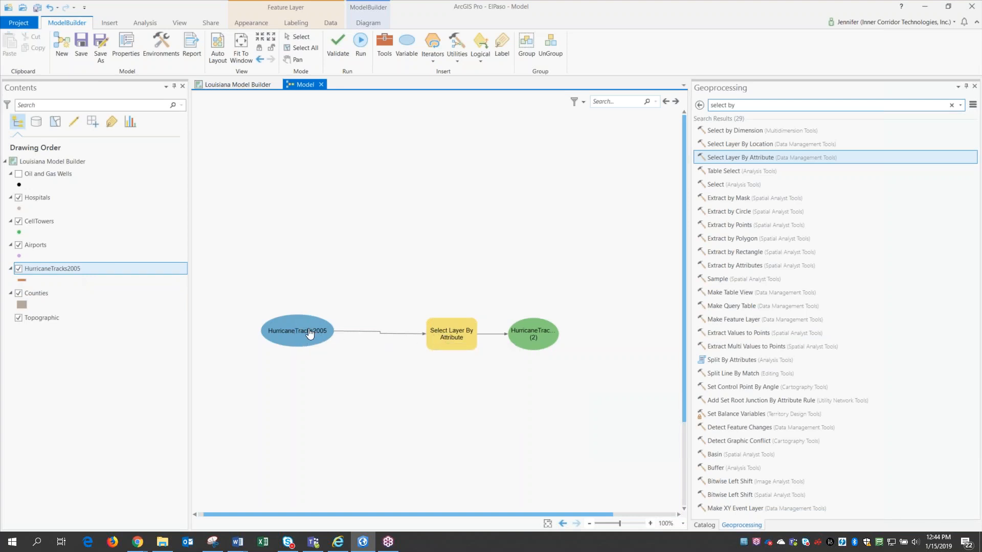
- Mark the HurricaneTracks2005 variable as a model parameter
right_click(307, 331)
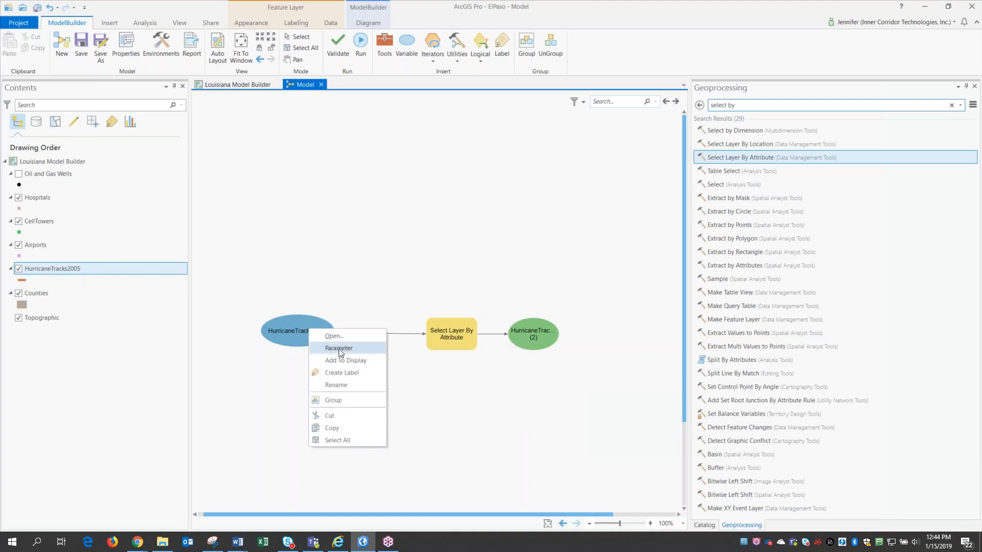
click(338, 348)
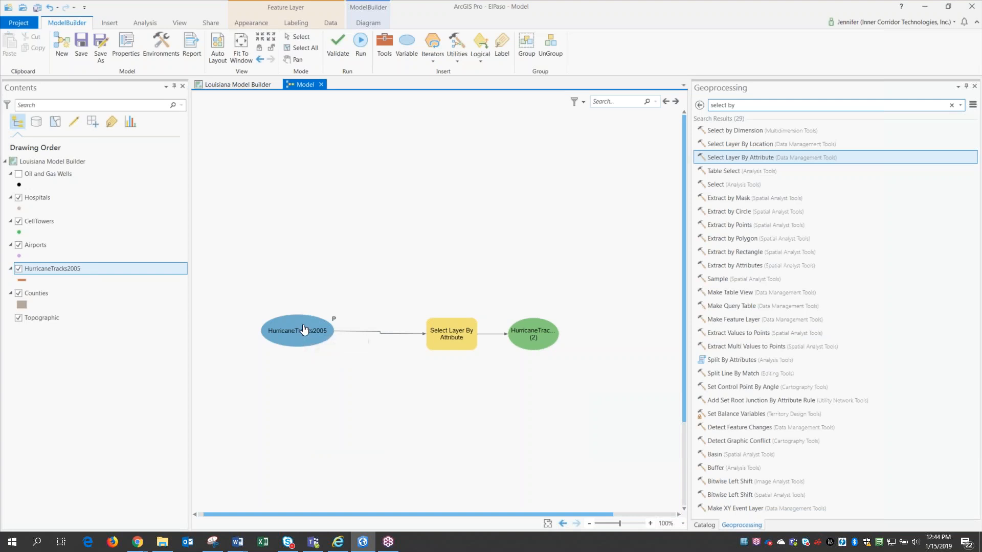
mouse_move(307, 330)
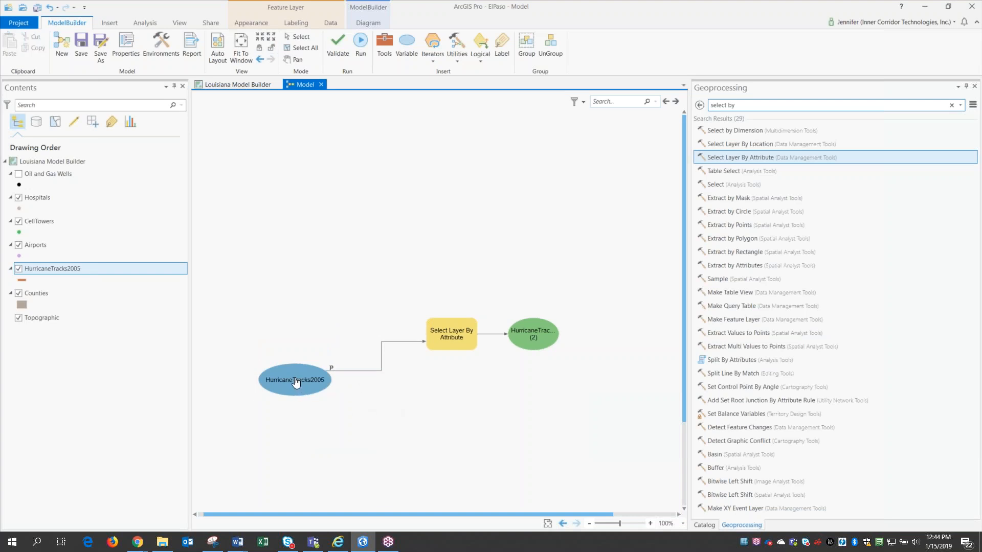
mouse_move(307, 381)
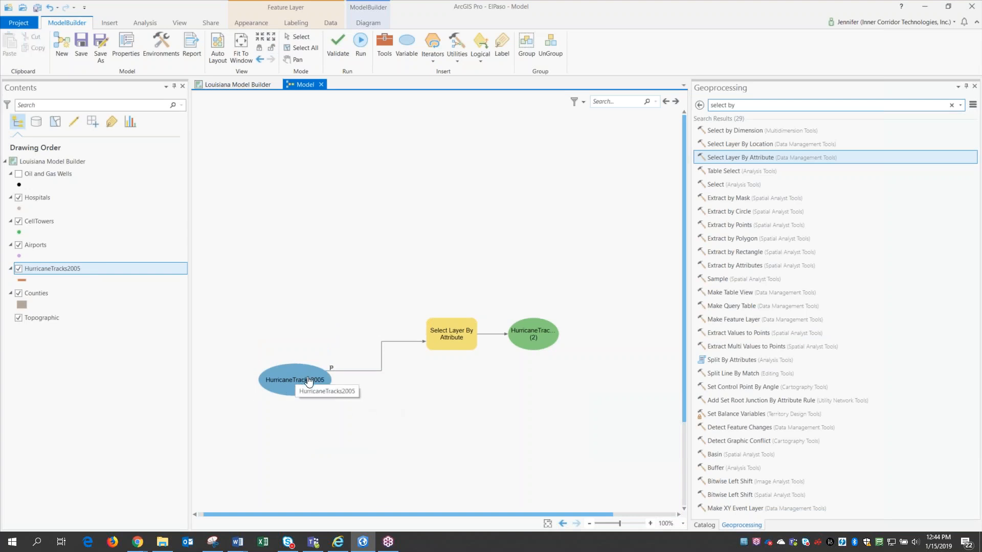
mouse_move(422, 350)
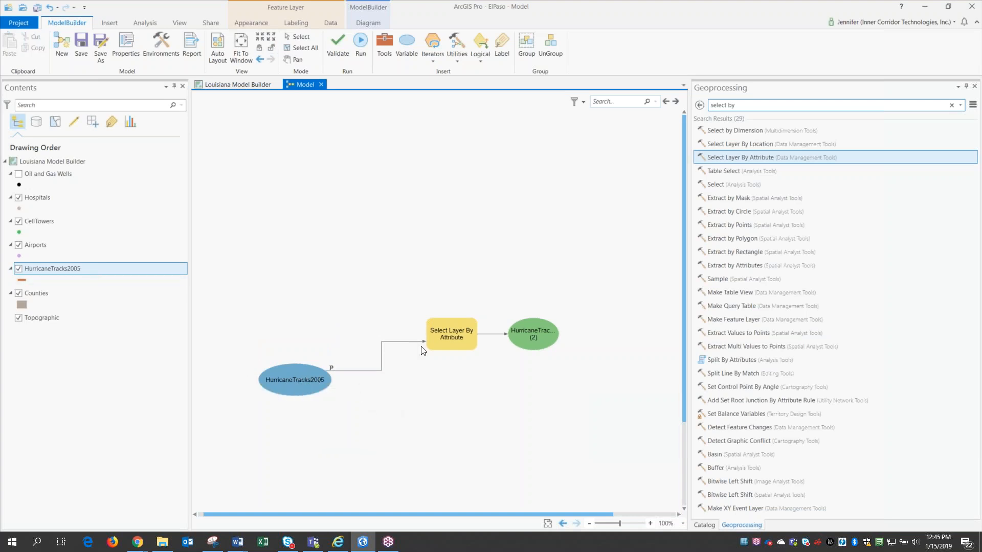
- Create an Expression variable (NAME = 'KATRINA') from the selection tool's parameter
right_click(450, 333)
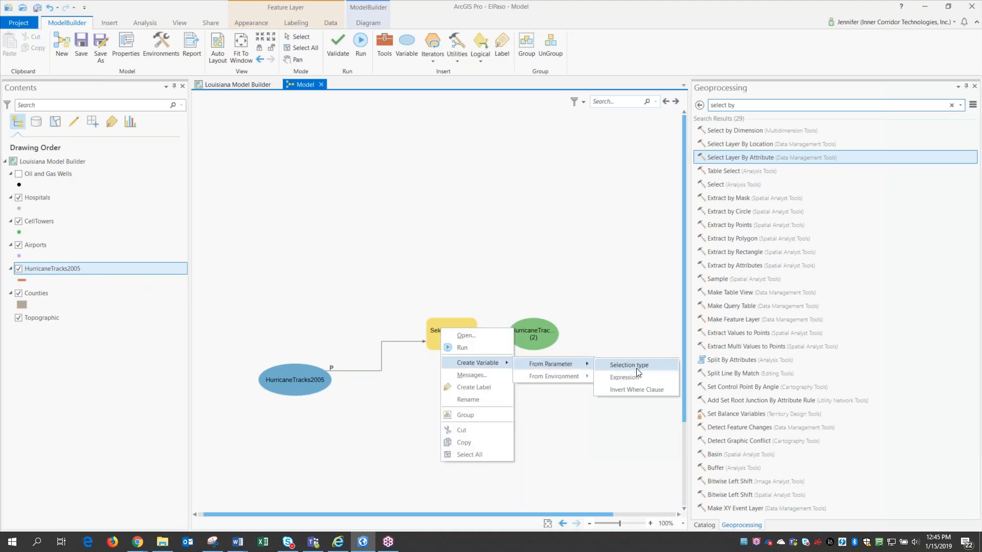
mouse_move(634, 378)
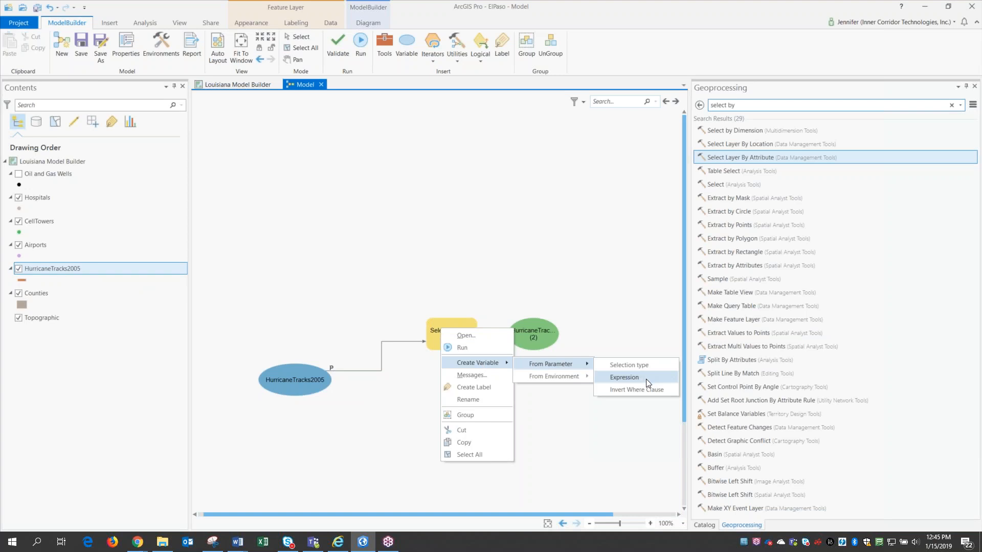
mouse_move(635, 382)
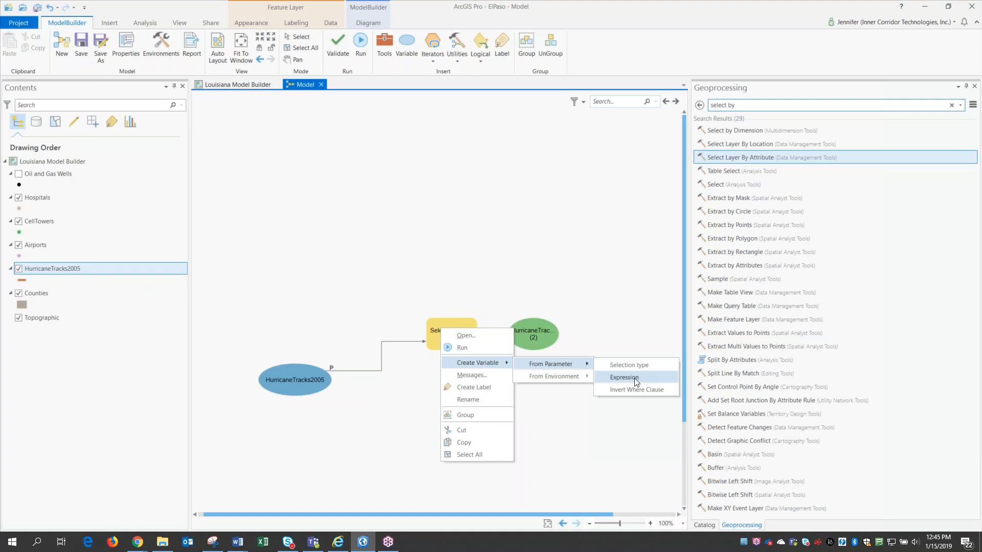
click(623, 378)
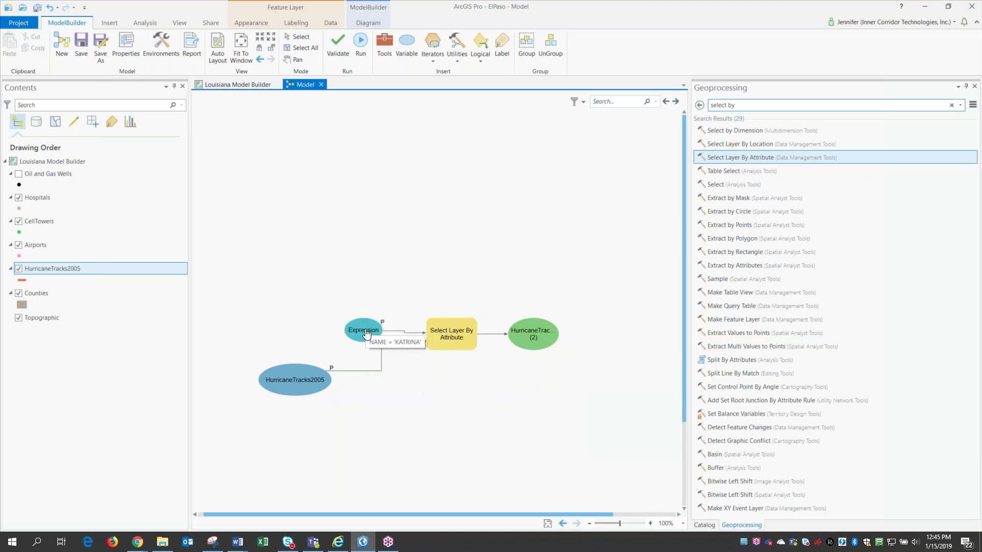
mouse_move(363, 330)
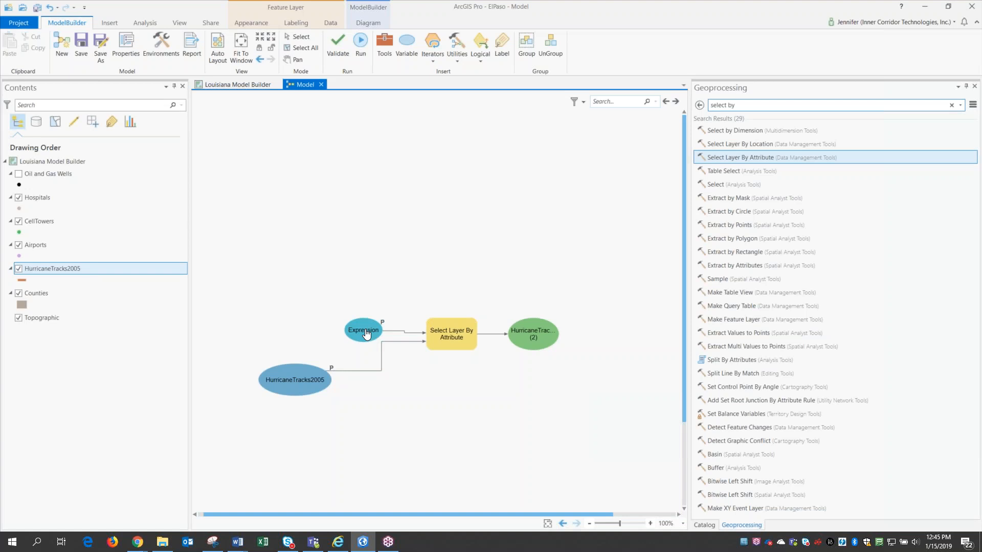
mouse_move(562, 374)
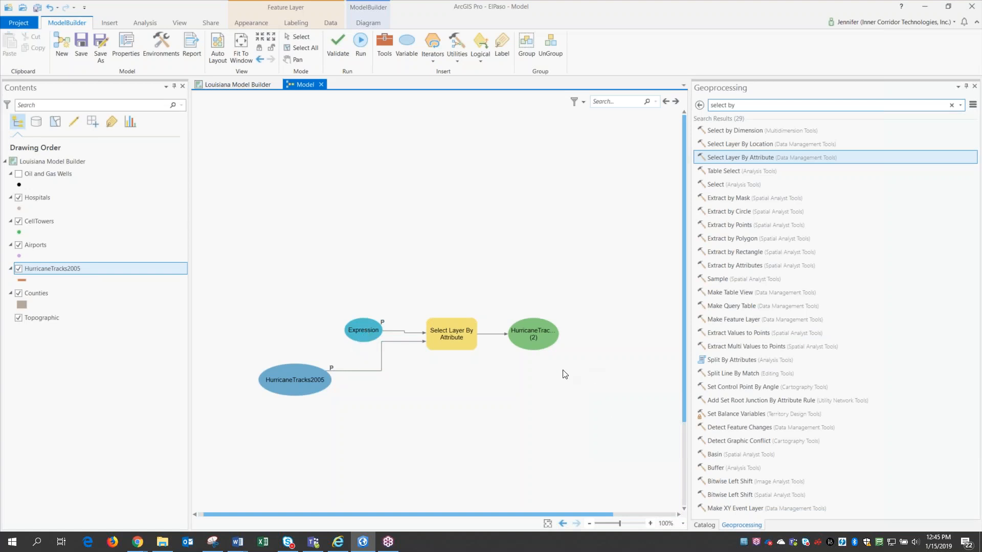
mouse_move(434, 369)
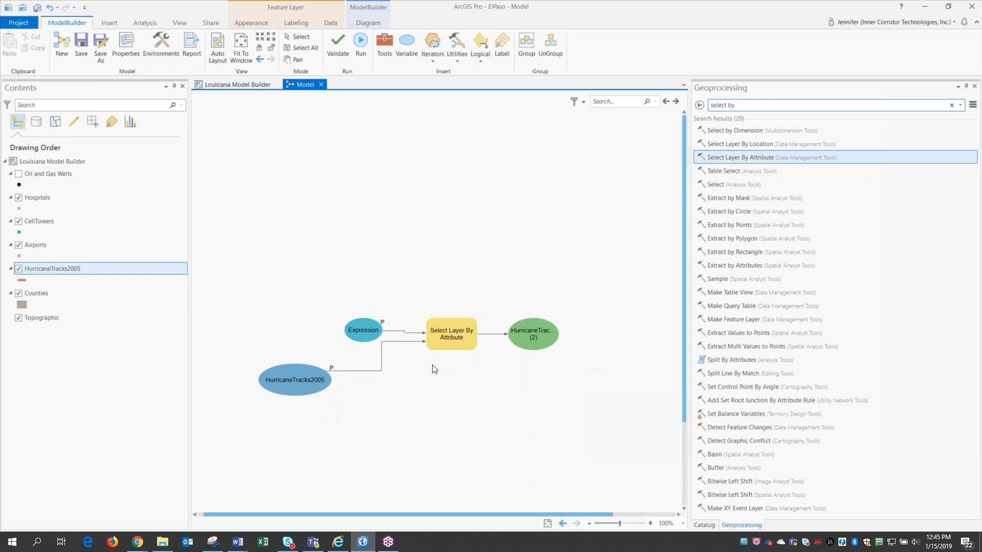
mouse_move(313, 389)
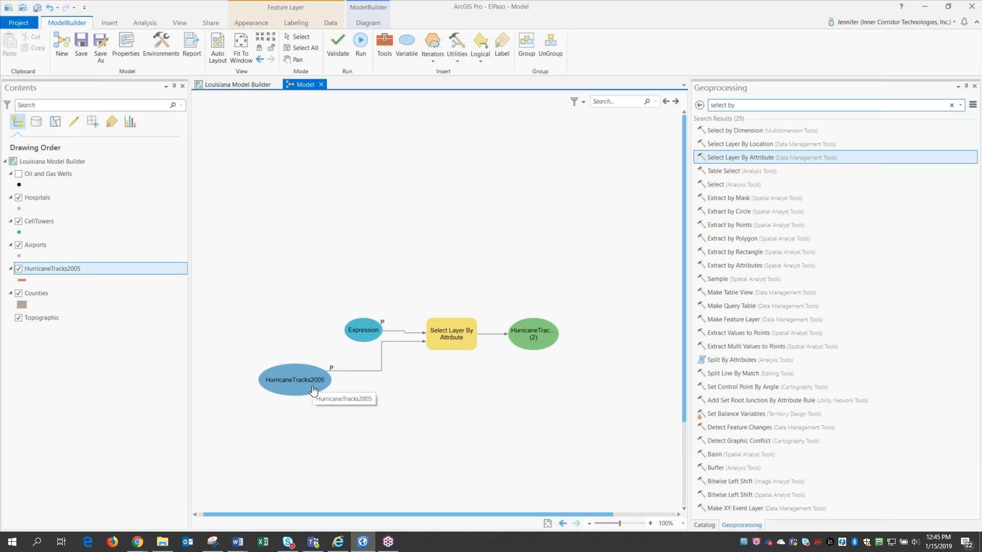
mouse_move(68, 275)
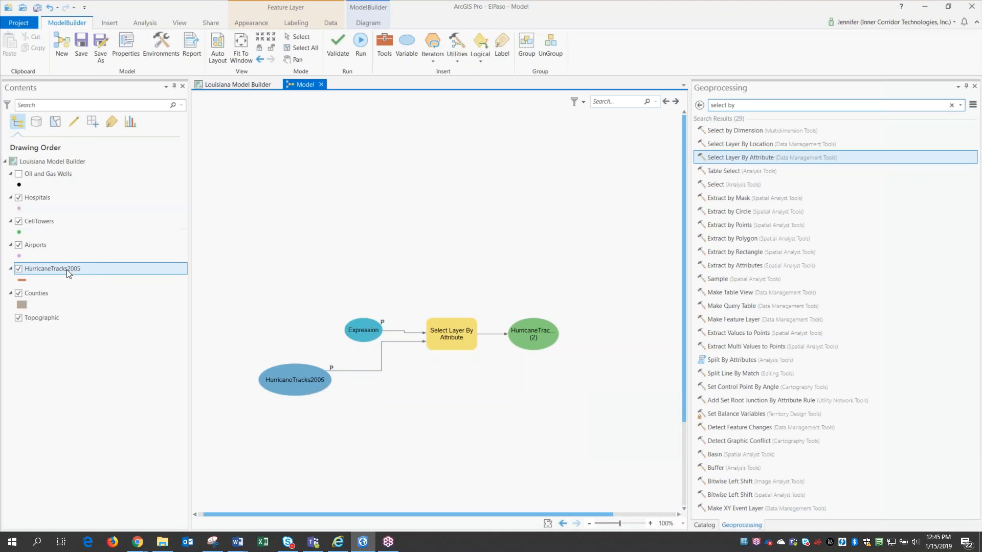
mouse_move(363, 330)
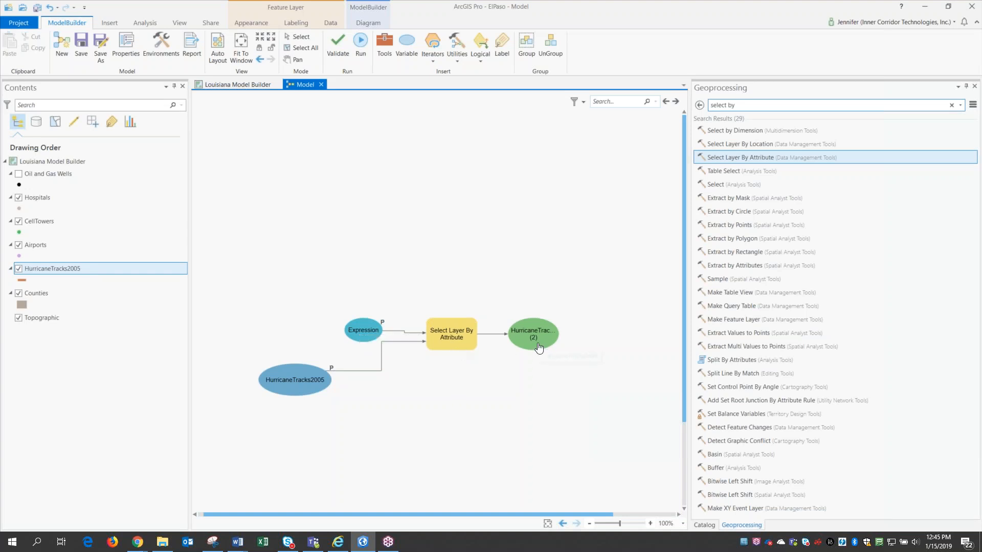
mouse_move(539, 339)
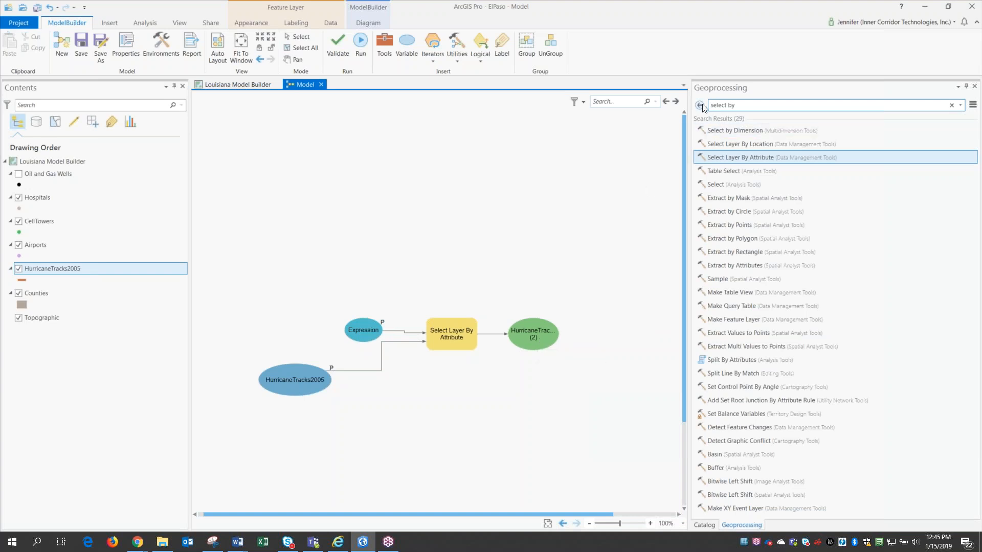
- Connect the KATRINA track output to Select Layer By Location as Selecting Features
click(700, 105)
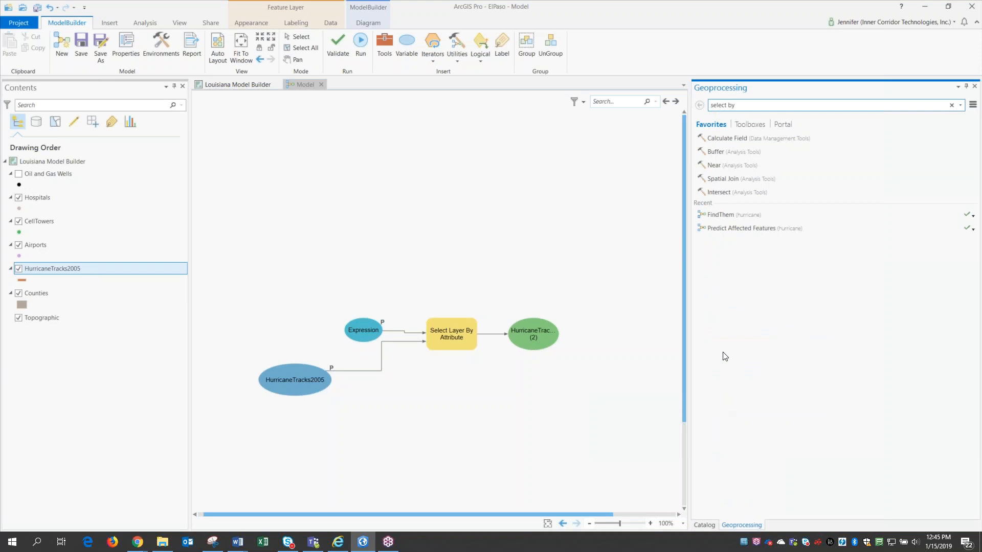
mouse_move(746, 104)
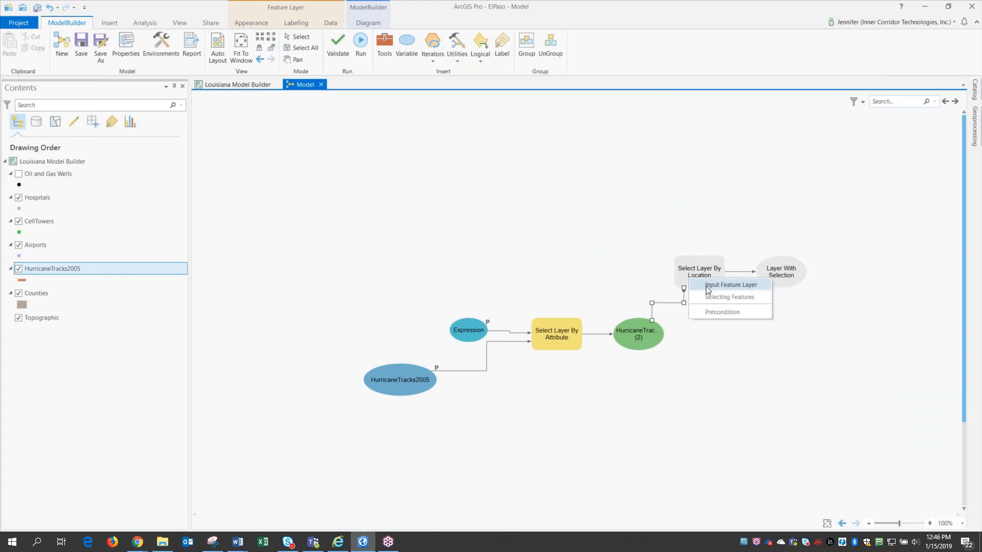
click(711, 351)
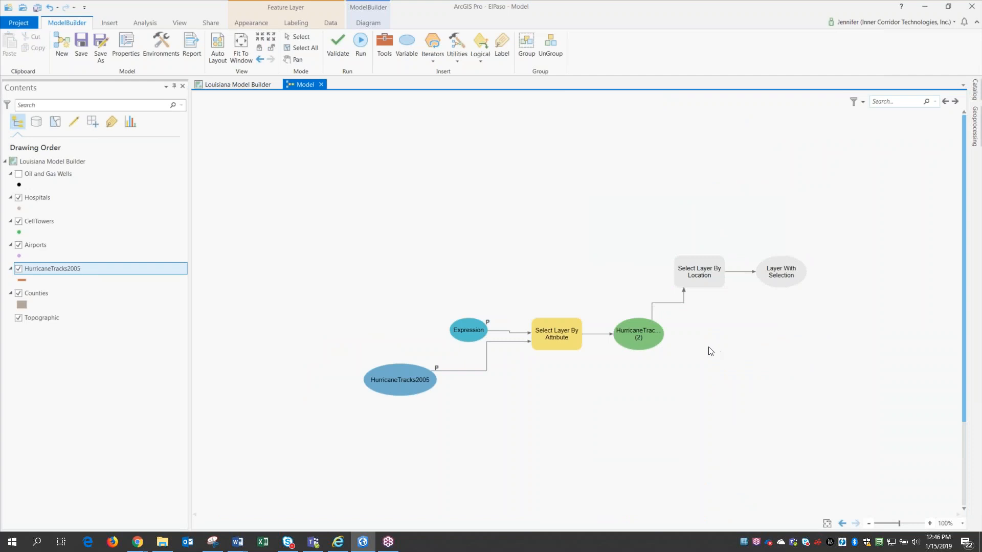
mouse_move(690, 283)
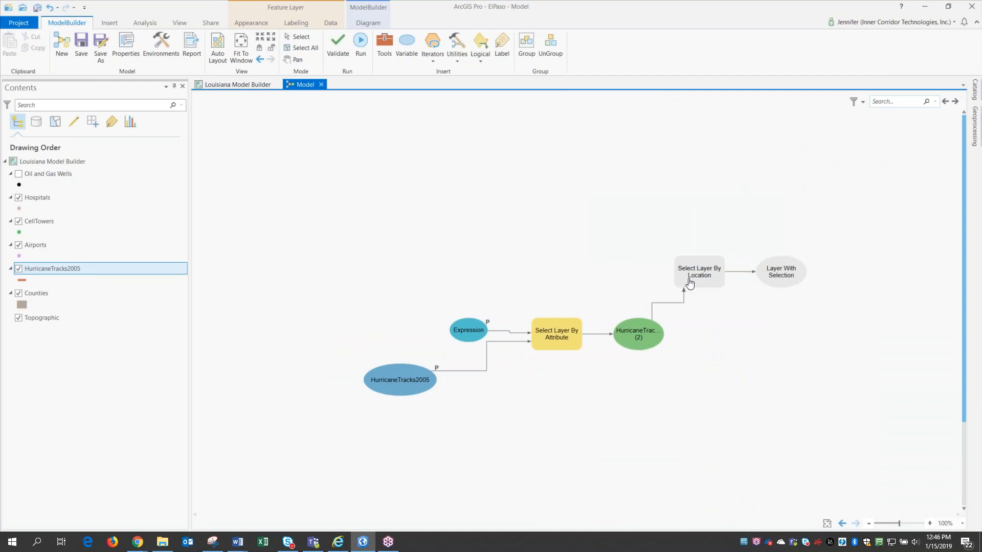
mouse_move(698, 271)
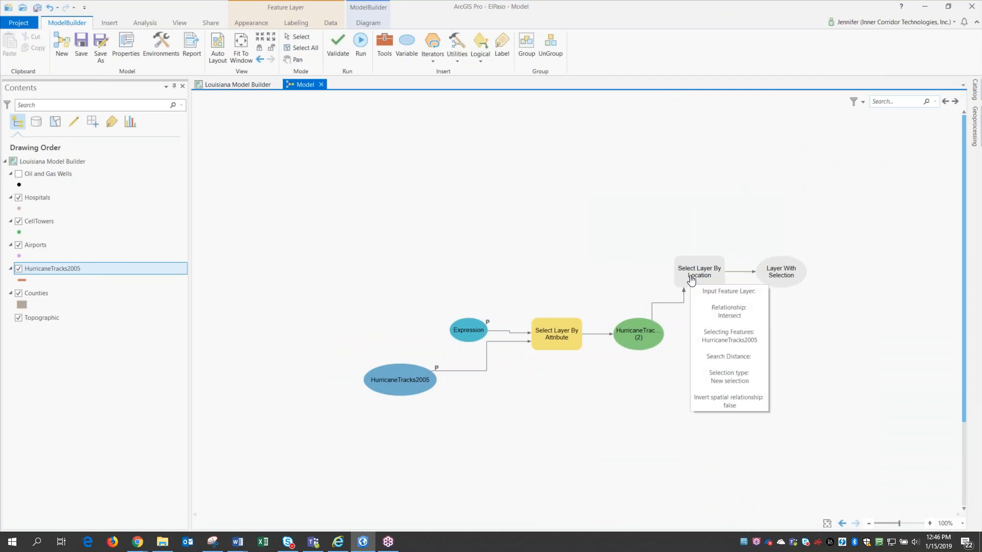
mouse_move(688, 274)
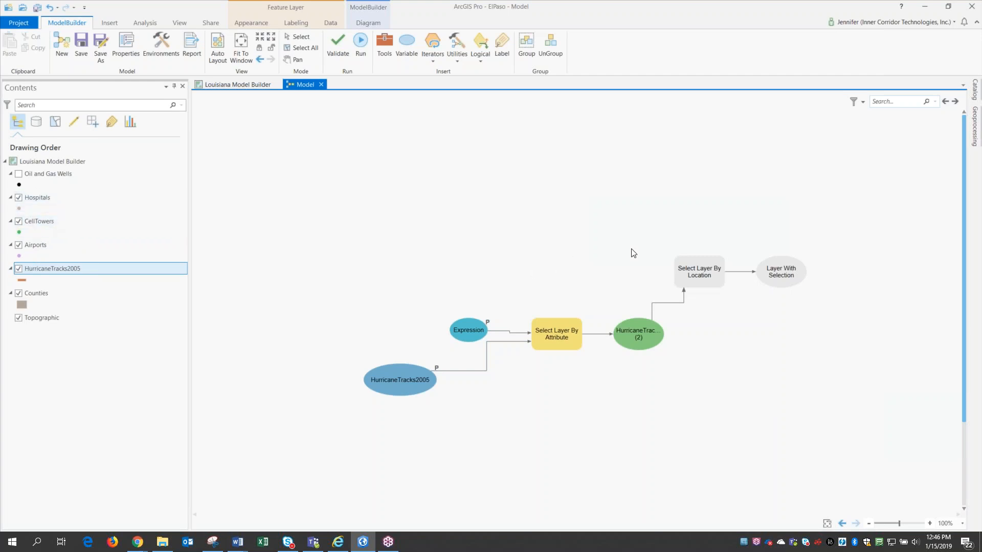
mouse_move(559, 254)
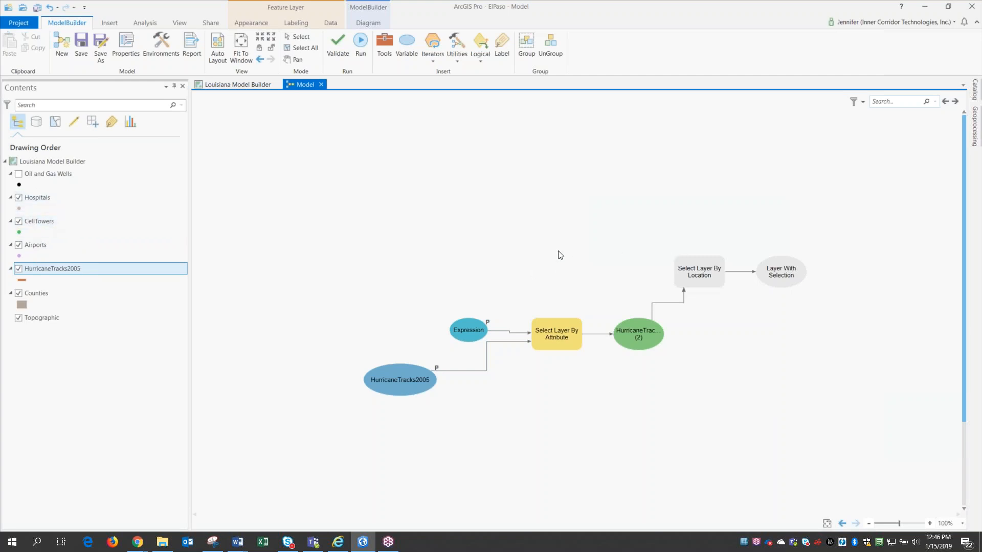
mouse_move(560, 193)
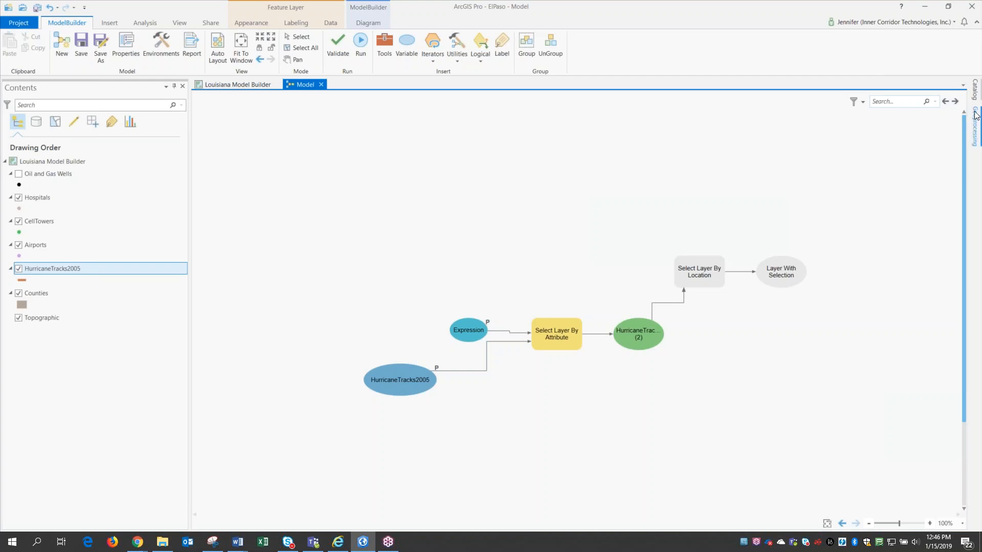
- Show the Catalog pane listing the feature classes in USA_VulnerableSites.gdb
click(974, 97)
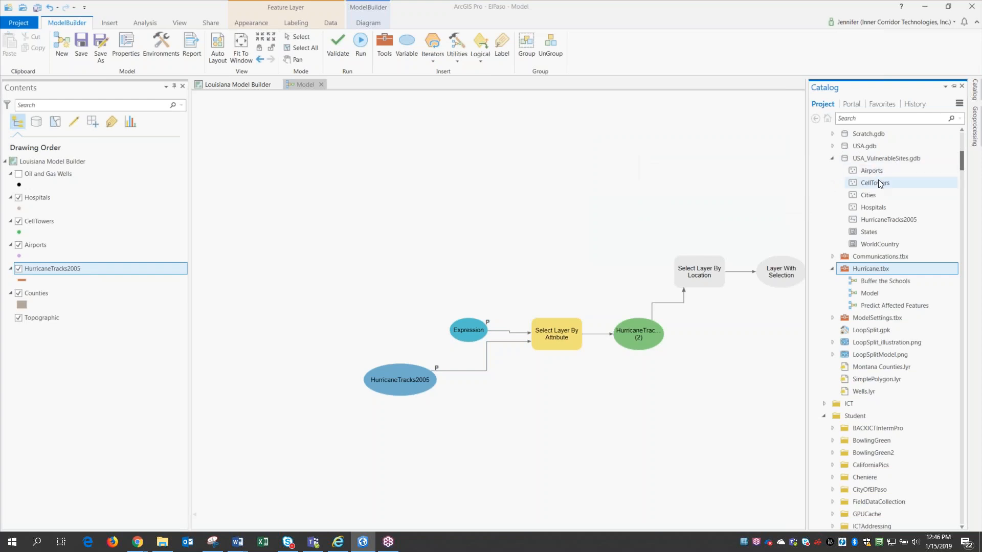
mouse_move(871, 170)
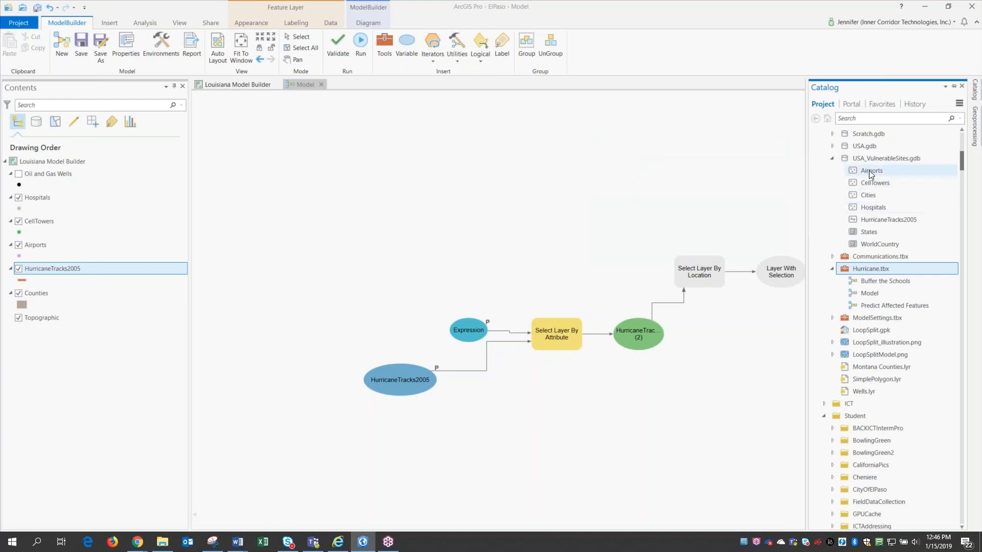
mouse_move(886, 158)
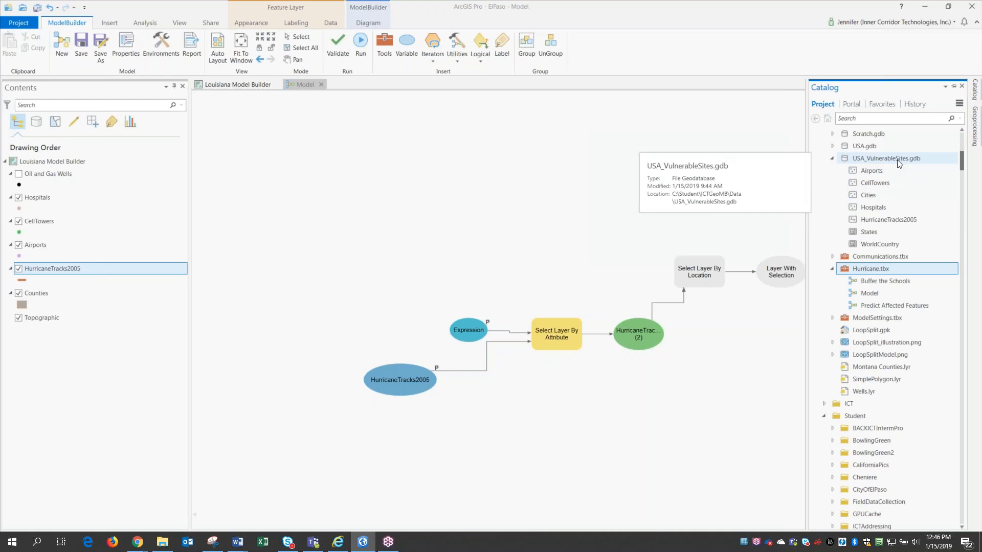
mouse_move(888, 207)
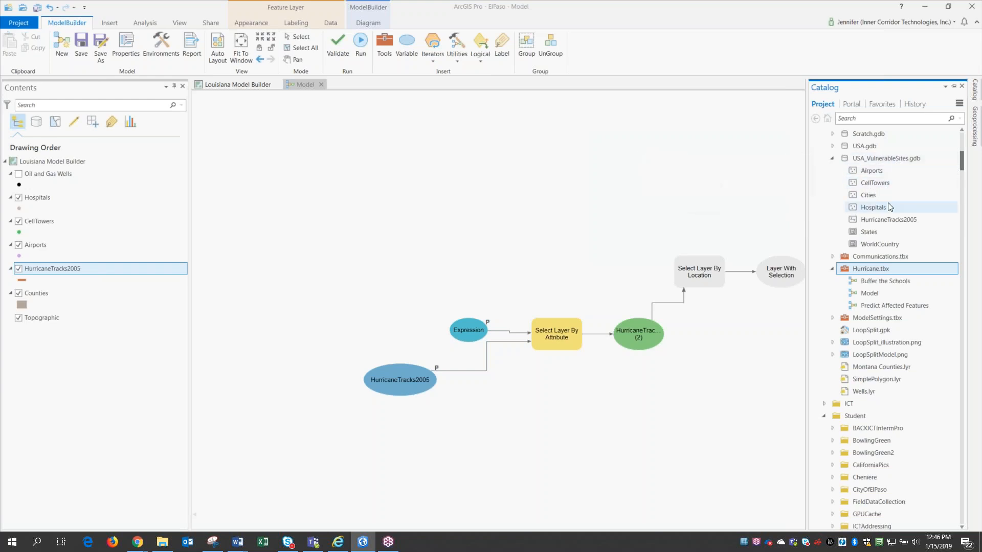
mouse_move(873, 206)
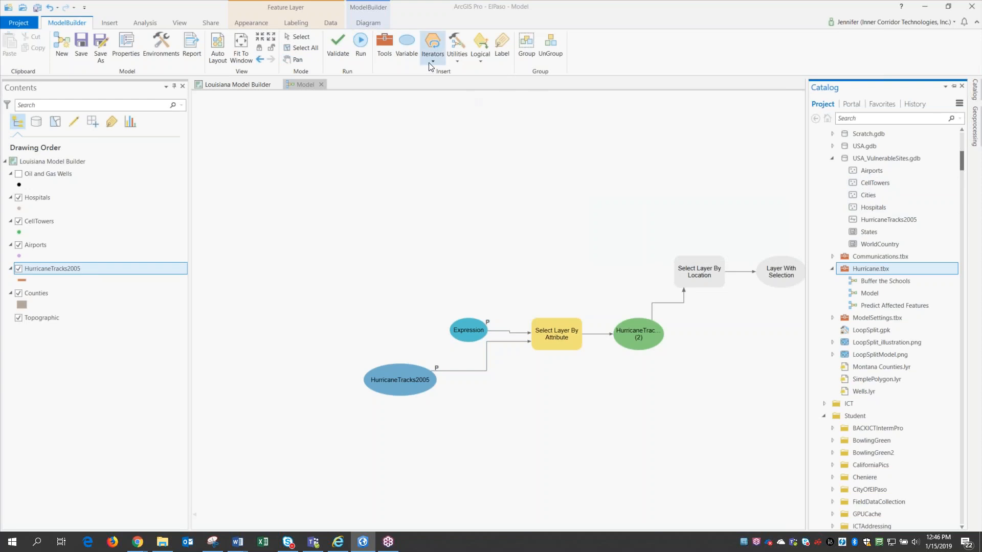
- Add an Iterate Feature Classes iterator from the Iterators menu and reopen the Catalog pane
click(432, 47)
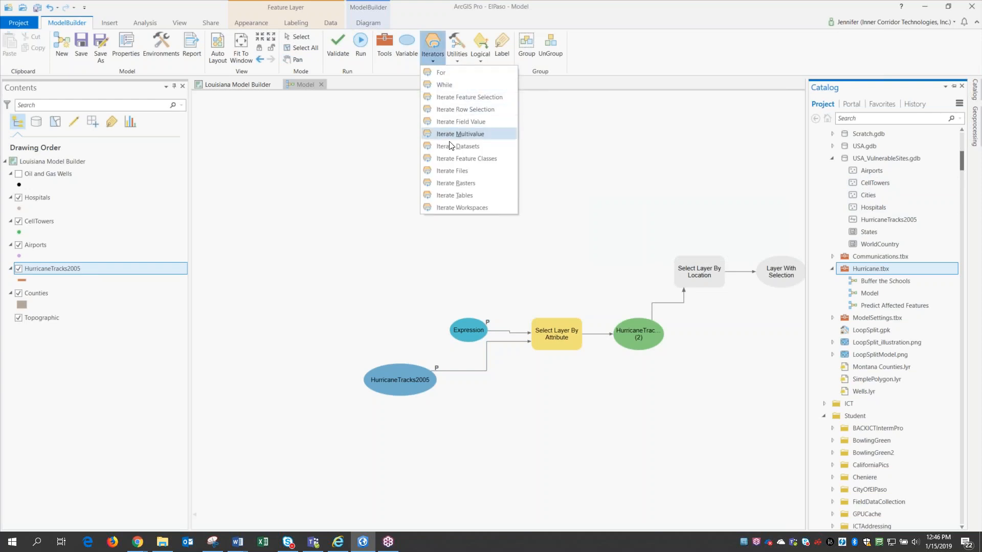
mouse_move(466, 158)
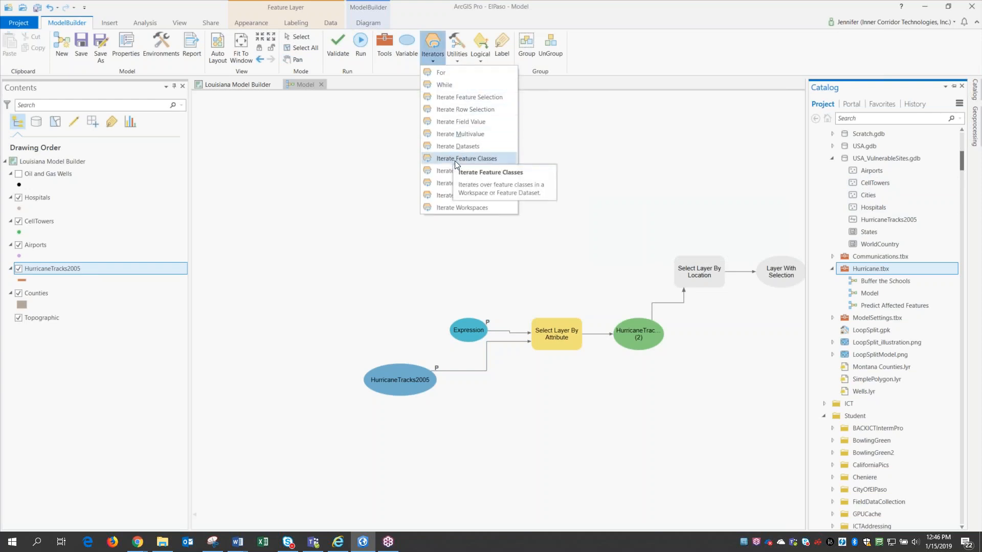
click(467, 157)
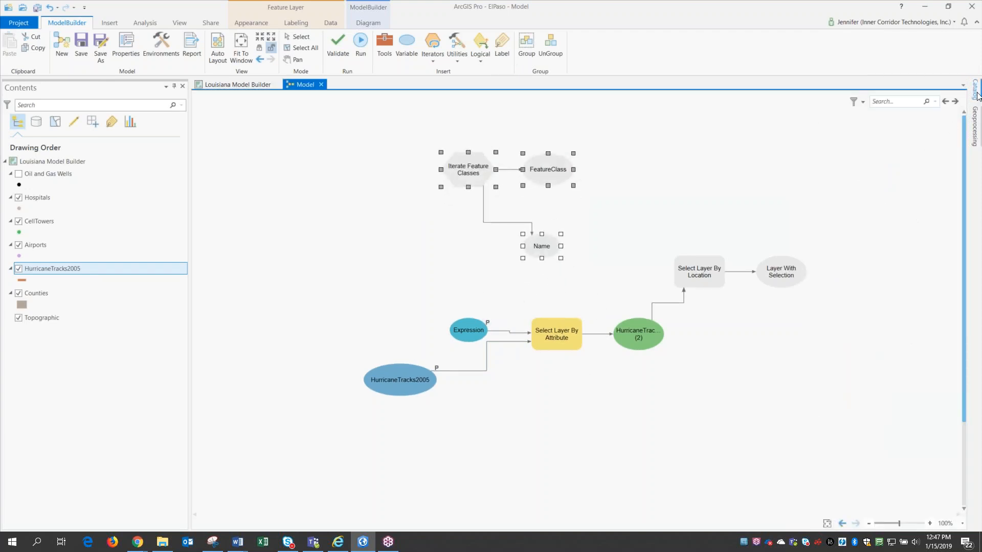
click(975, 91)
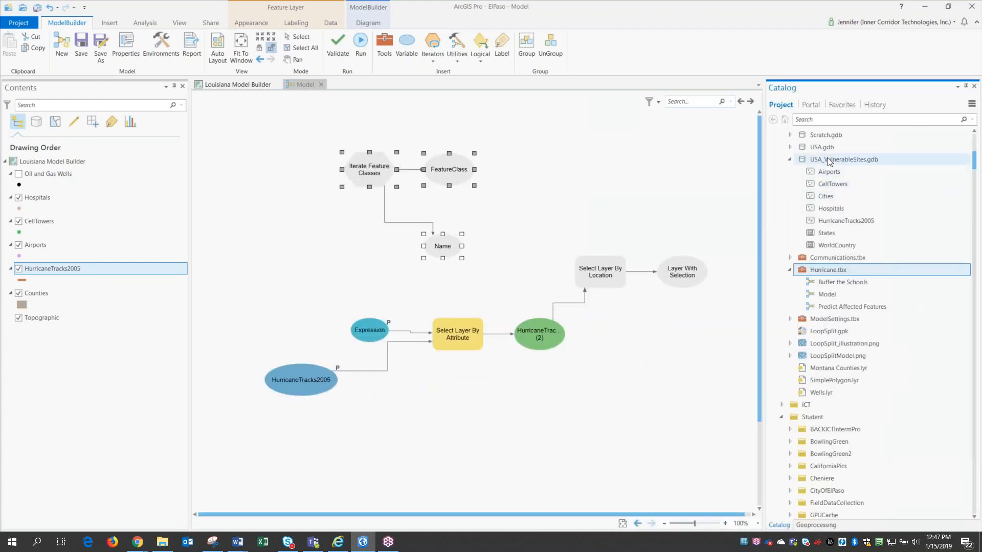
mouse_move(846, 221)
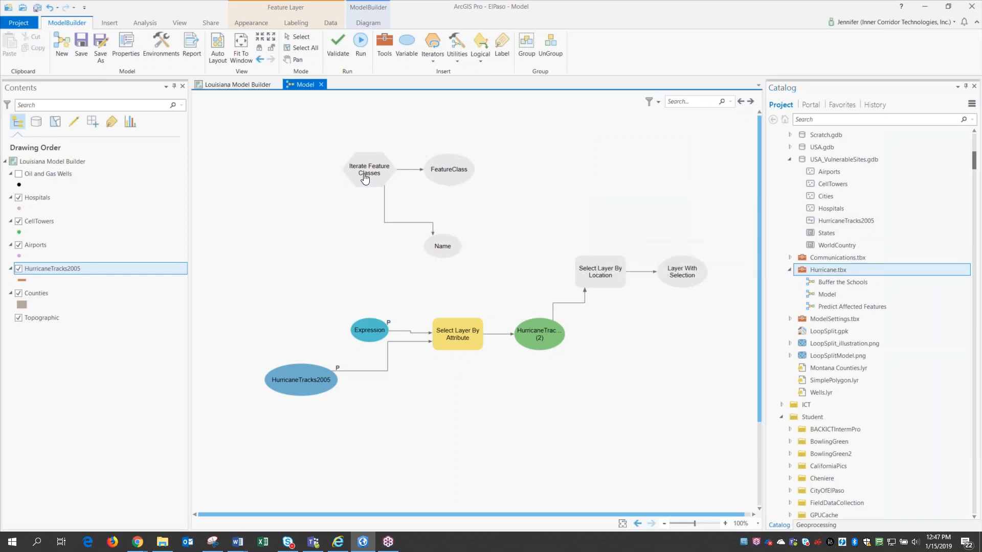
mouse_move(282, 244)
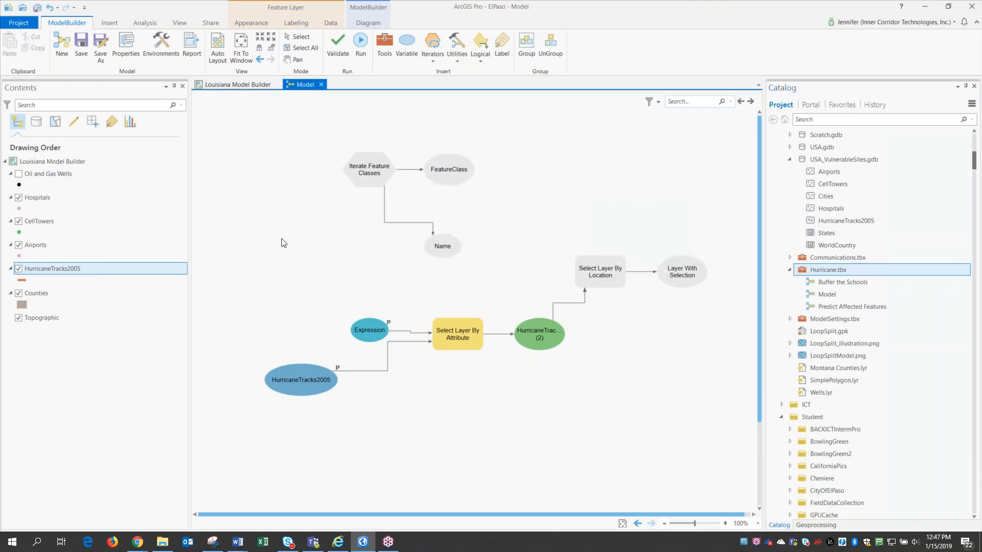
- Set the iterator's workspace to USA_VulnerableSites.gdb and feature type to Point
double_click(369, 169)
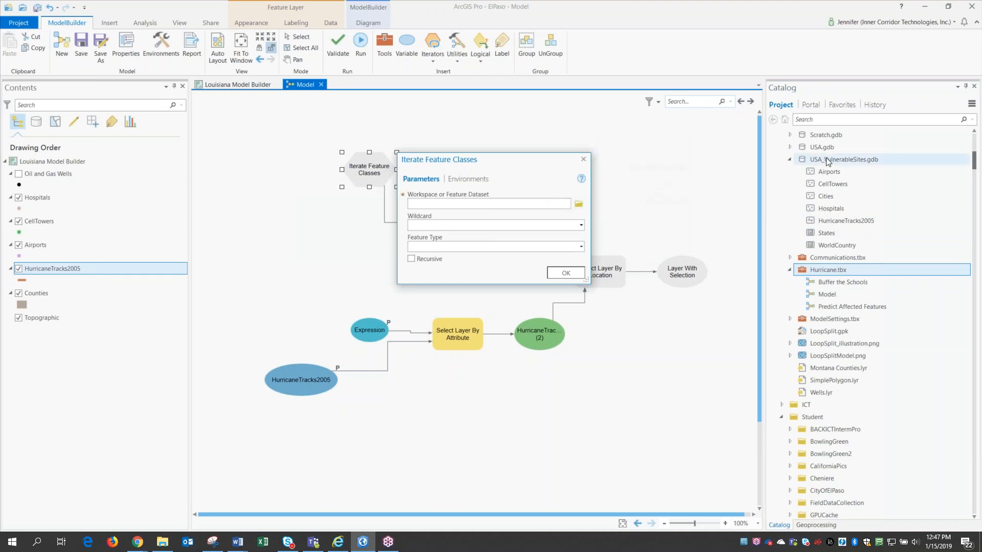
click(844, 159)
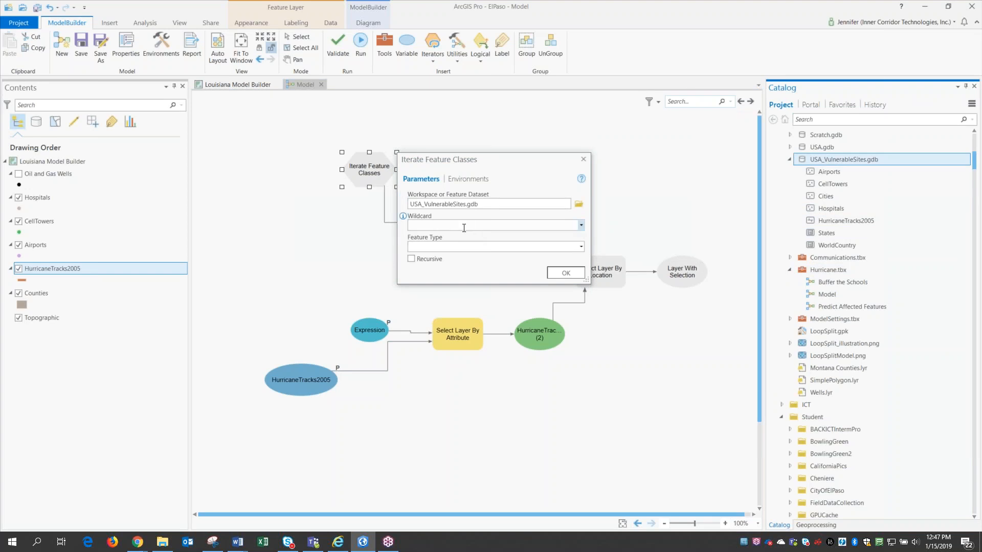
mouse_move(455, 227)
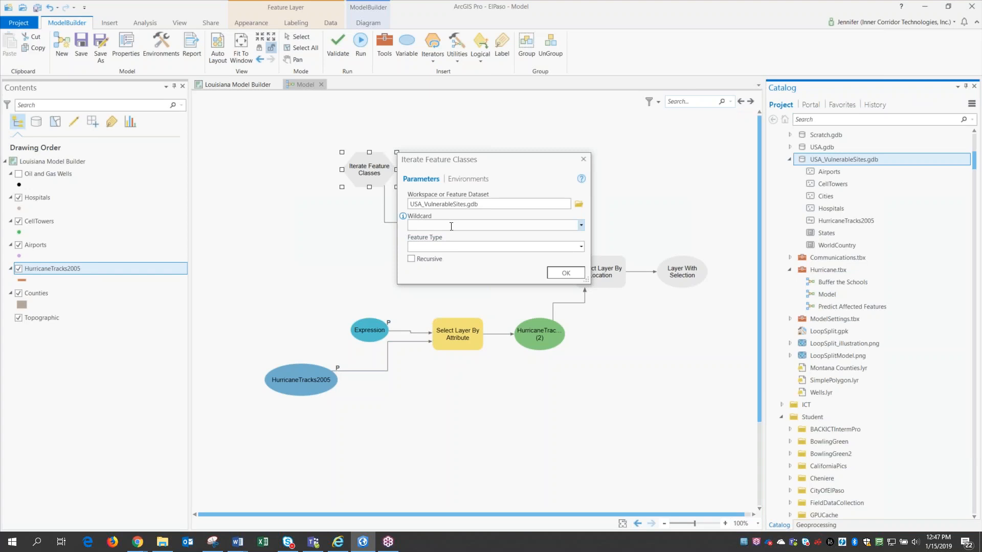
click(579, 247)
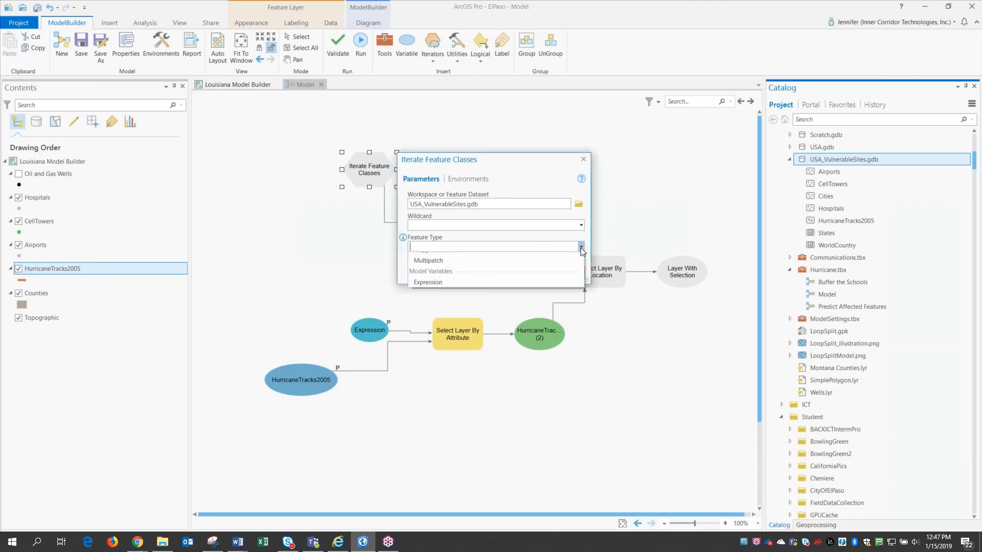
click(416, 247)
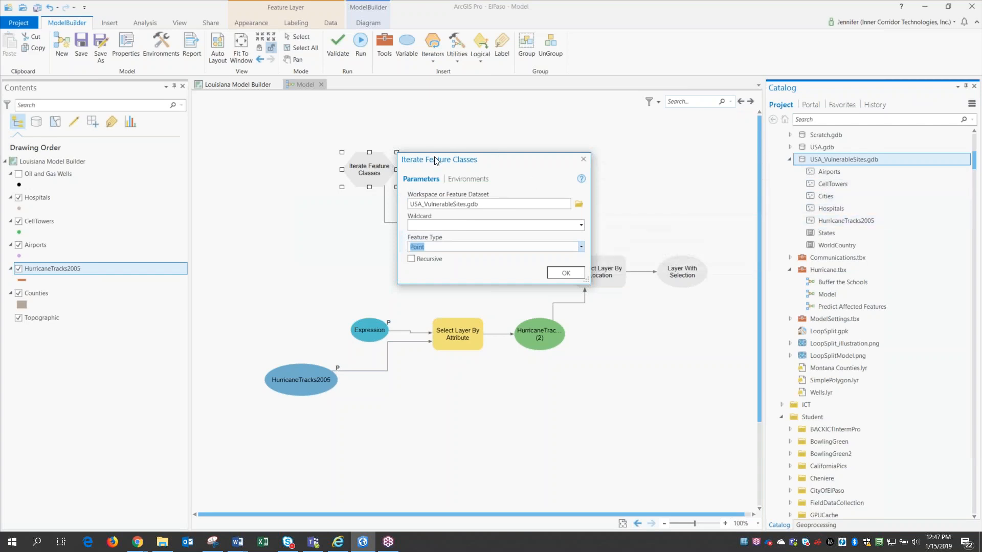
mouse_move(565, 273)
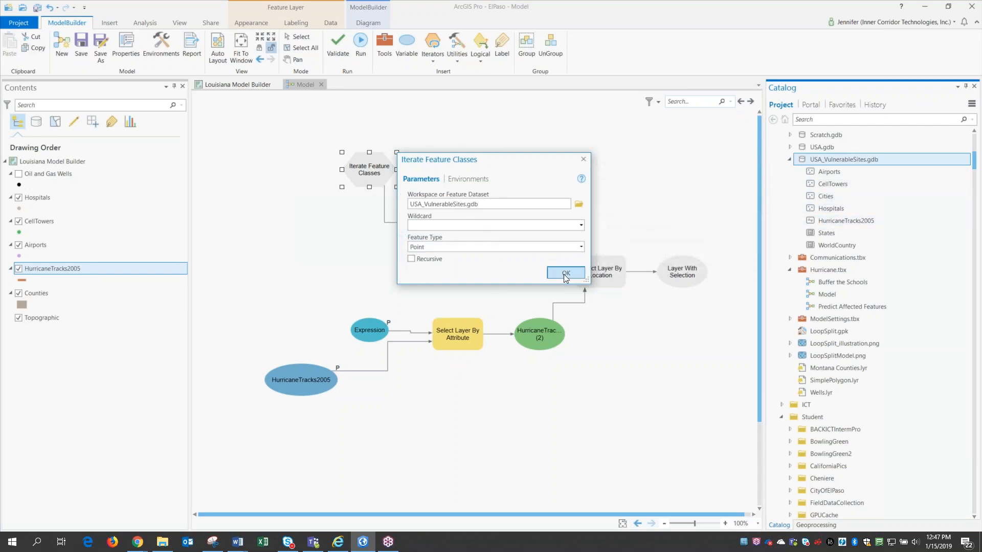
click(565, 273)
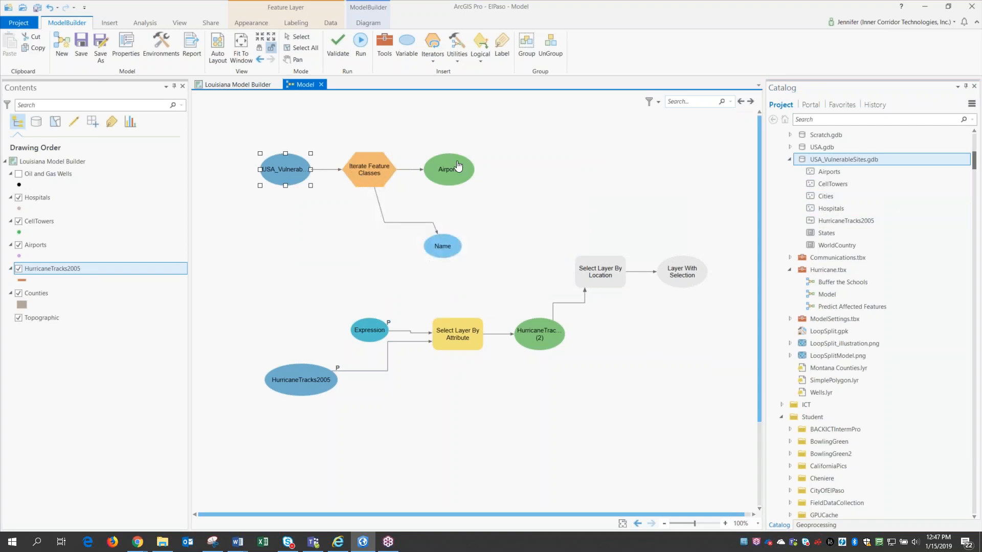
mouse_move(448, 169)
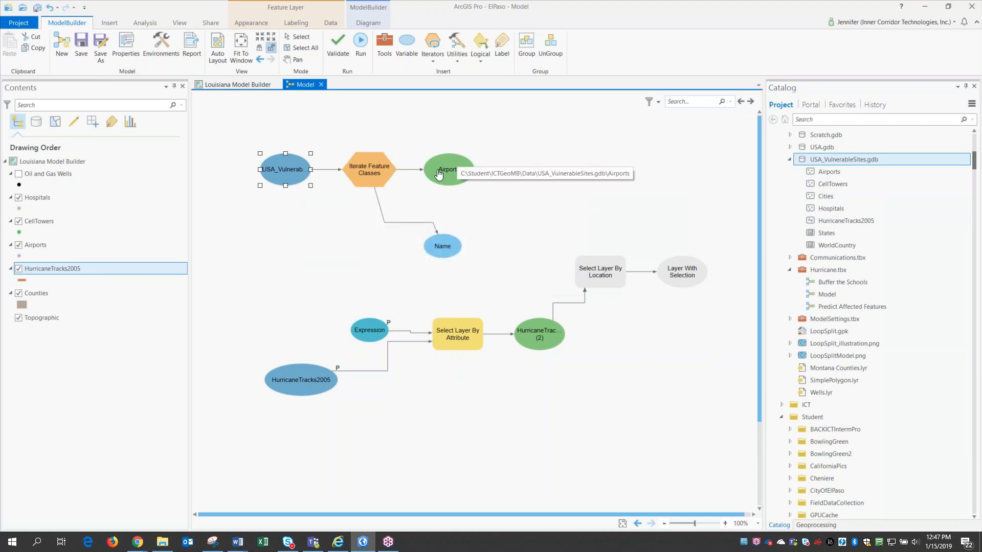
mouse_move(417, 230)
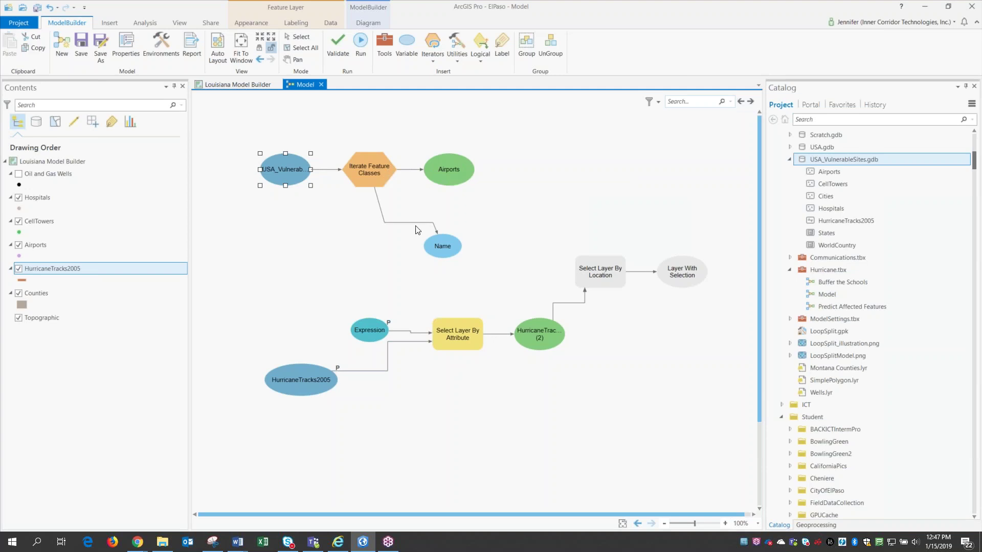
mouse_move(441, 257)
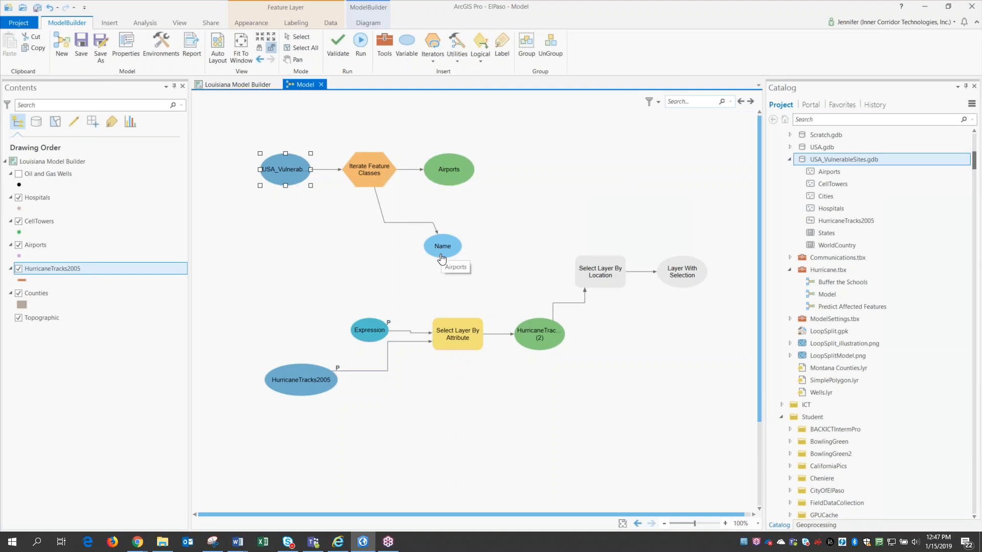
mouse_move(456, 179)
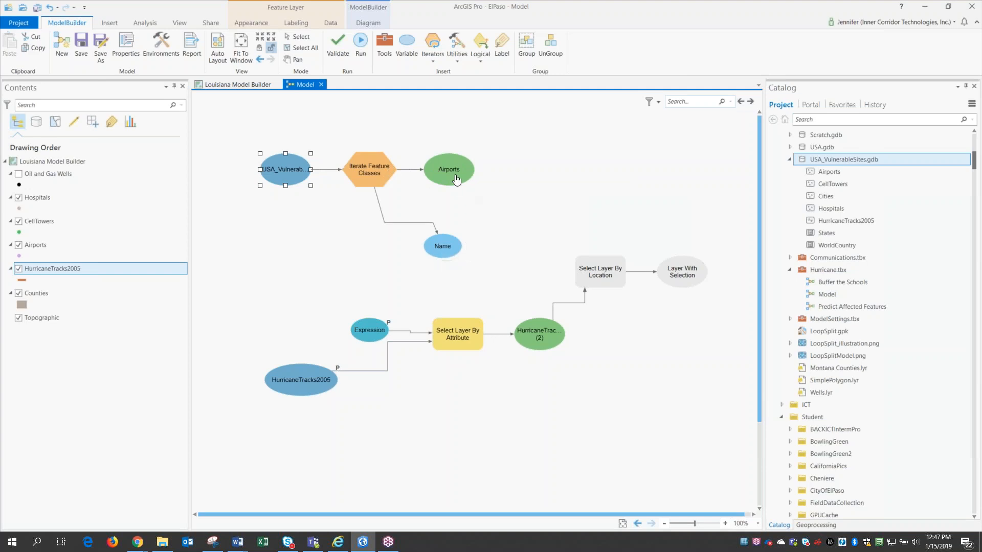
click(828, 172)
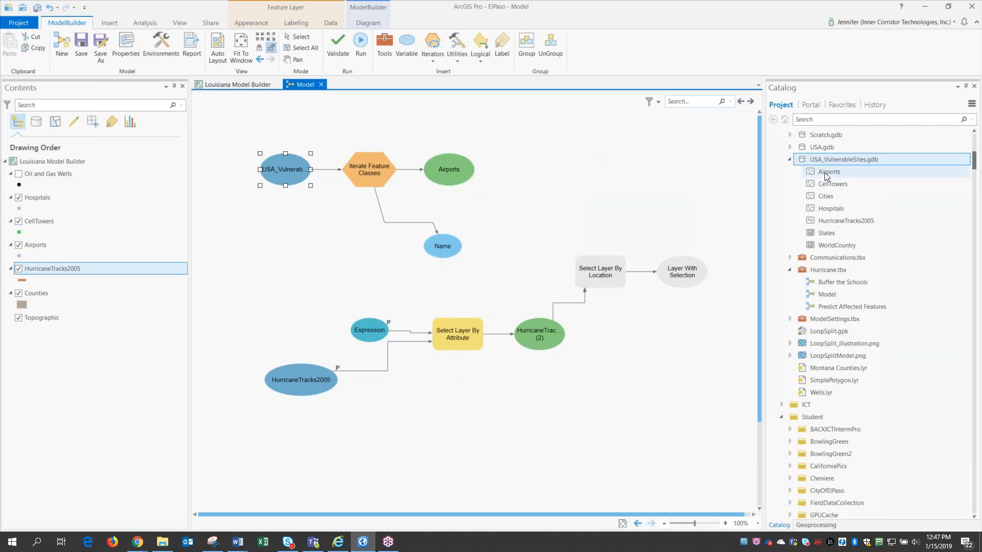
mouse_move(827, 171)
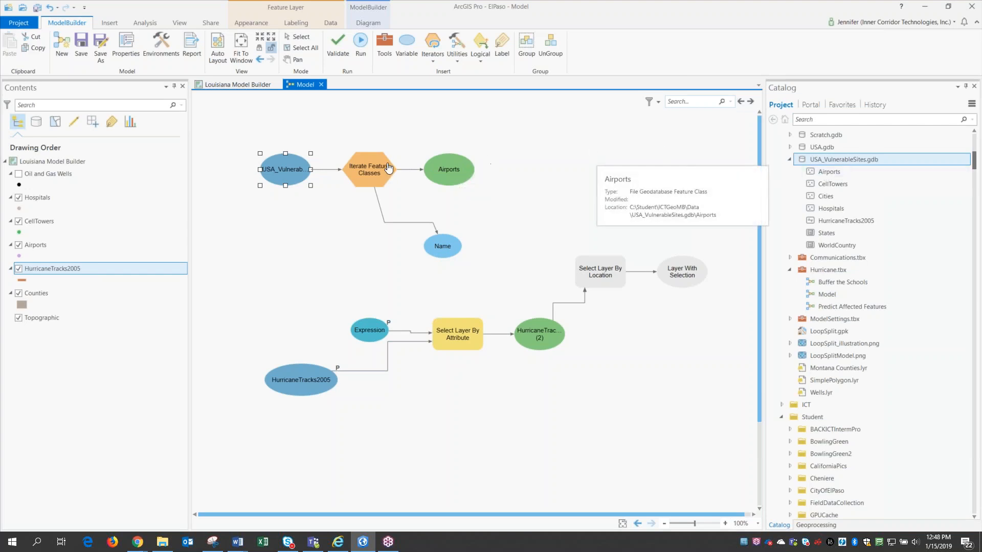
mouse_move(441, 246)
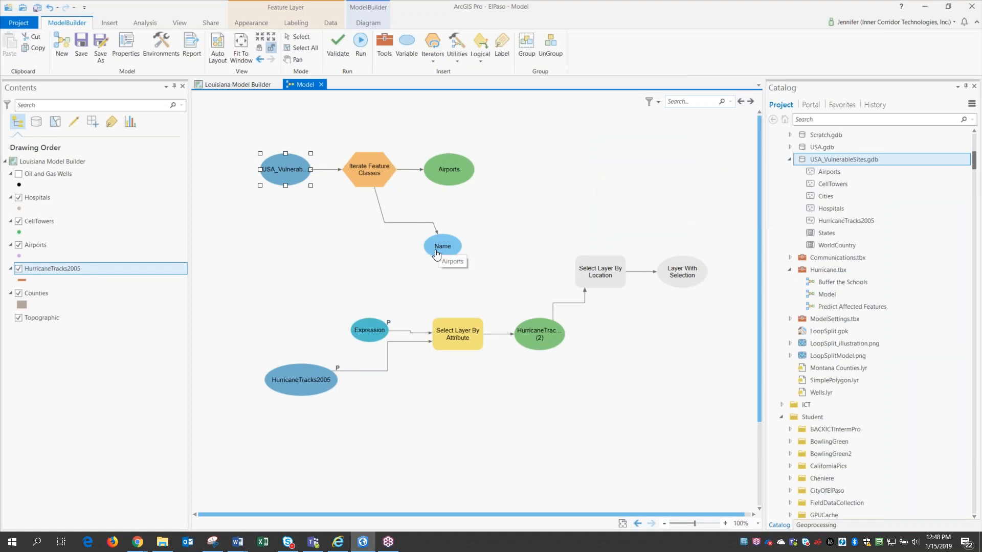
mouse_move(464, 194)
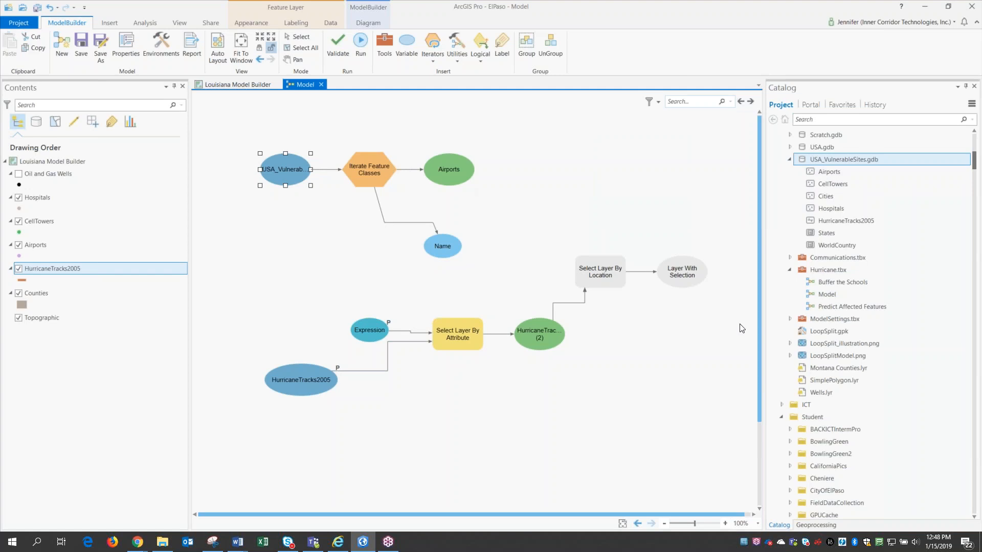
mouse_move(732, 332)
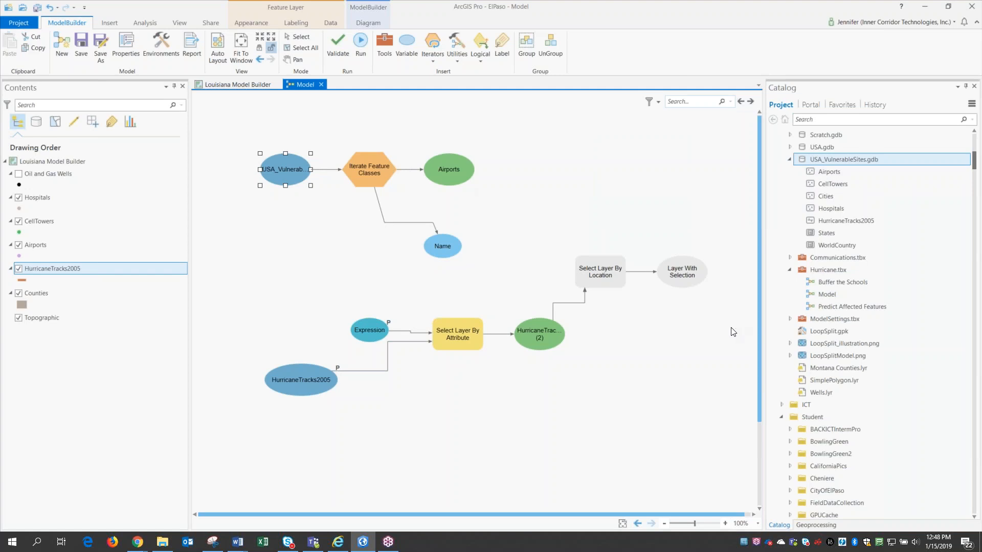
mouse_move(442, 259)
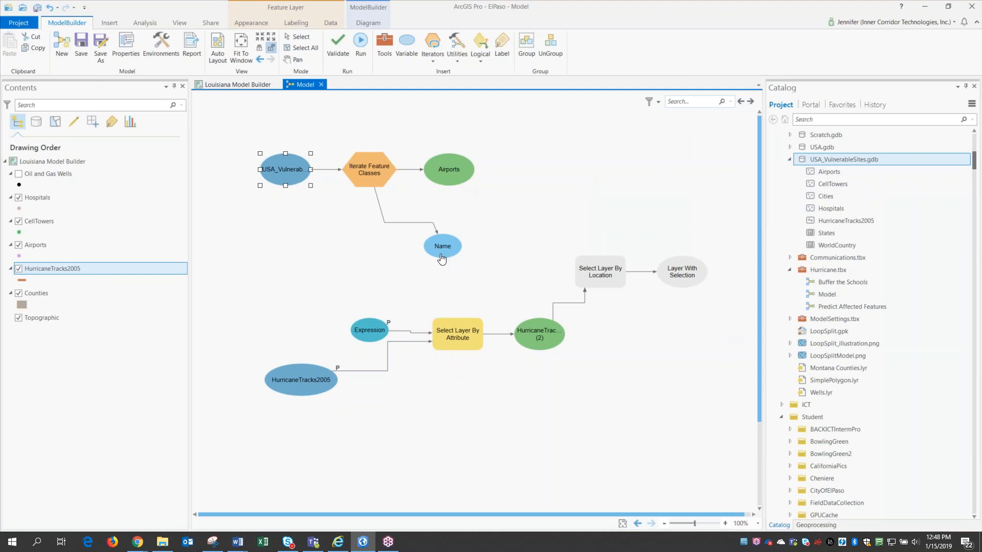
mouse_move(438, 268)
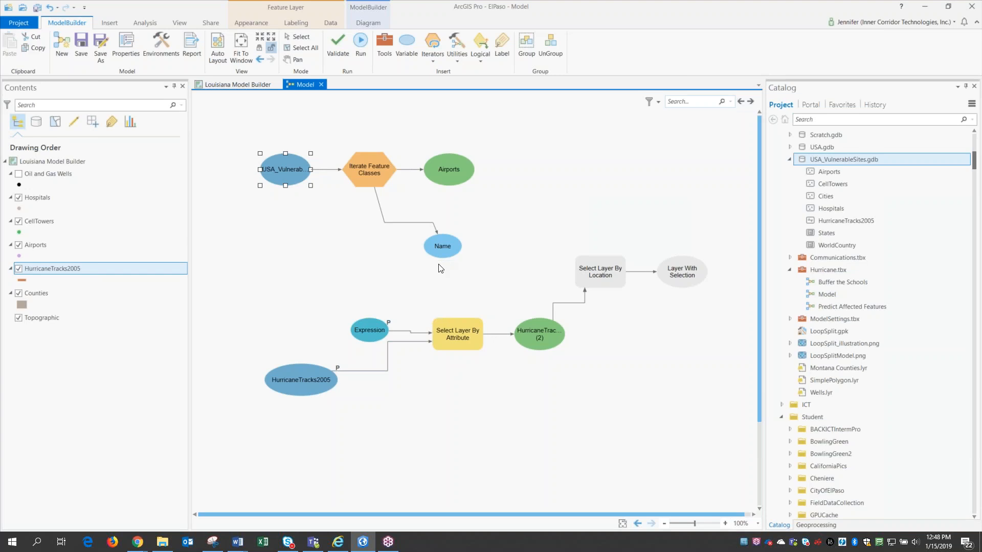
mouse_move(457, 178)
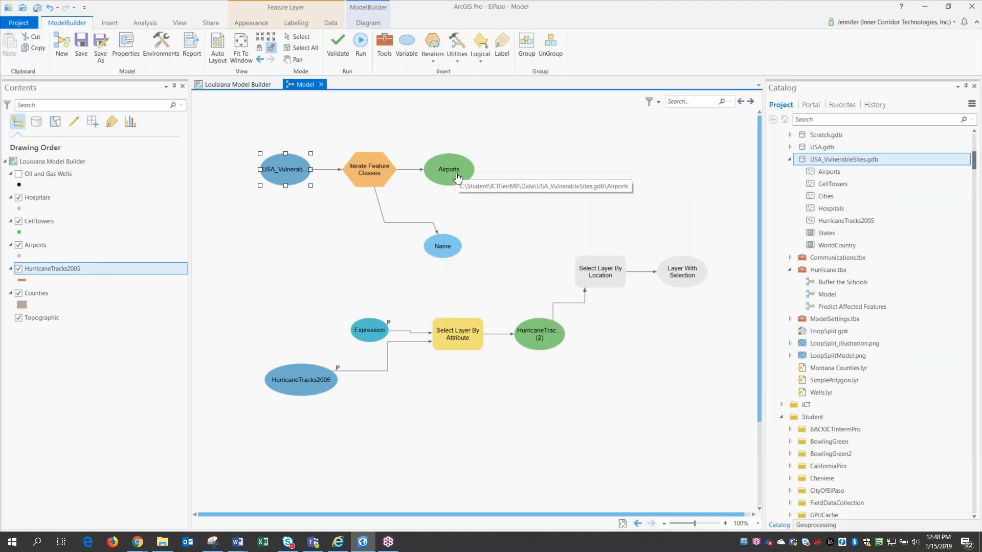
mouse_move(827, 171)
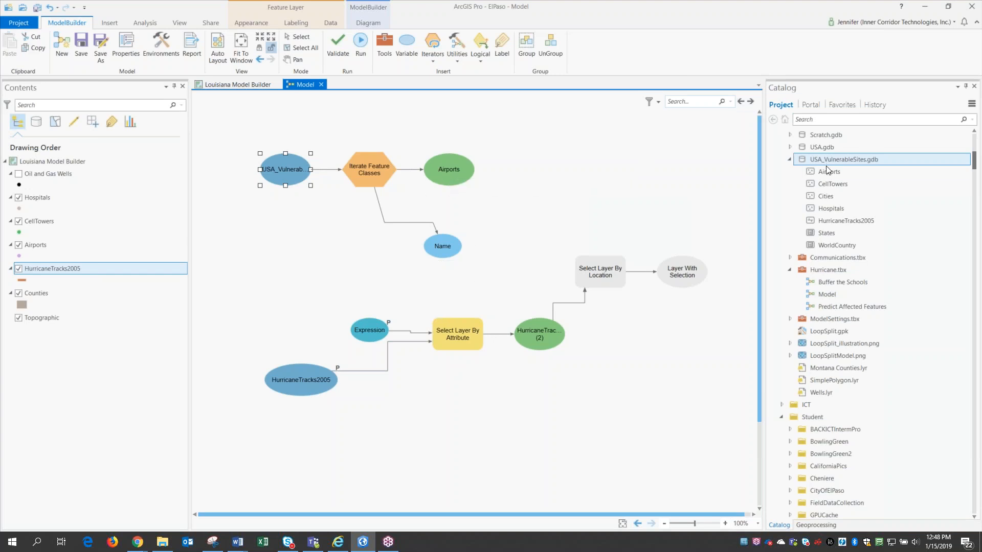
mouse_move(829, 172)
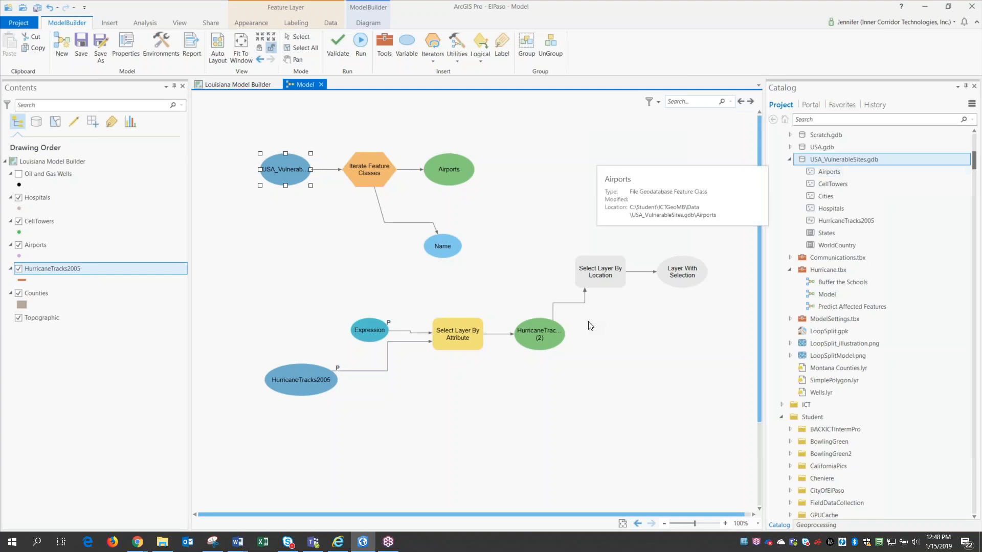
mouse_move(326, 381)
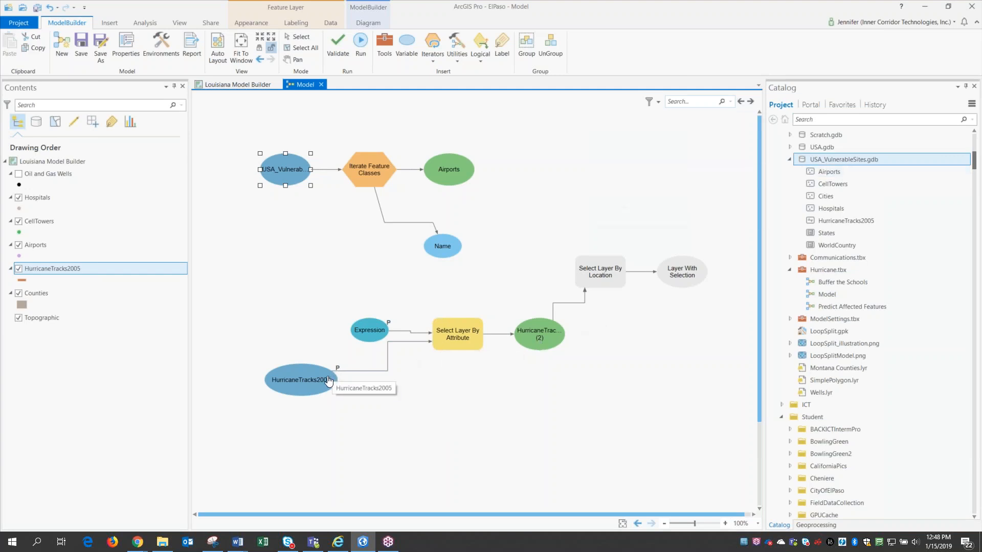
mouse_move(460, 172)
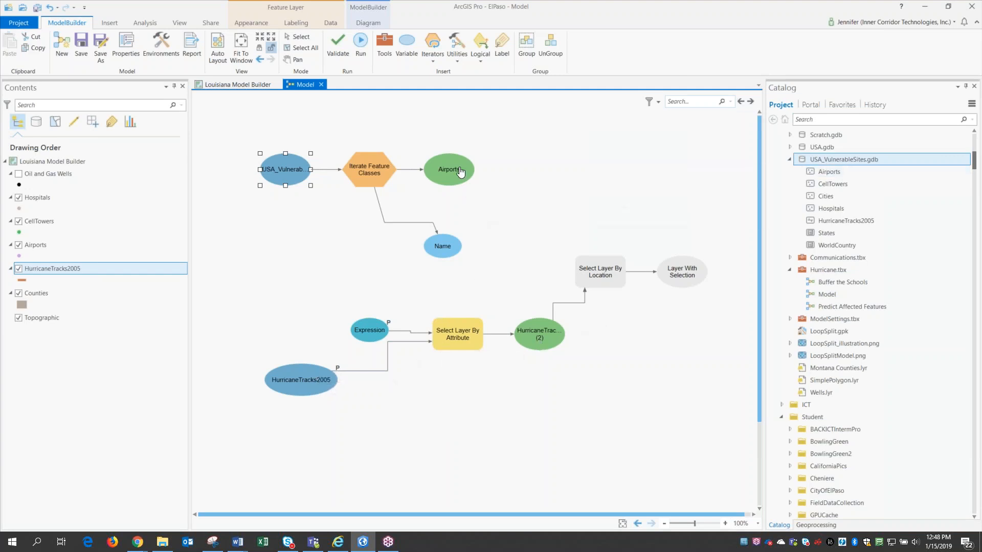
mouse_move(599, 272)
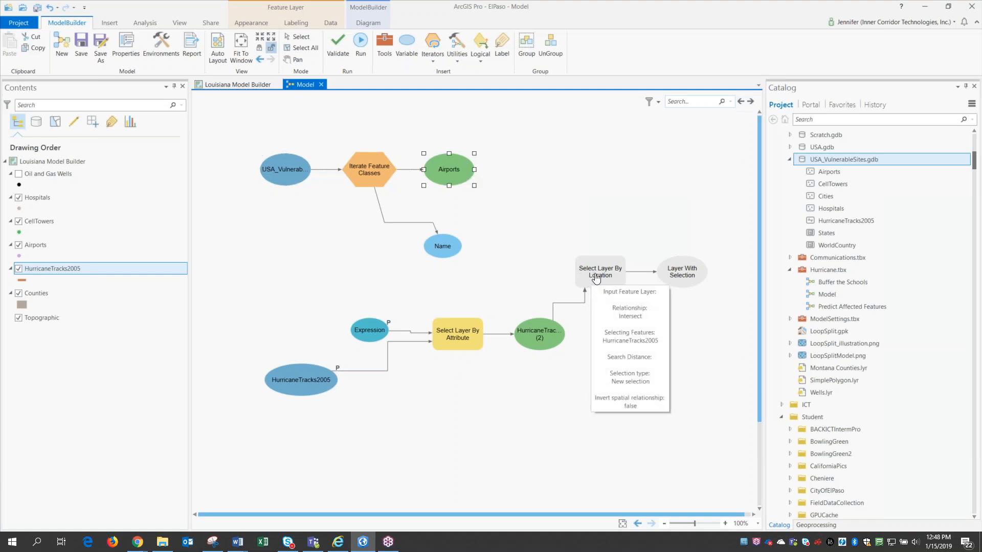
mouse_move(615, 271)
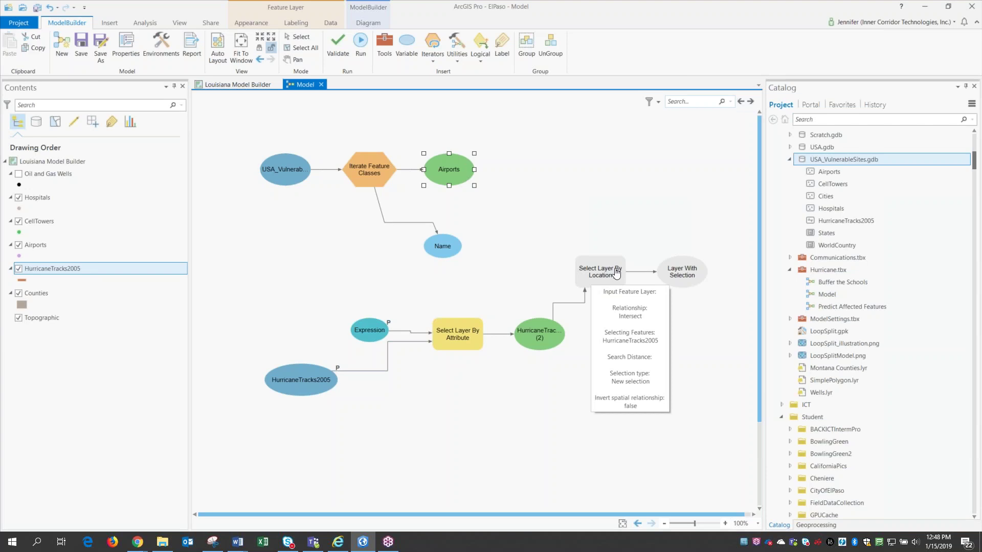
mouse_move(463, 182)
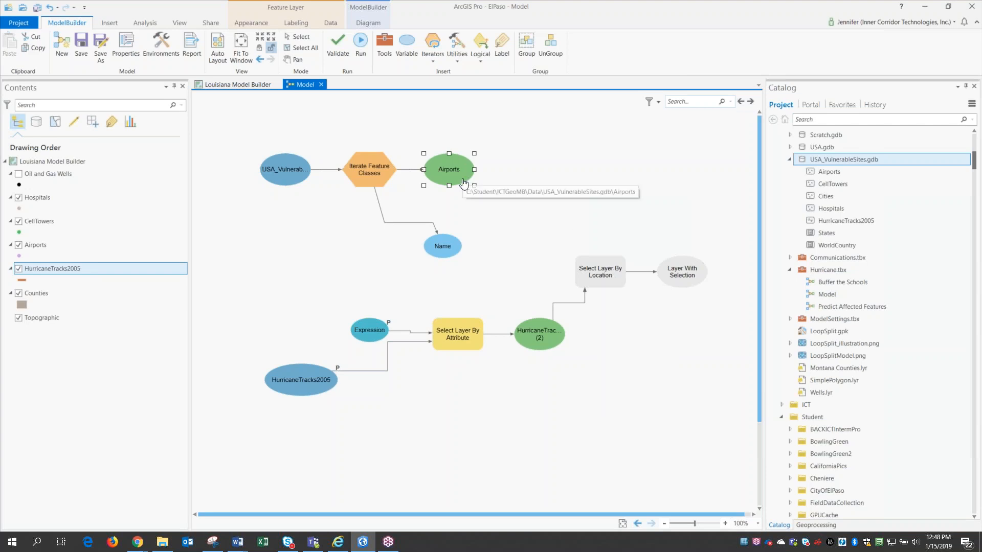
mouse_move(256, 286)
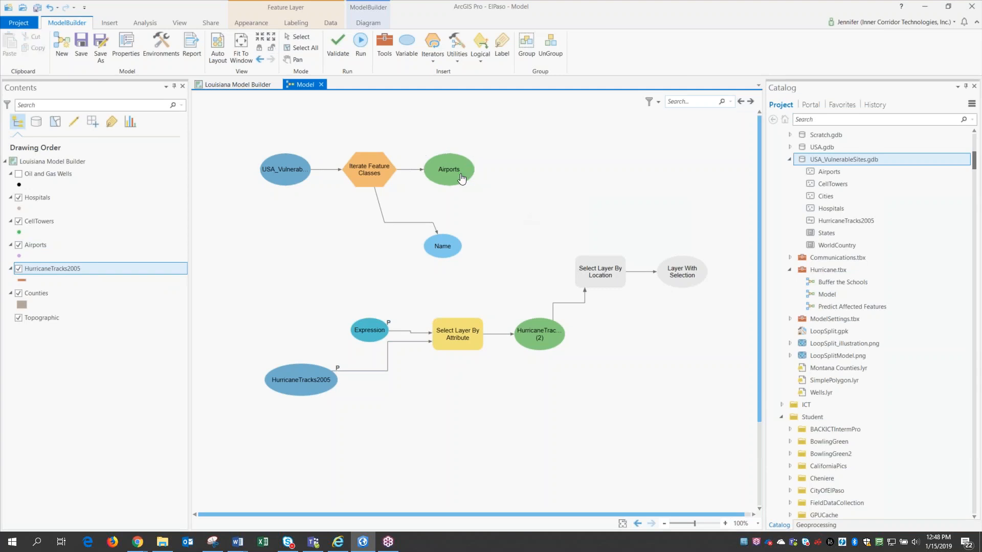
mouse_move(510, 219)
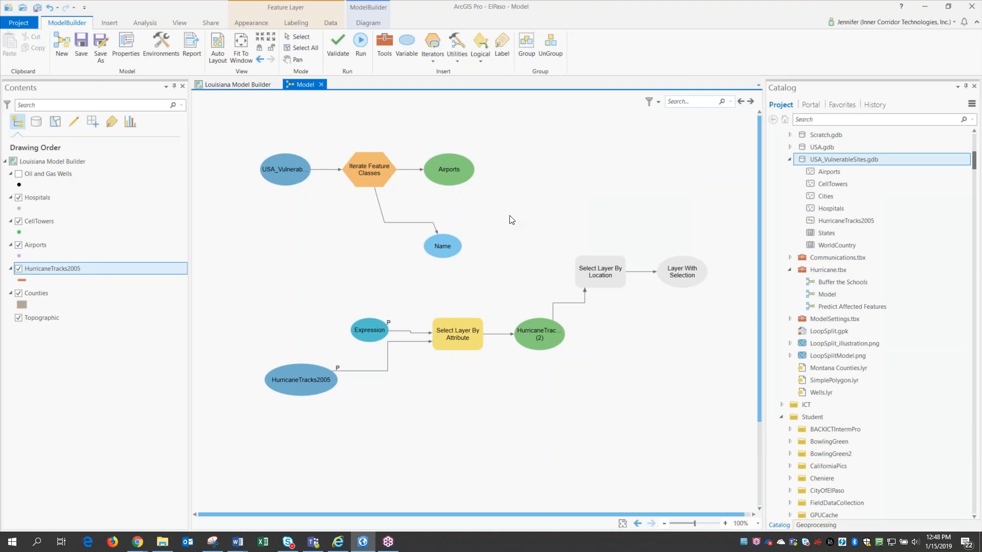
mouse_move(816, 524)
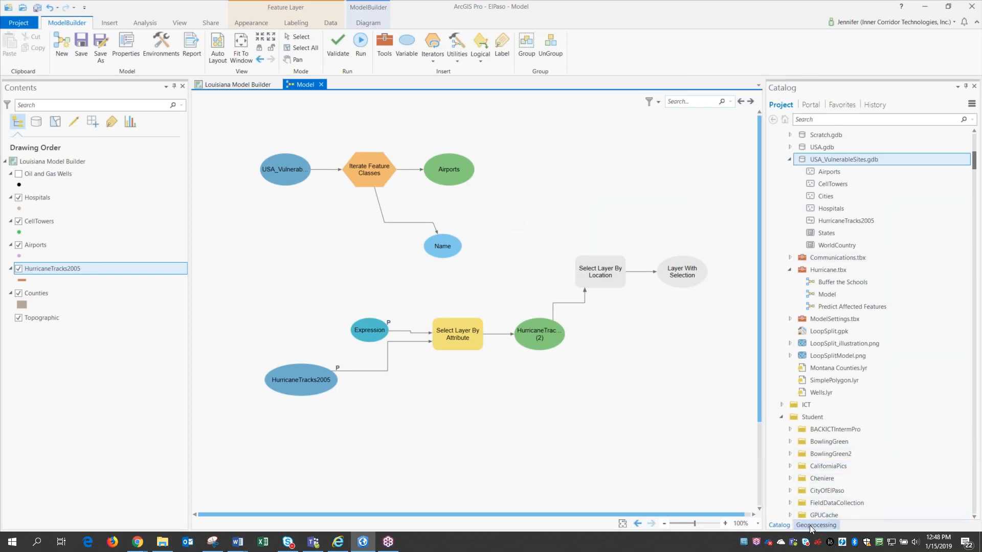
- Add Make Feature Layer for Airports and wire its Output Layer into Select Layer By Location
click(815, 524)
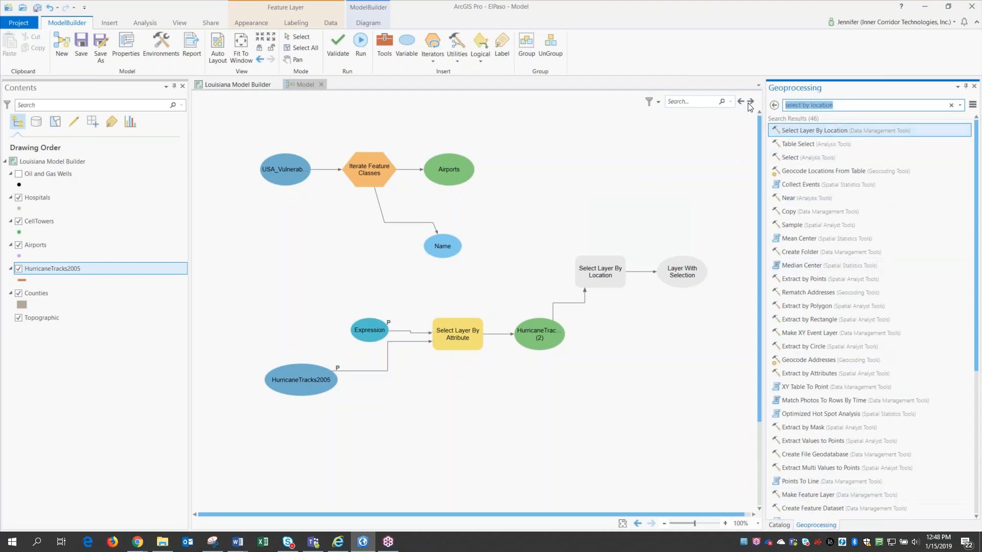
text(make feature layer)
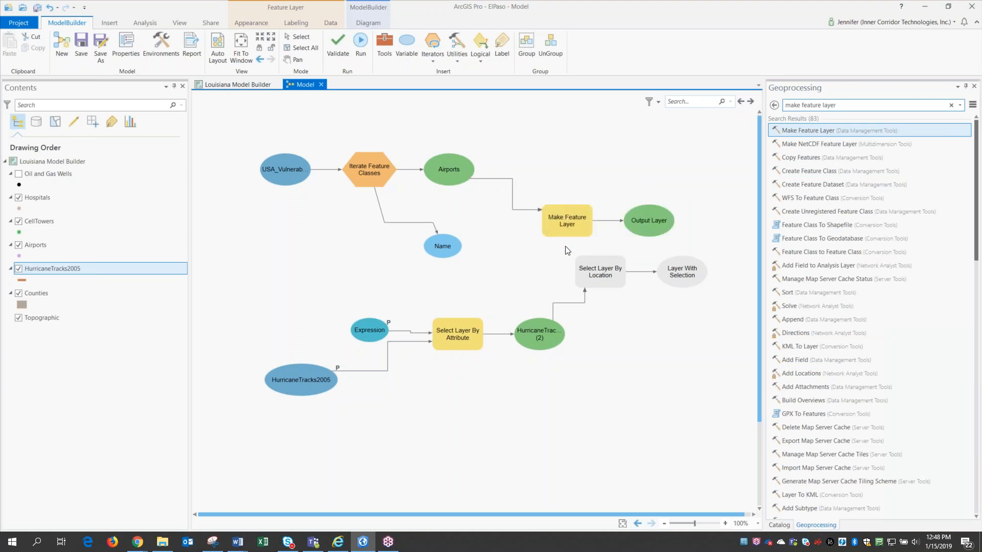
mouse_move(493, 174)
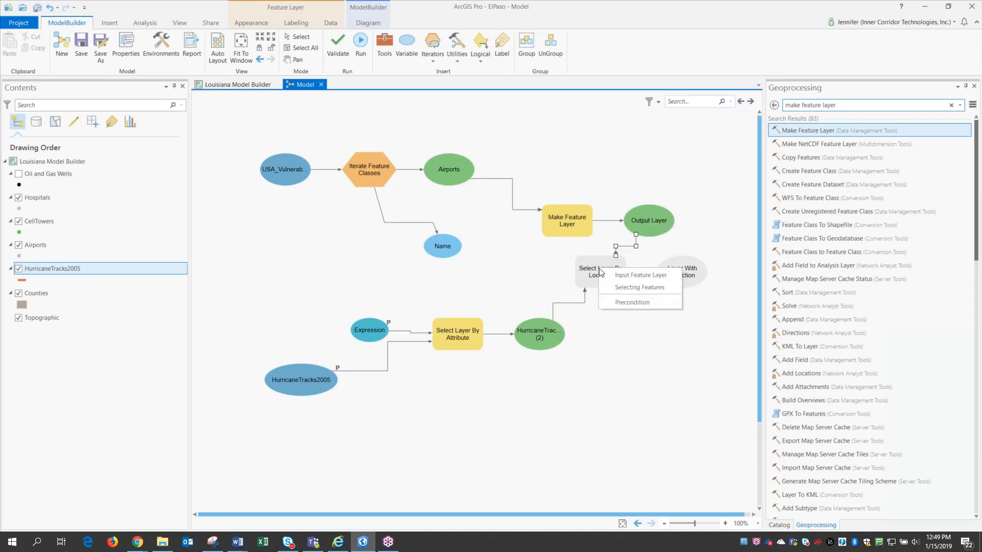
click(646, 342)
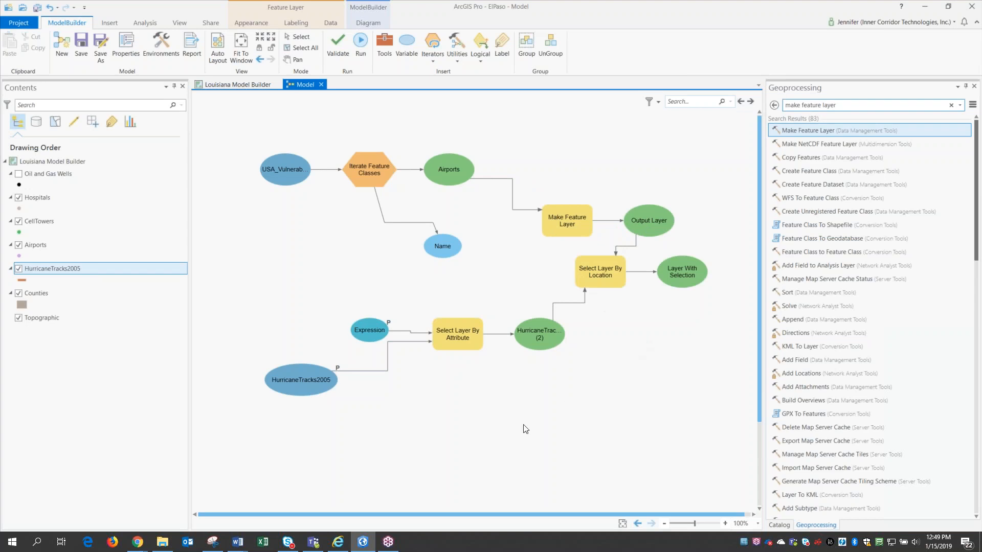
mouse_move(303, 380)
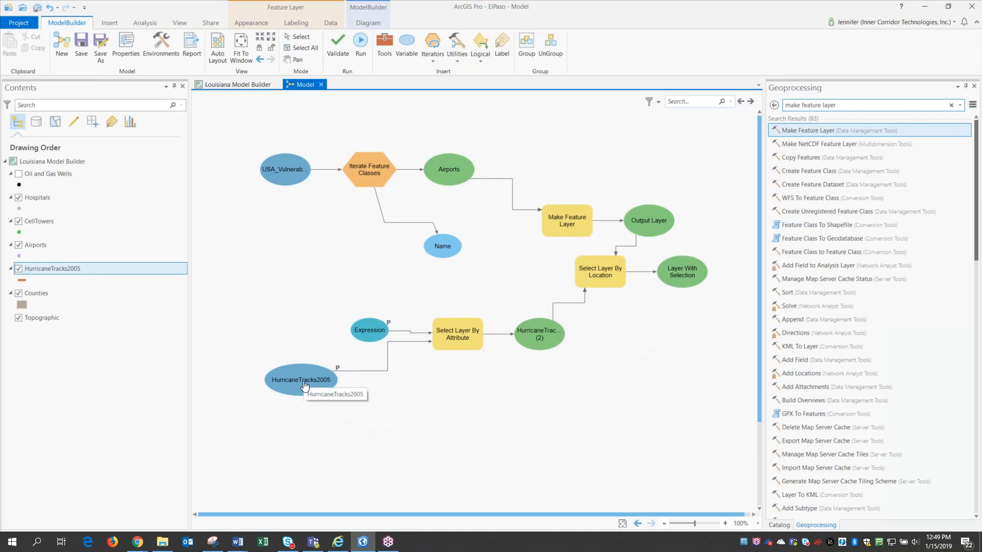
mouse_move(291, 394)
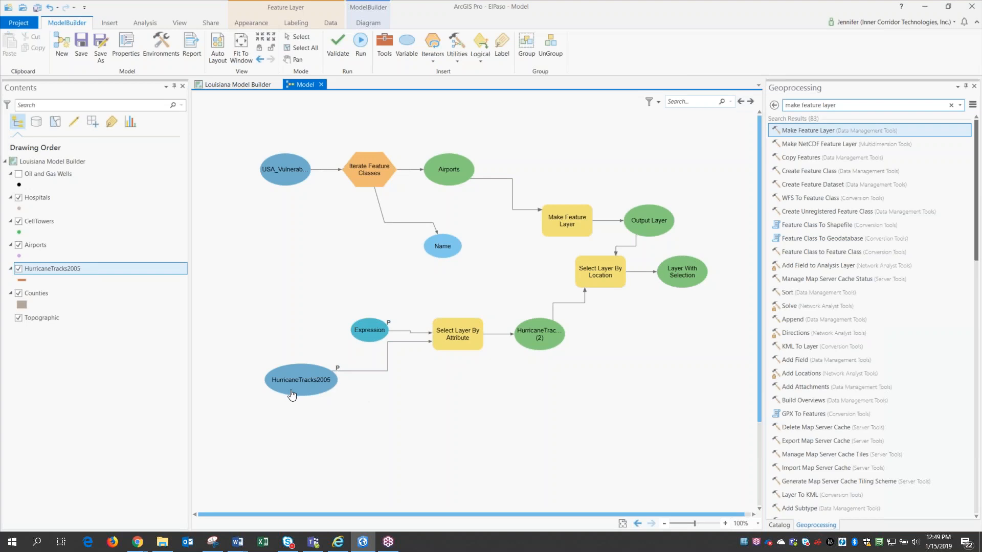
mouse_move(296, 420)
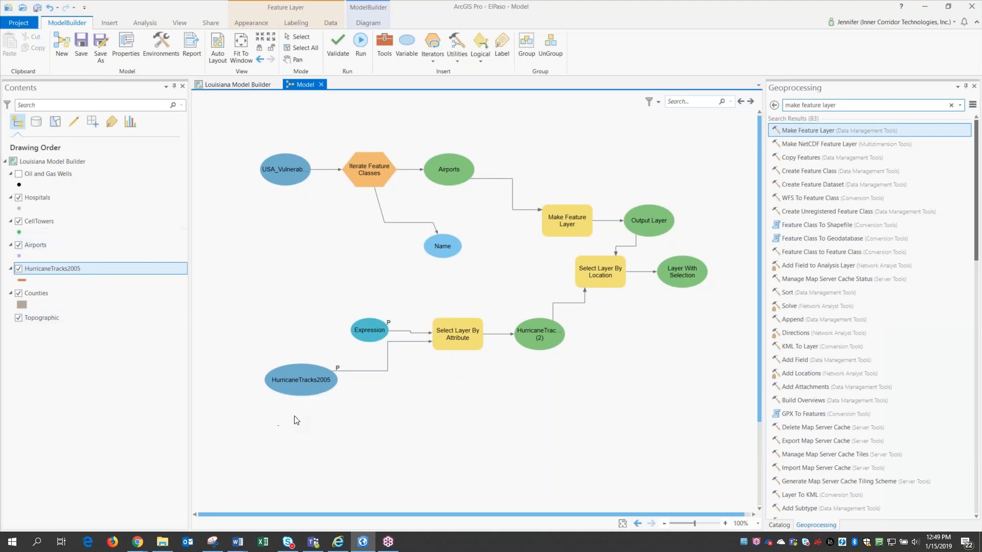
mouse_move(368, 339)
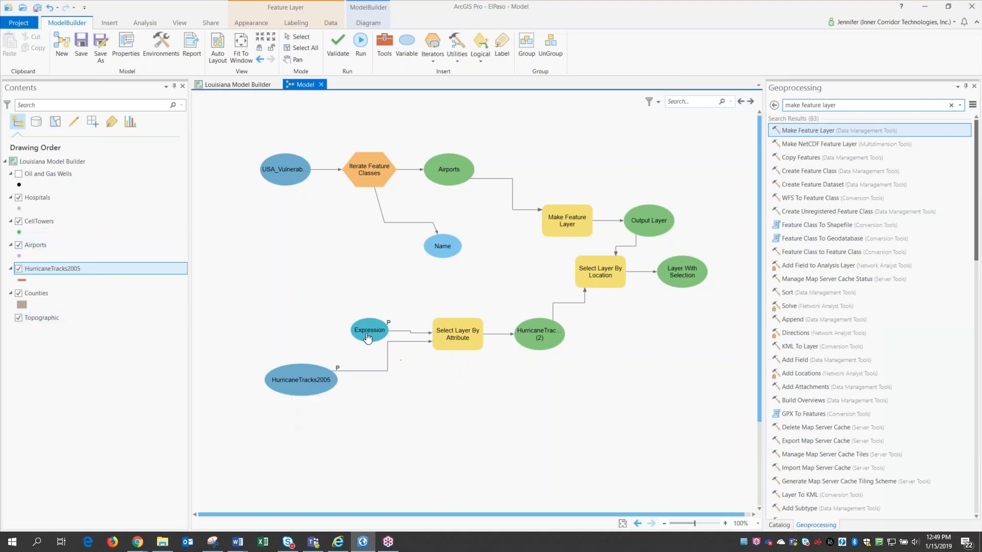
mouse_move(368, 330)
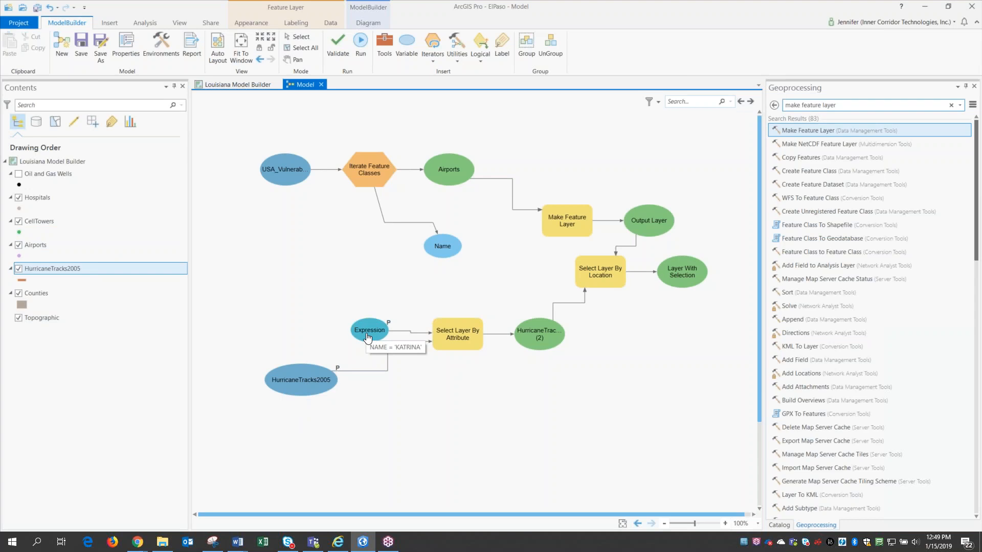
mouse_move(425, 335)
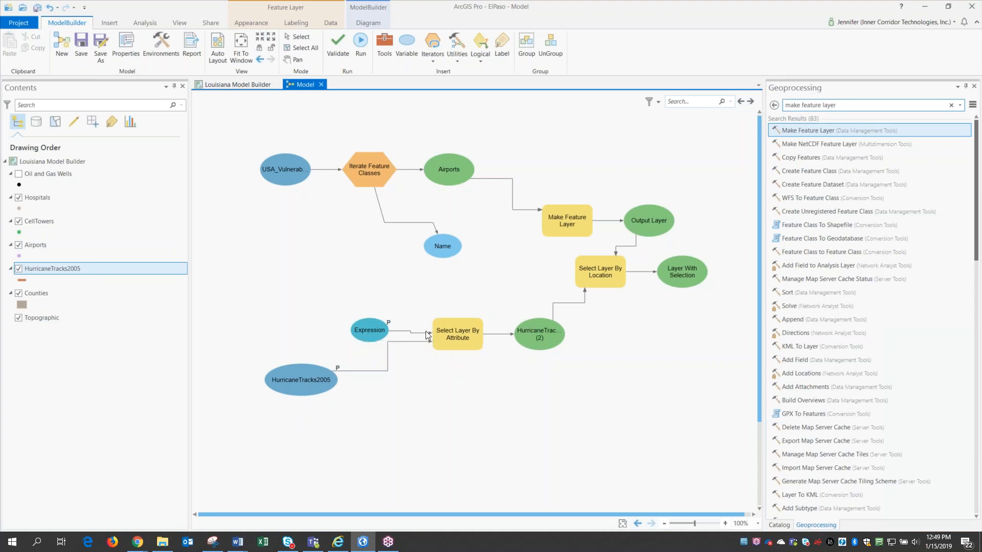
mouse_move(456, 334)
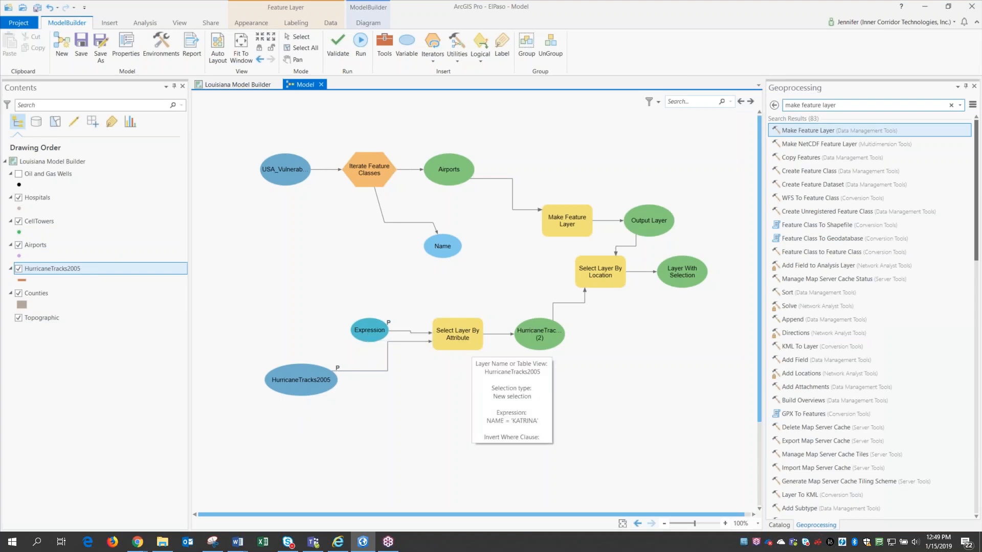
mouse_move(460, 175)
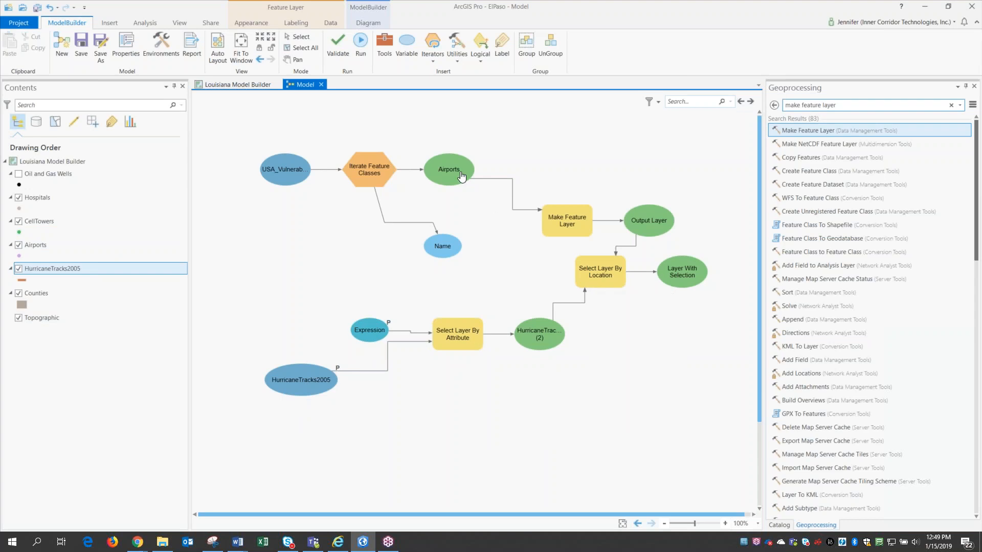
mouse_move(439, 224)
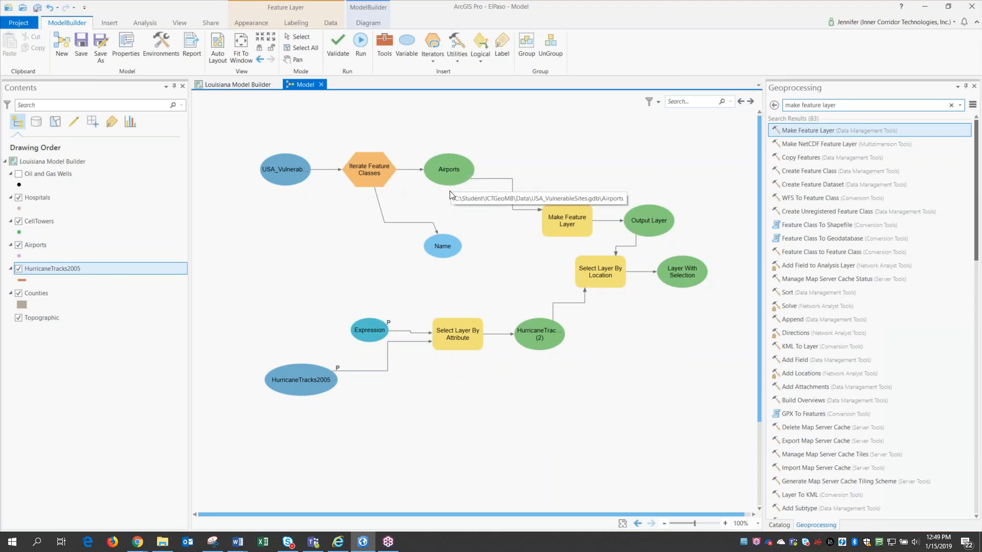
mouse_move(449, 167)
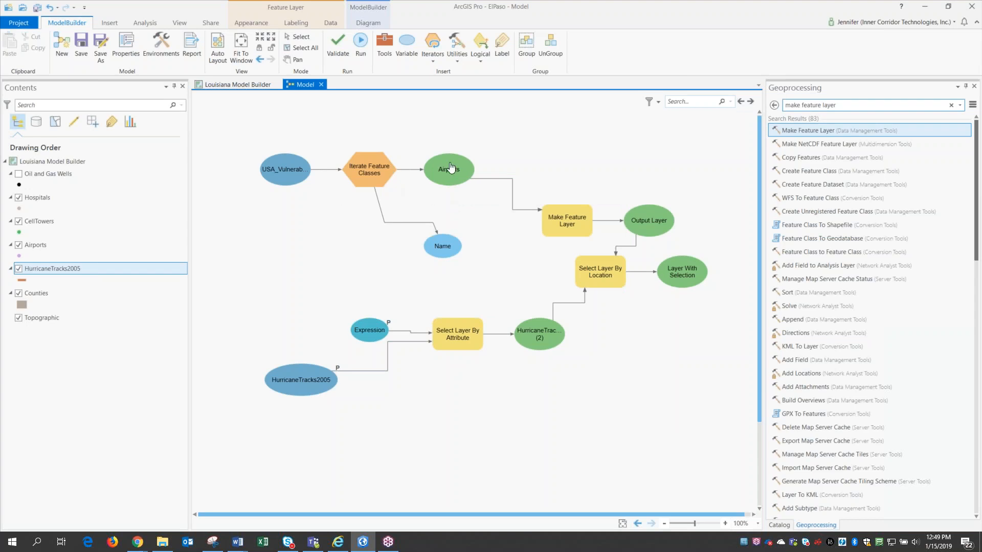
mouse_move(518, 279)
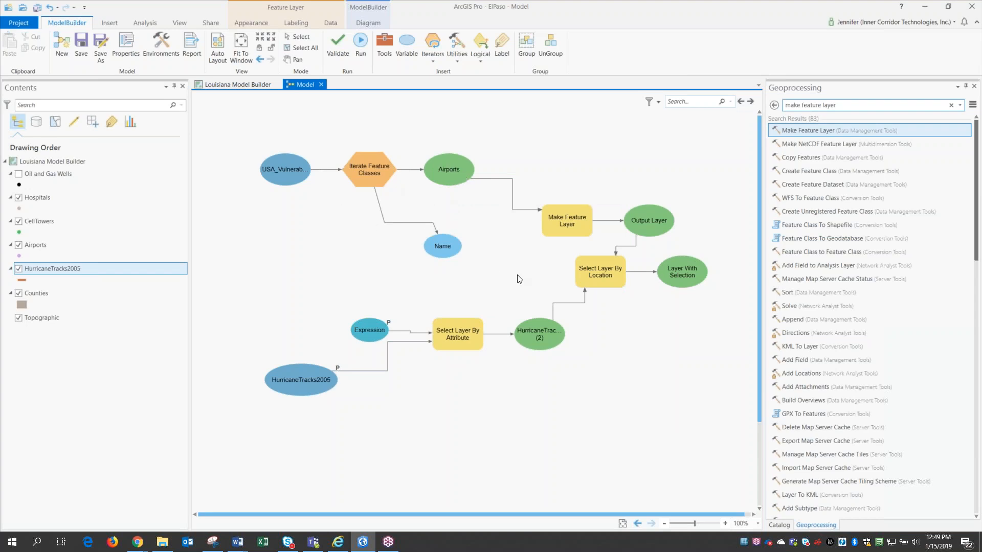
mouse_move(471, 200)
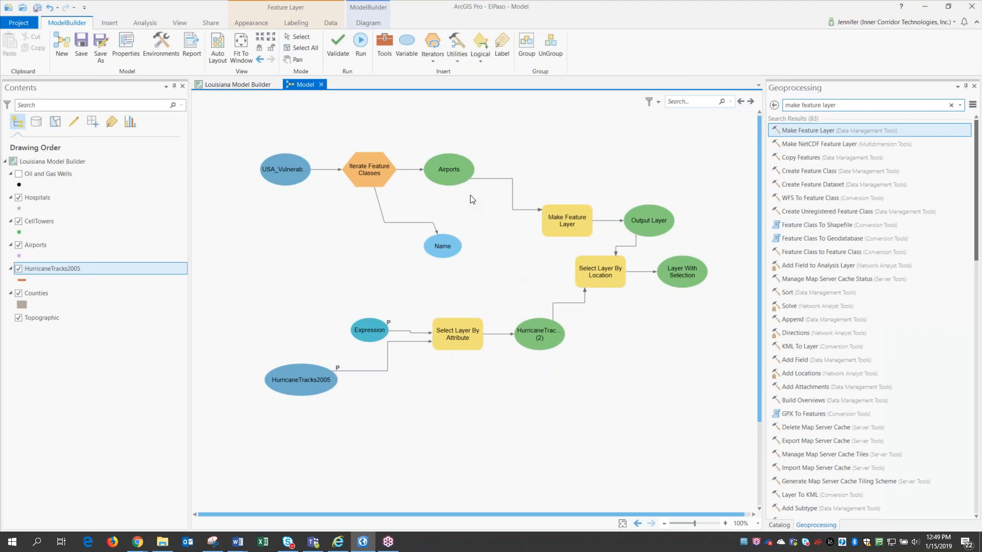
- Return to the project catalog listing USA_VulnerableSites.gdb's feature classes
click(778, 524)
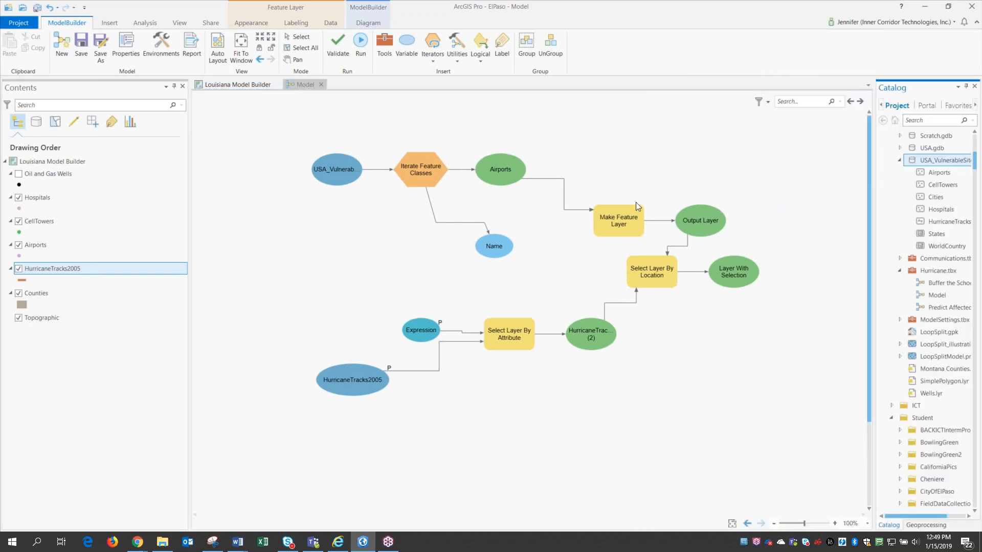
mouse_move(759, 283)
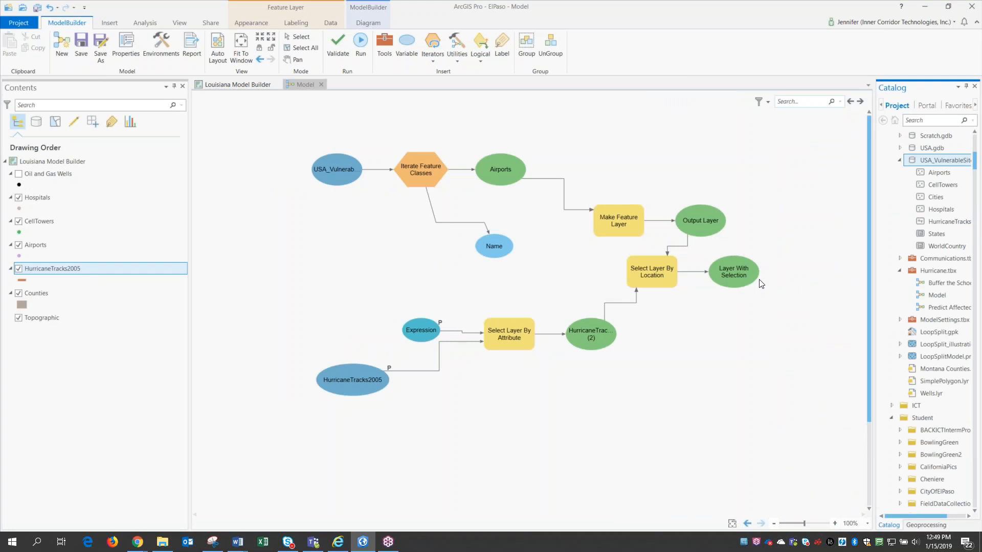
mouse_move(748, 283)
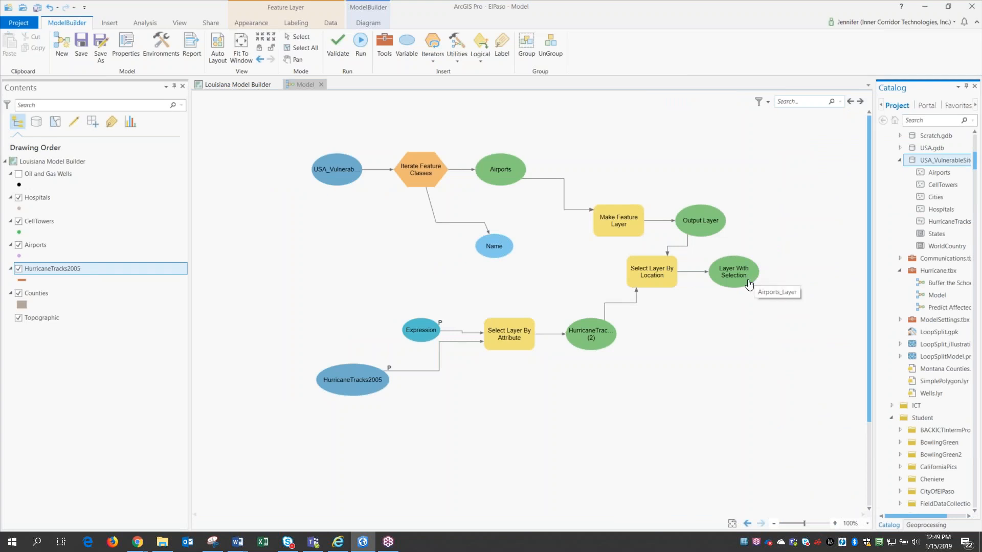
mouse_move(735, 339)
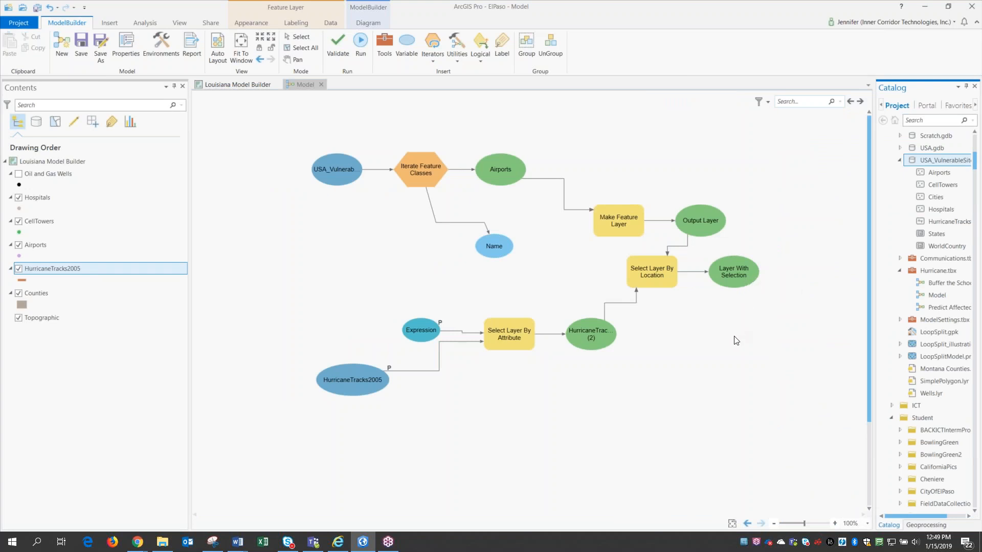
mouse_move(693, 349)
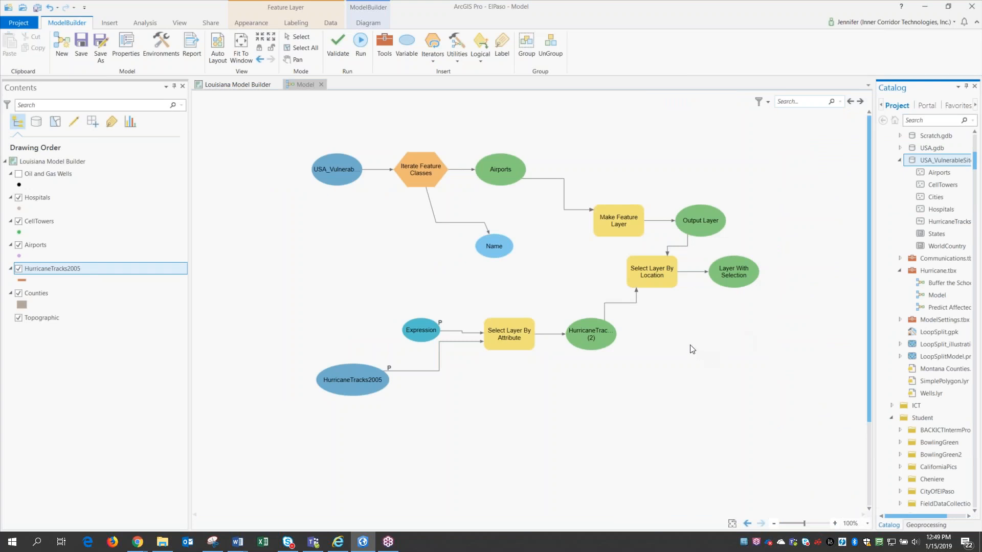
mouse_move(673, 343)
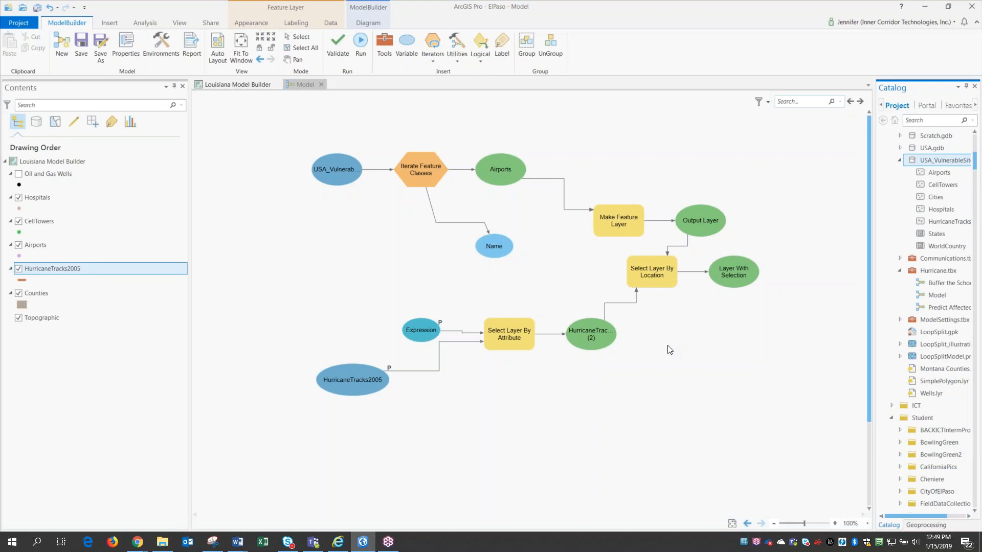
mouse_move(663, 365)
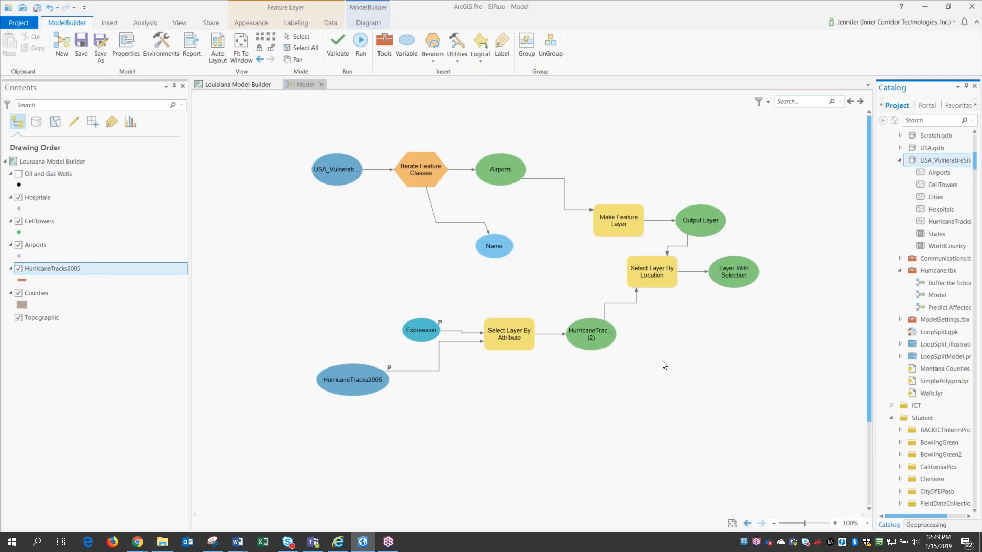
mouse_move(732, 449)
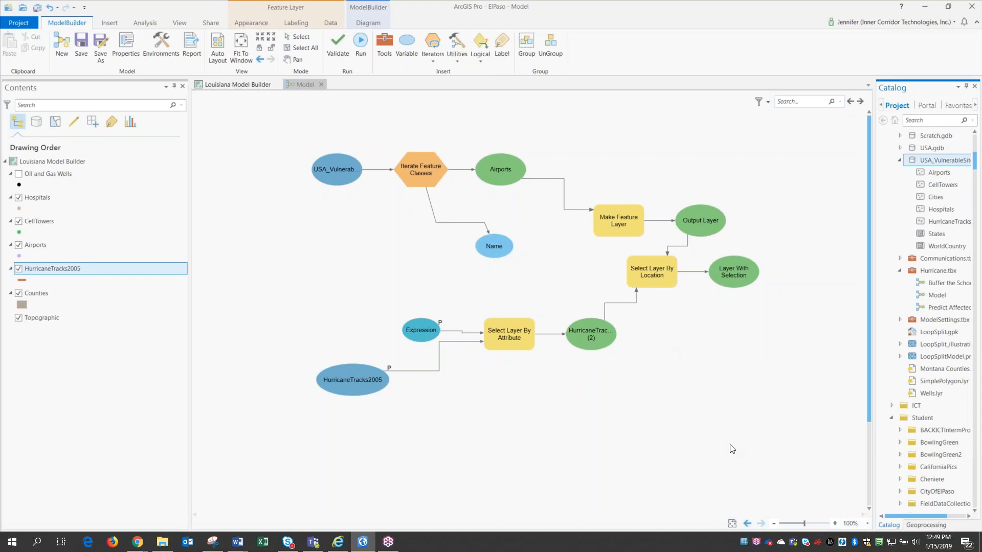
mouse_move(742, 340)
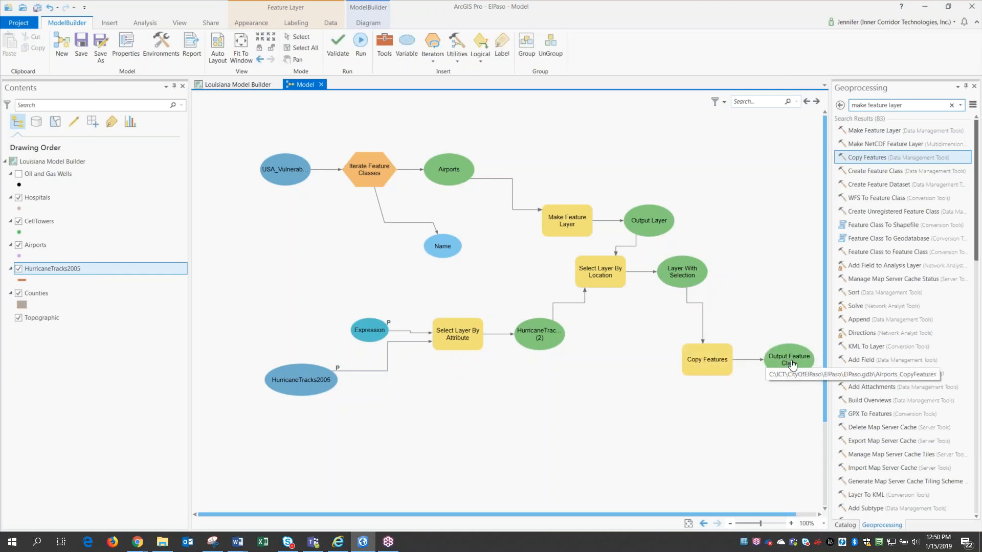
mouse_move(713, 347)
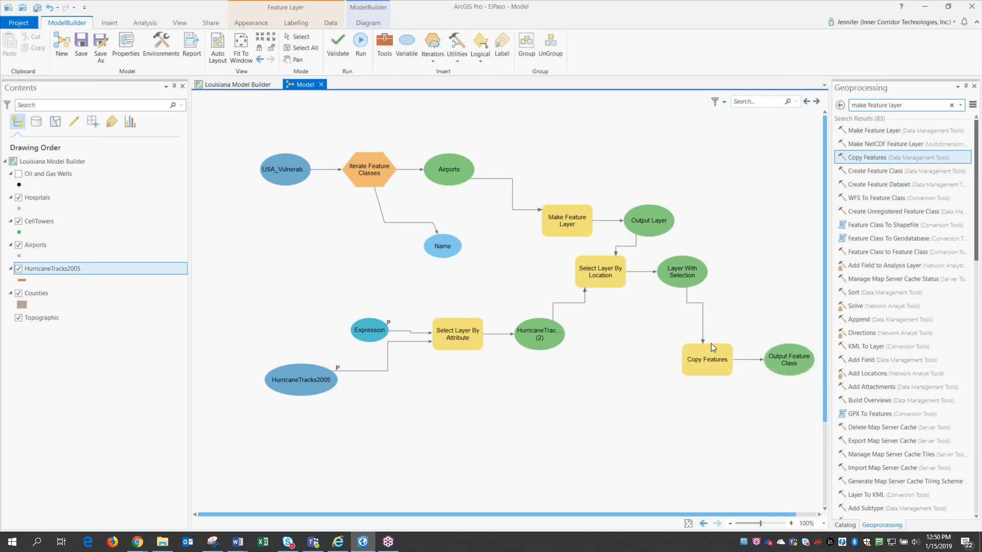
mouse_move(711, 359)
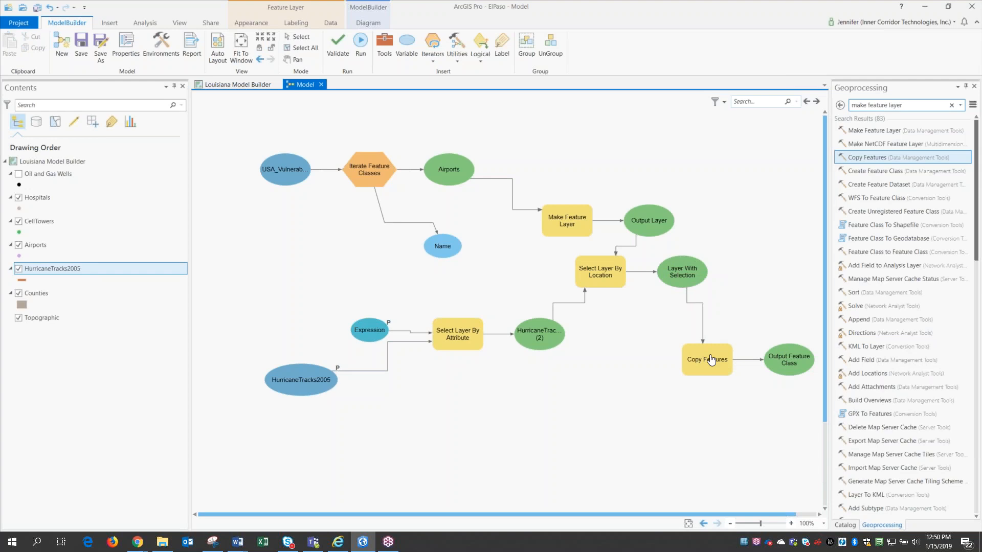
- Name the Copy Features output %Name%_In_Hurricane_Path in USA_VulnerableSites.gdb
double_click(706, 359)
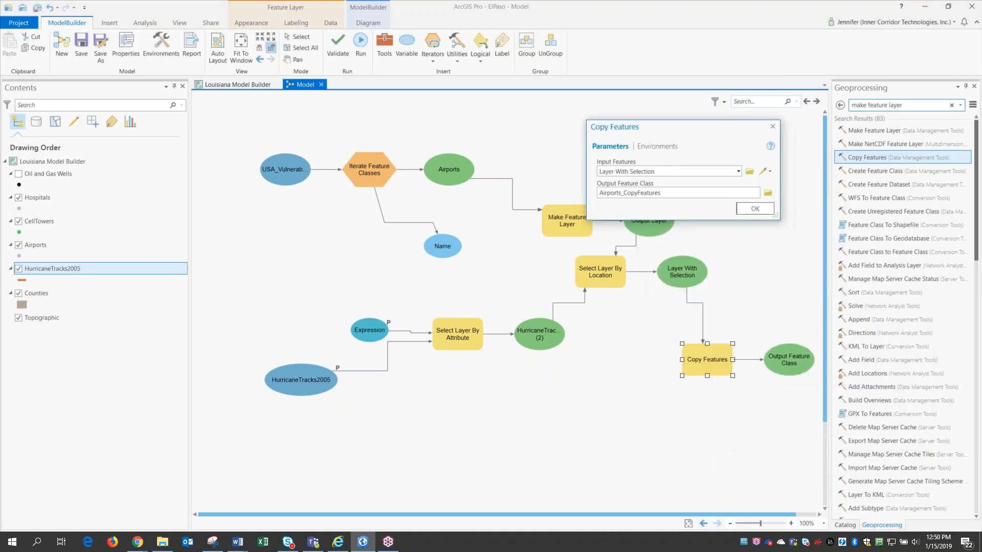
click(676, 193)
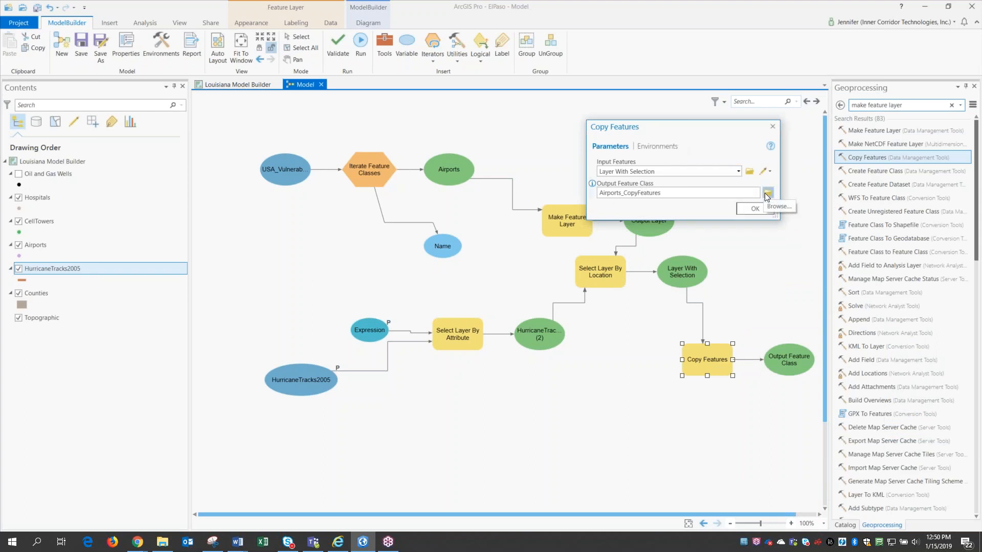
click(767, 192)
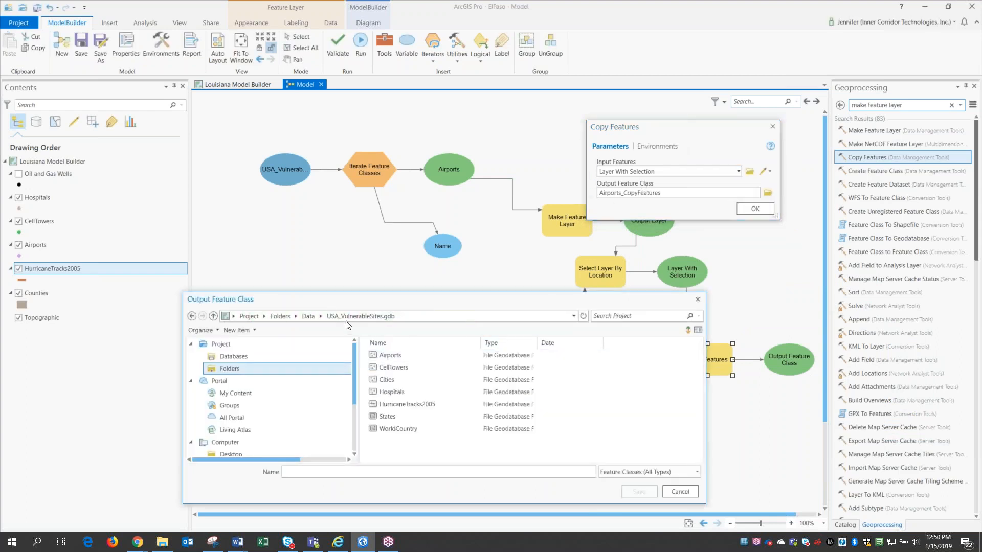
click(360, 316)
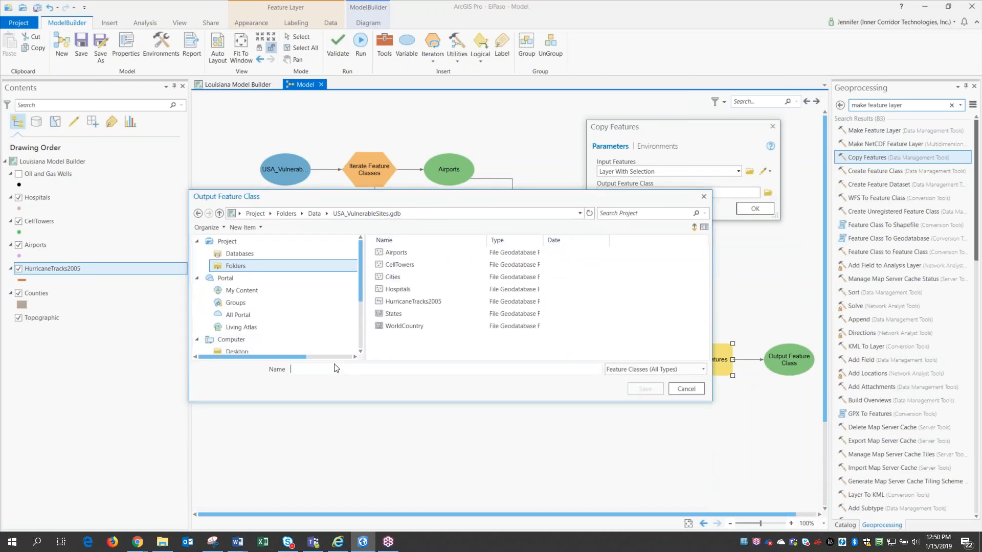
text(%)
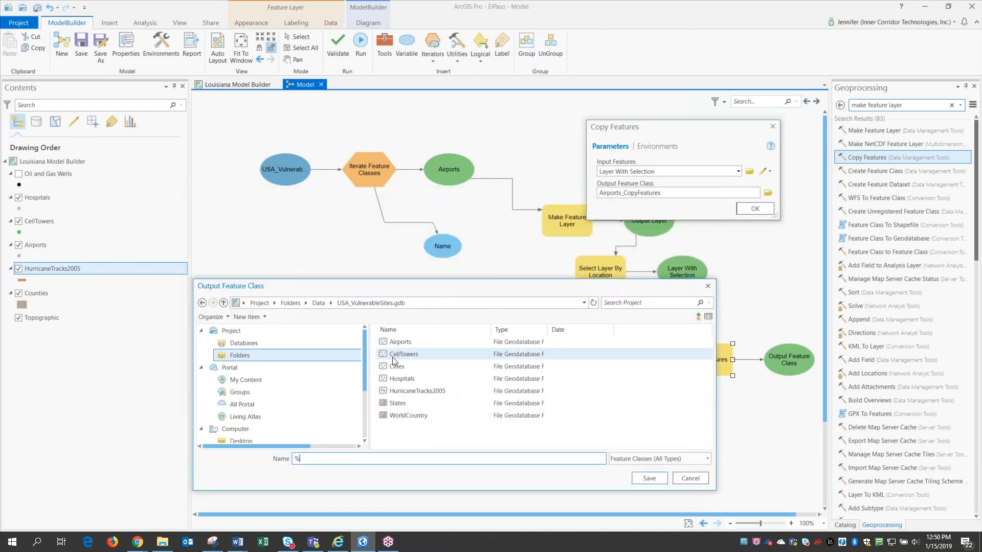
text(Name%)
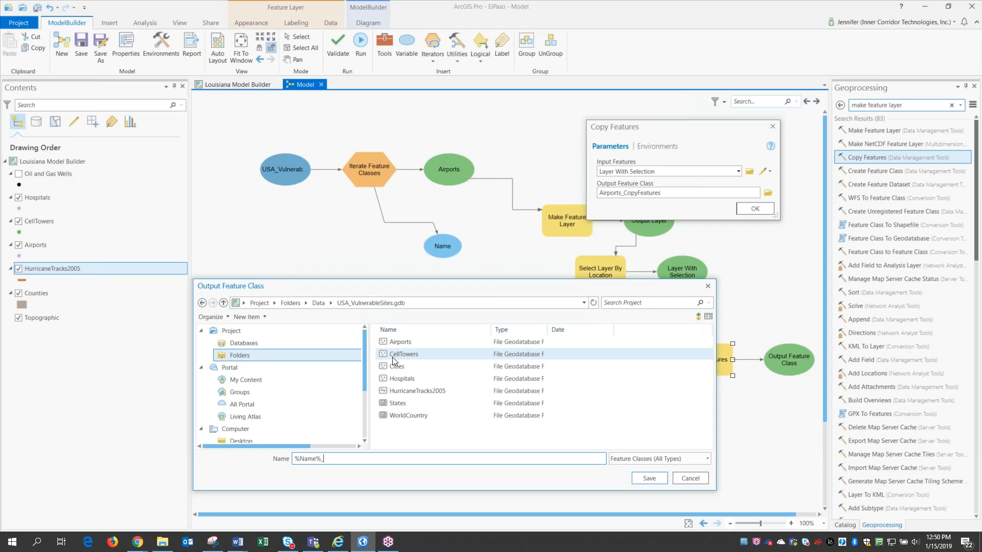
text(_In_Hyu)
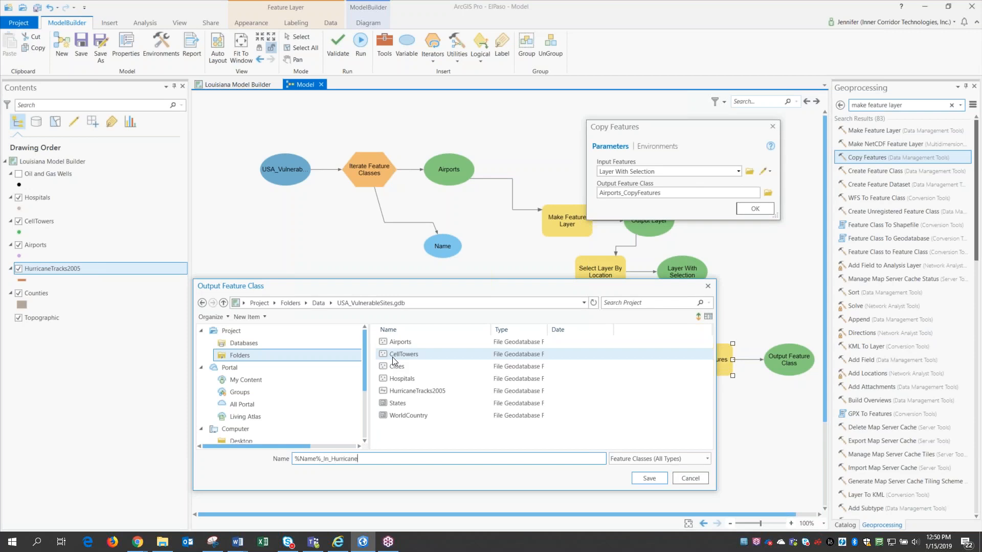
text(_pat)
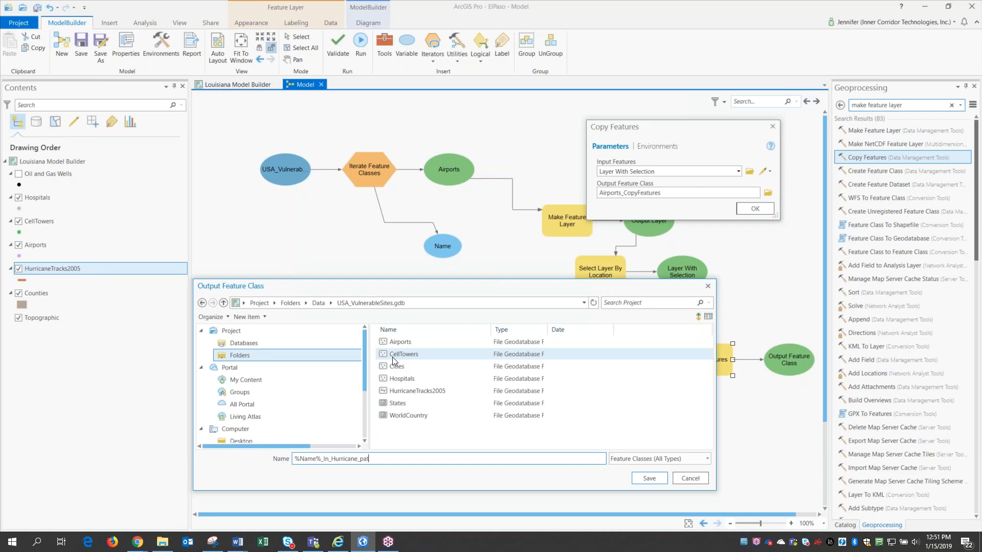
text(h)
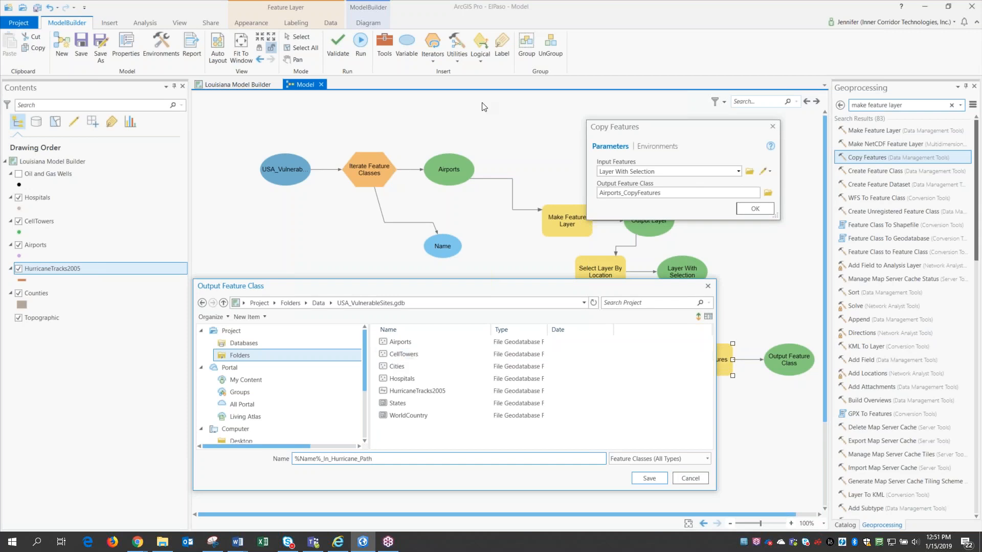
mouse_move(466, 181)
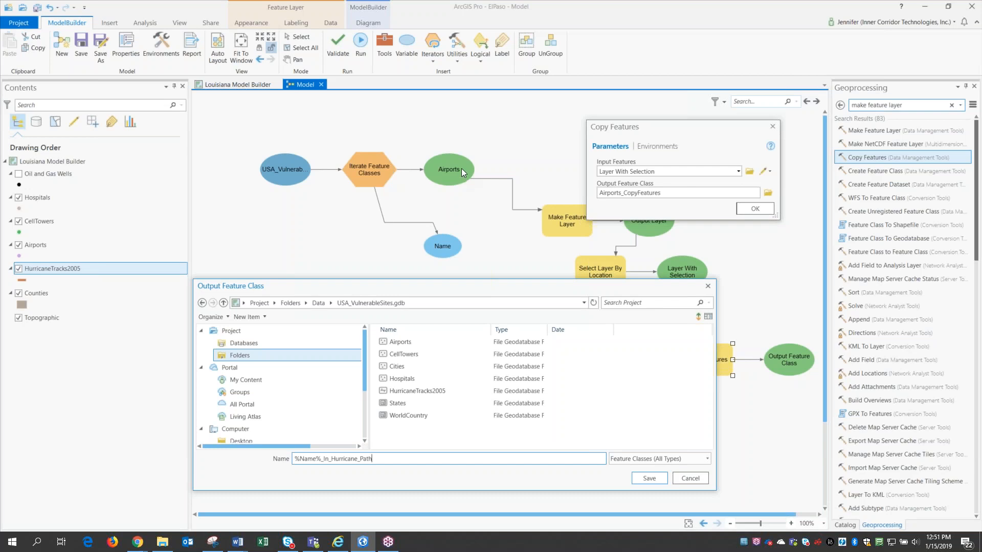
mouse_move(417, 223)
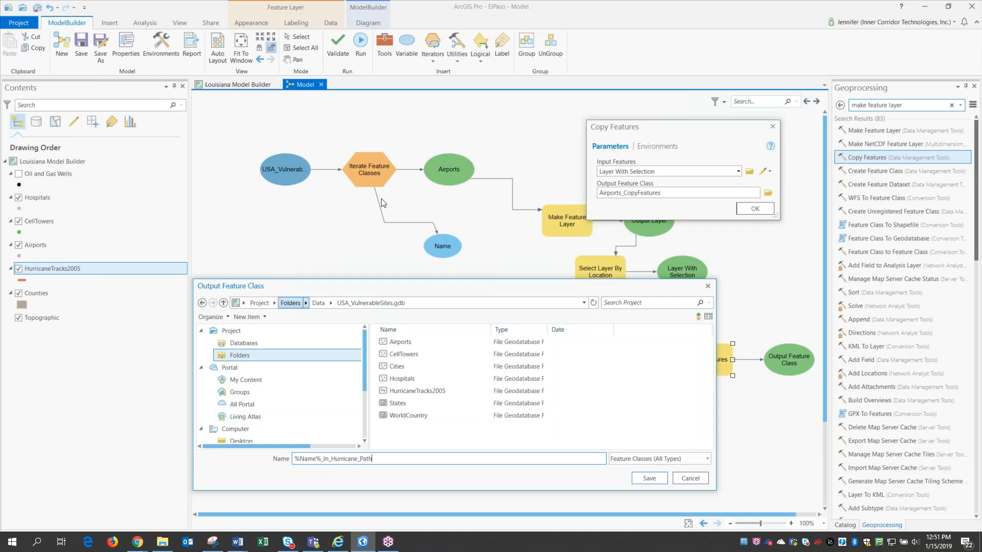
mouse_move(431, 169)
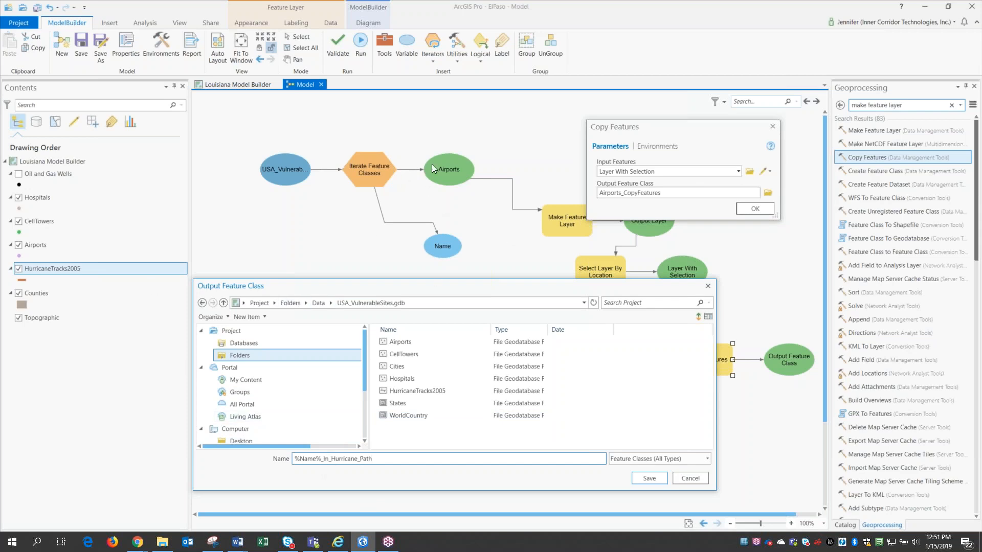
mouse_move(55, 224)
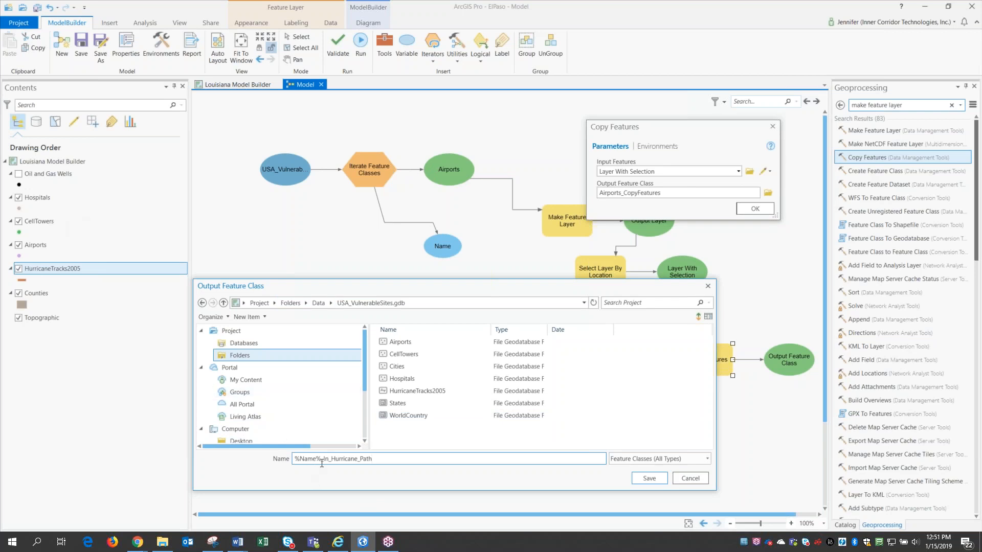
mouse_move(388, 468)
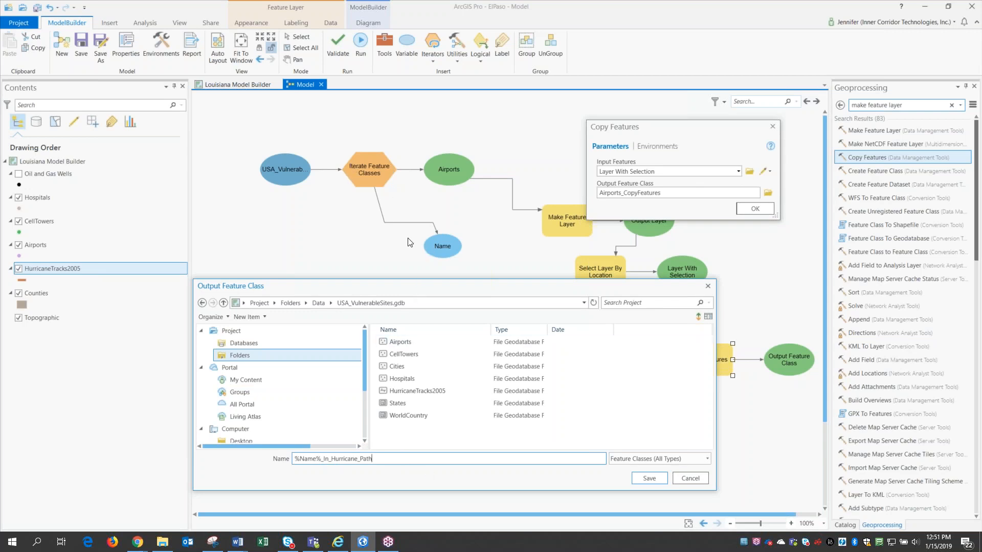
mouse_move(325, 223)
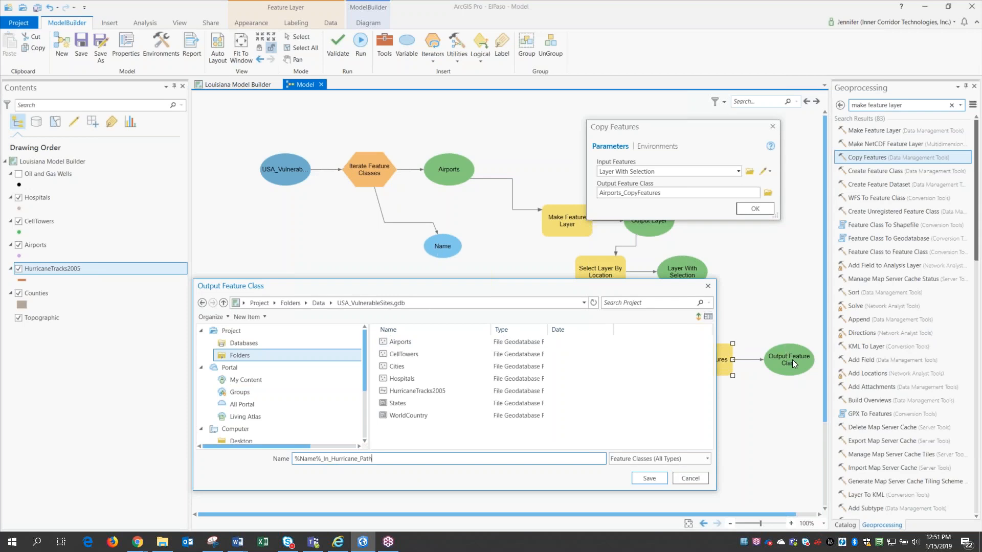
- Save the output name and location and confirm the Copy Features parameters
click(648, 477)
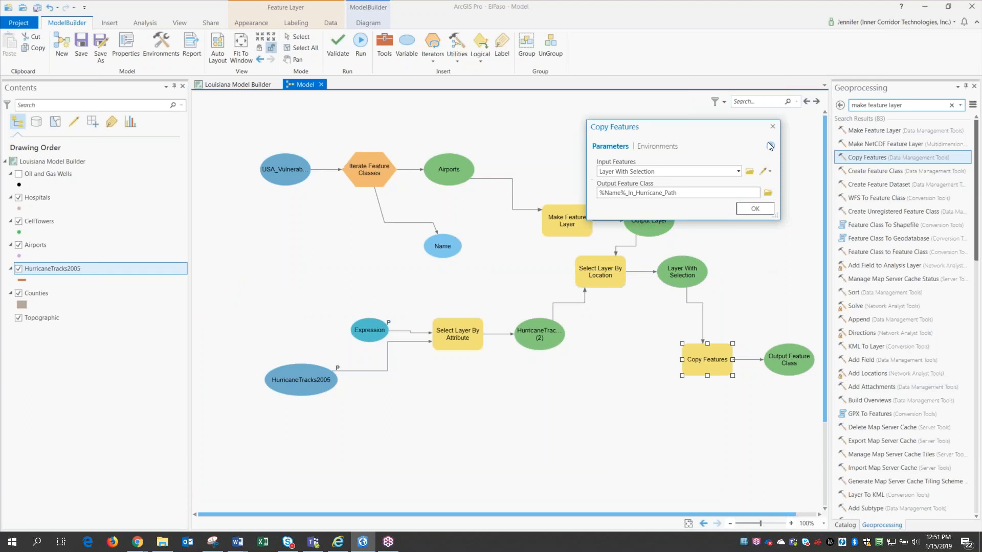
click(754, 208)
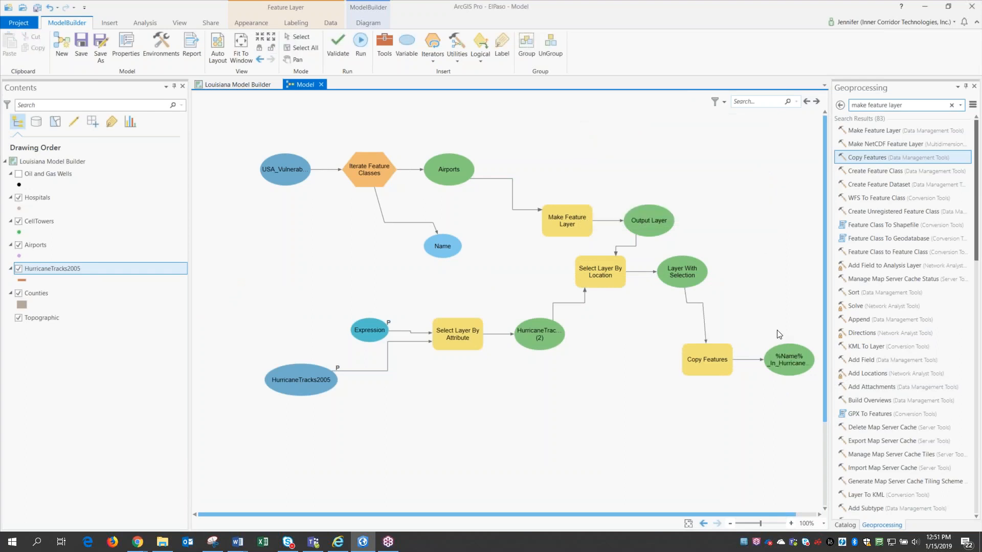
mouse_move(755, 301)
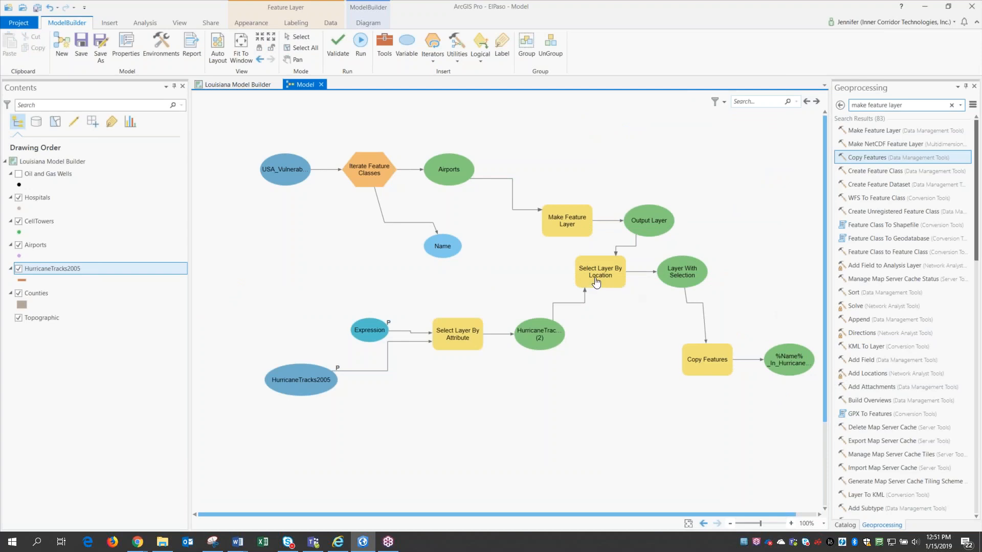
mouse_move(596, 272)
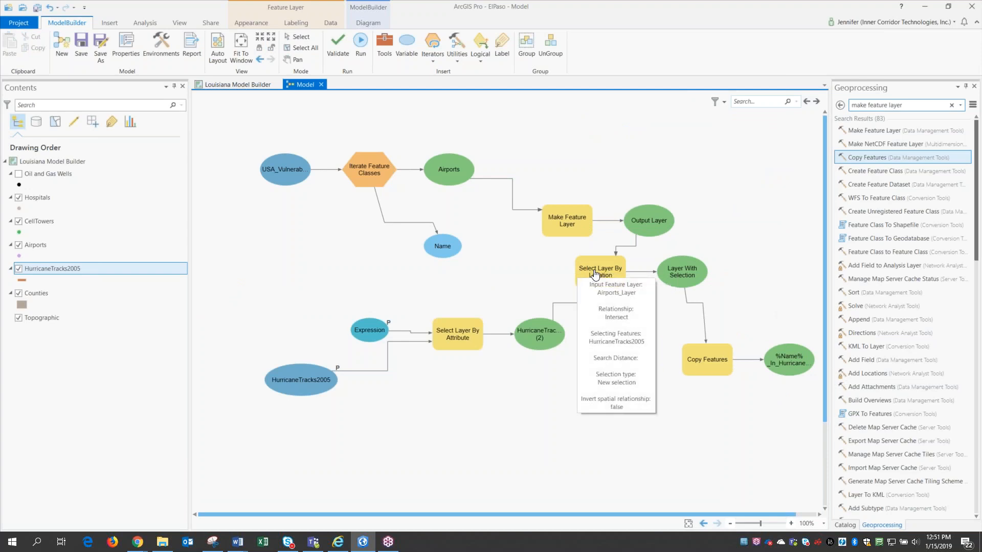
- Change Select Layer By Location's search distance units from Meters to Miles (50 Miles)
double_click(599, 271)
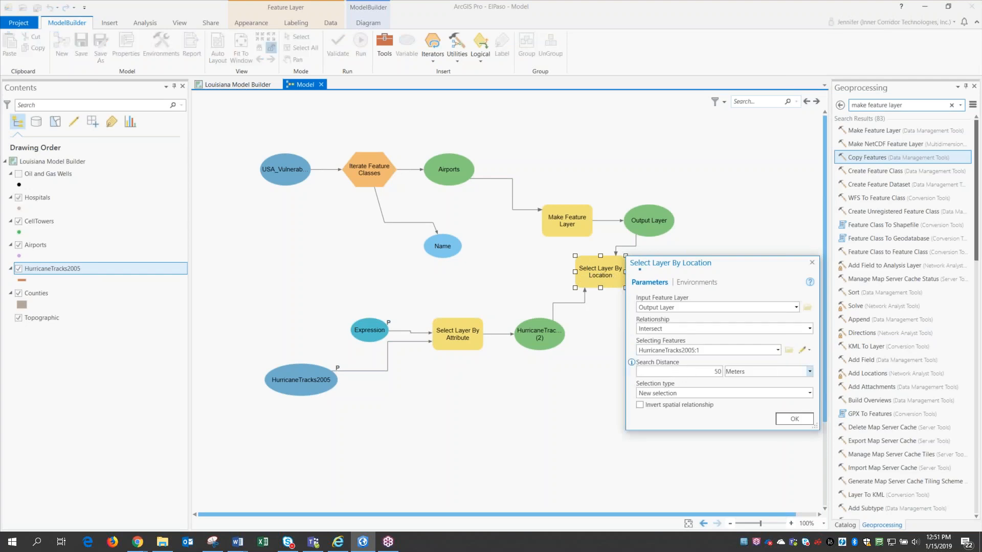
click(808, 372)
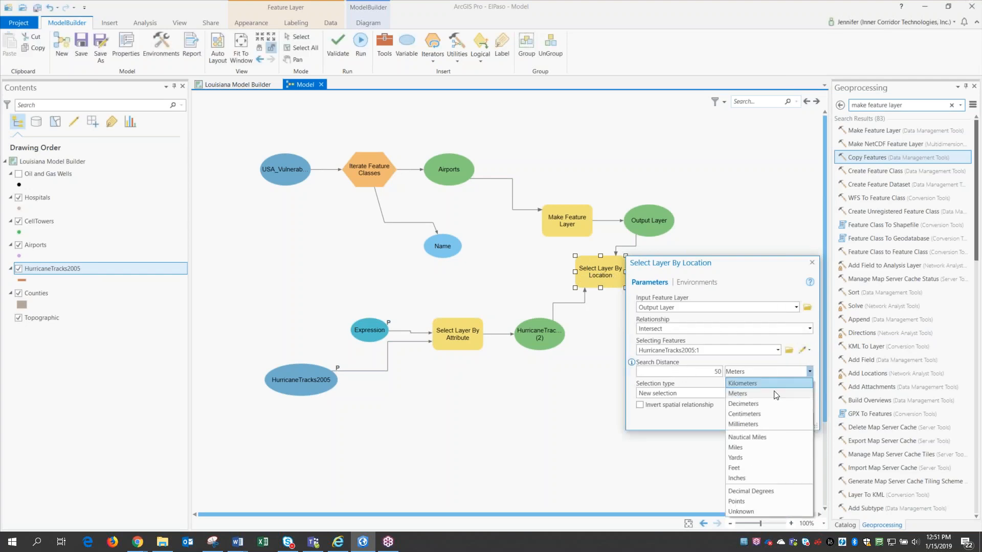
click(735, 447)
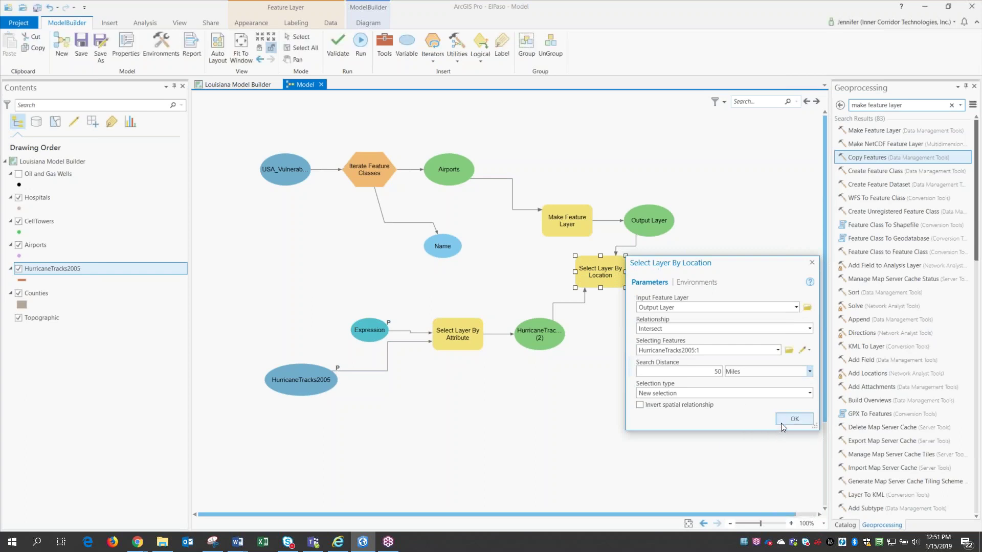
click(793, 419)
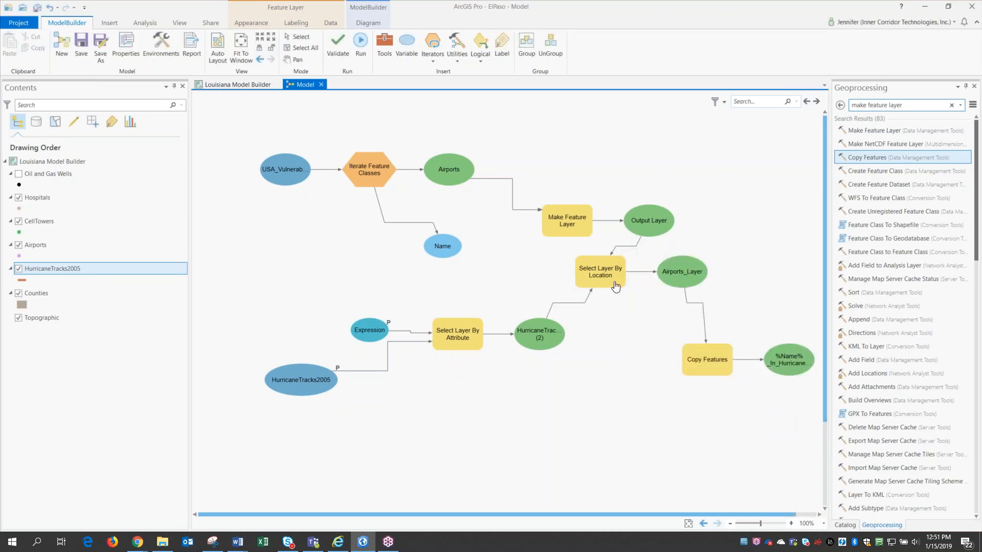
mouse_move(598, 272)
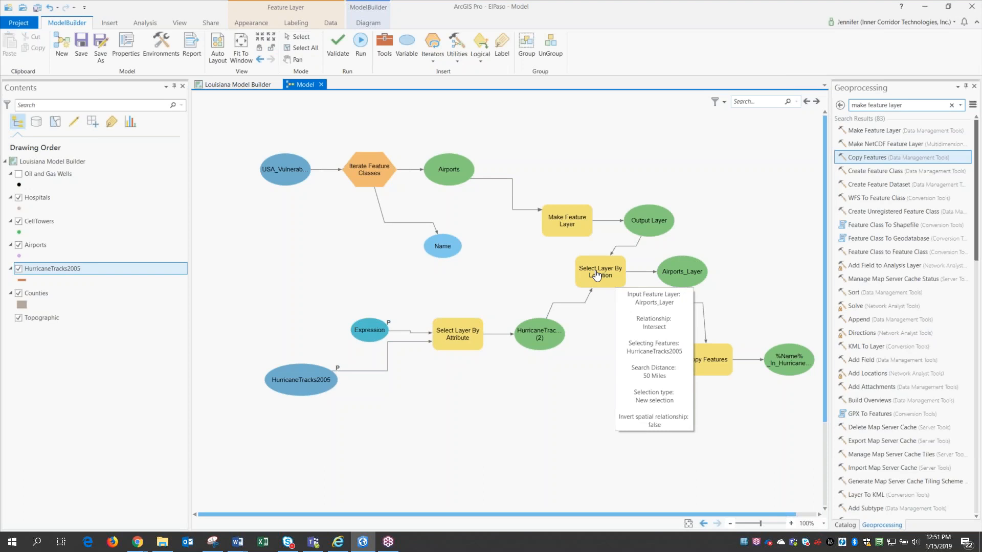
- Create a Search Distance variable (50 Miles) from the parameter, then show the project catalog
right_click(598, 272)
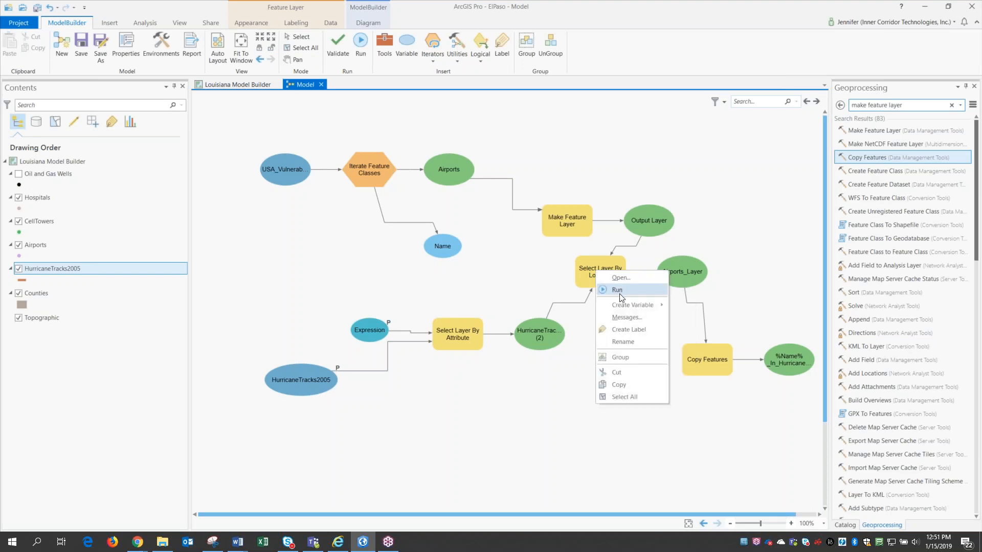
mouse_move(632, 304)
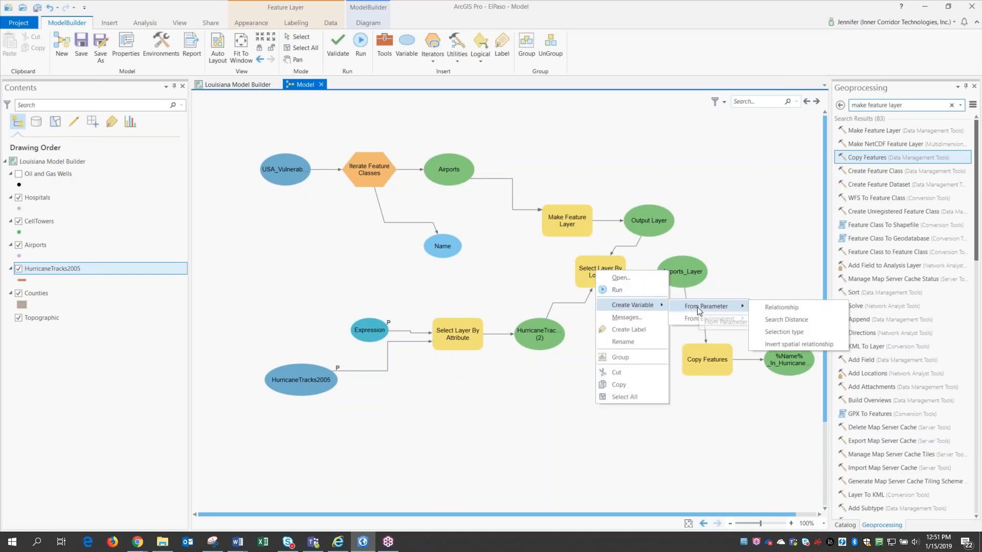
mouse_move(786, 319)
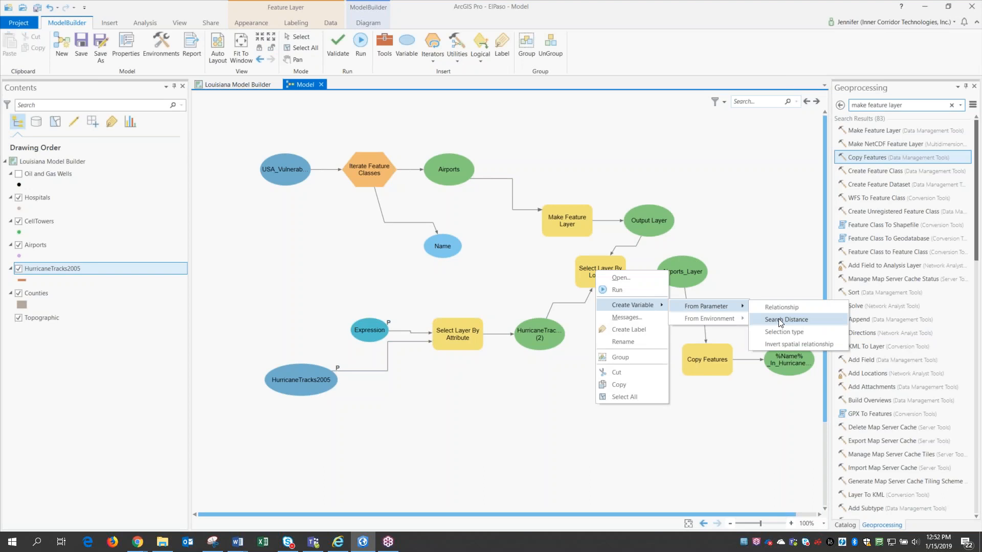
click(788, 319)
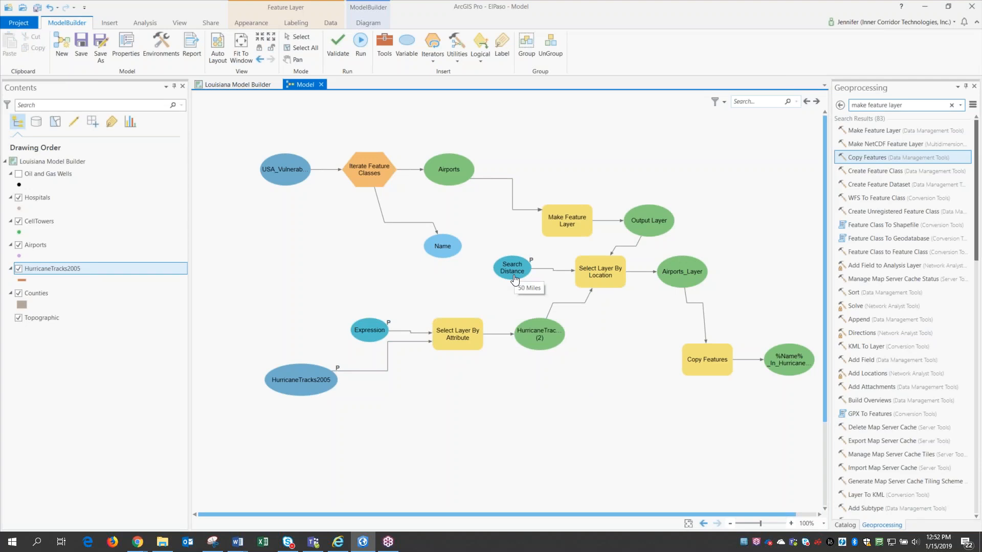
mouse_move(339, 411)
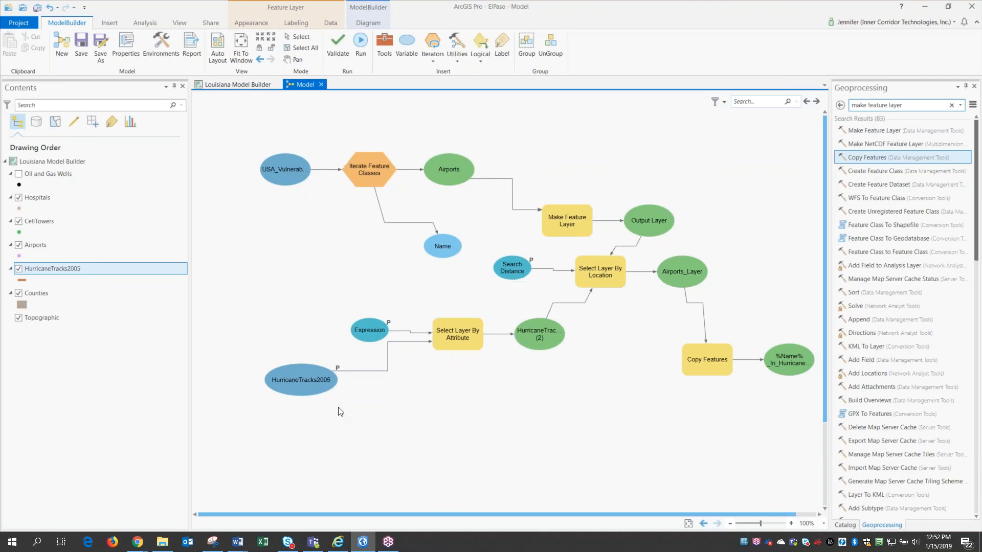
mouse_move(301, 380)
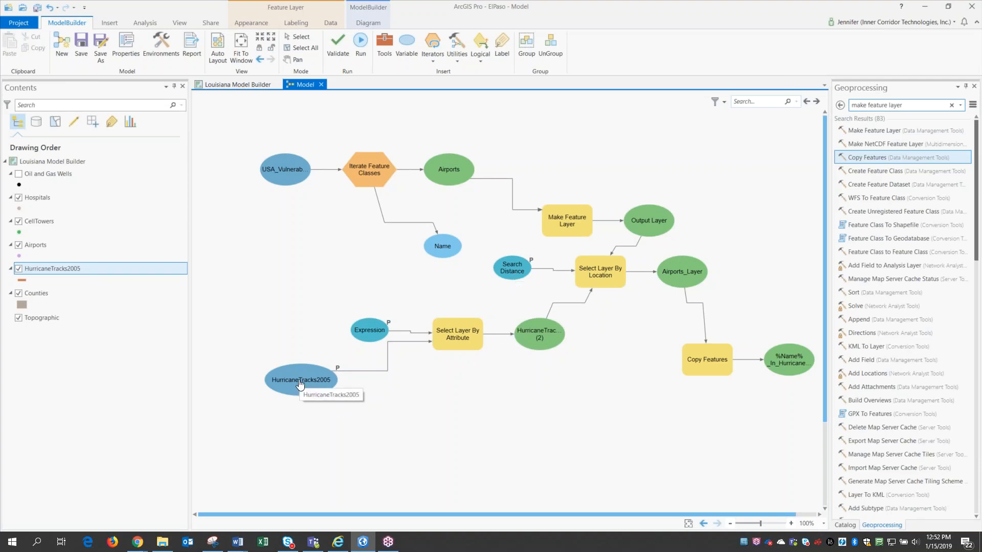
mouse_move(369, 330)
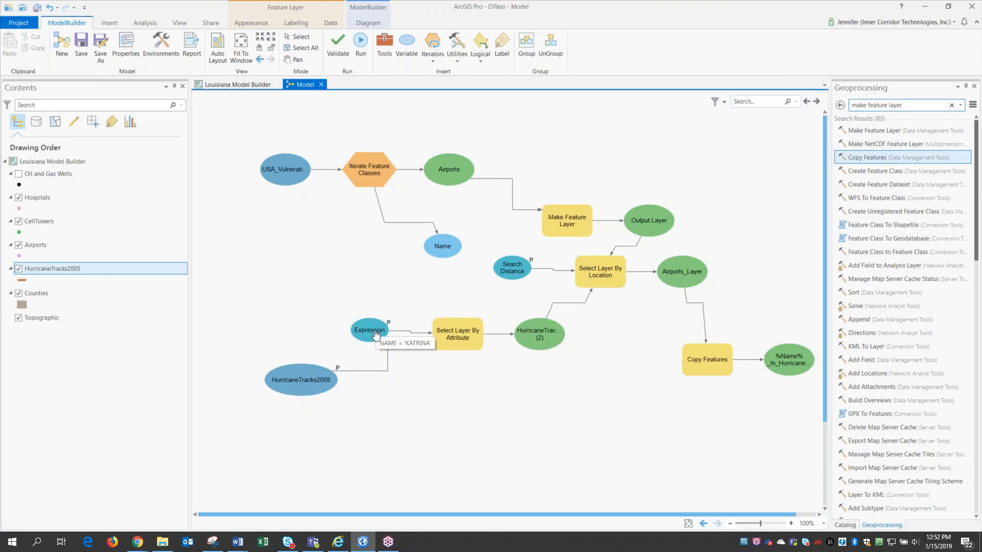
mouse_move(506, 294)
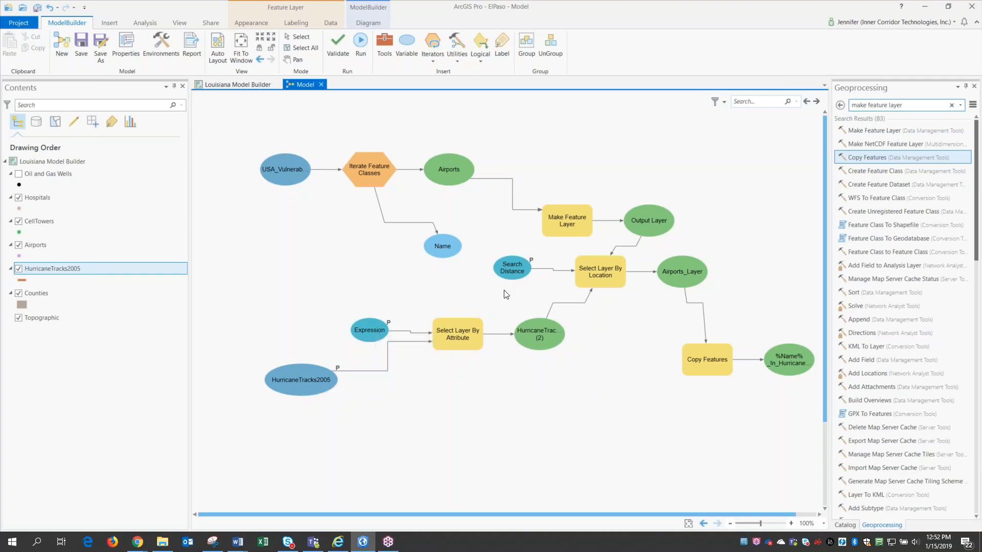
mouse_move(511, 269)
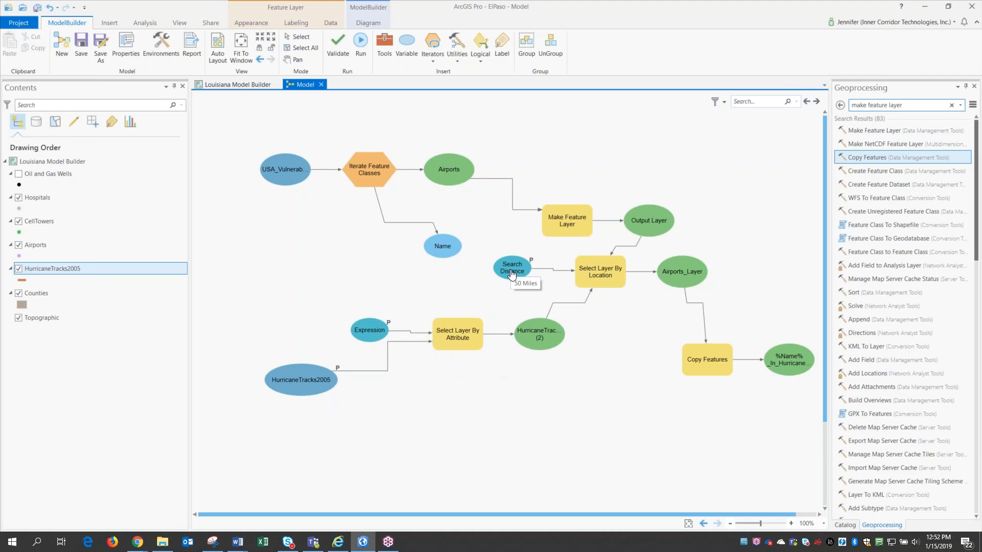
mouse_move(359, 220)
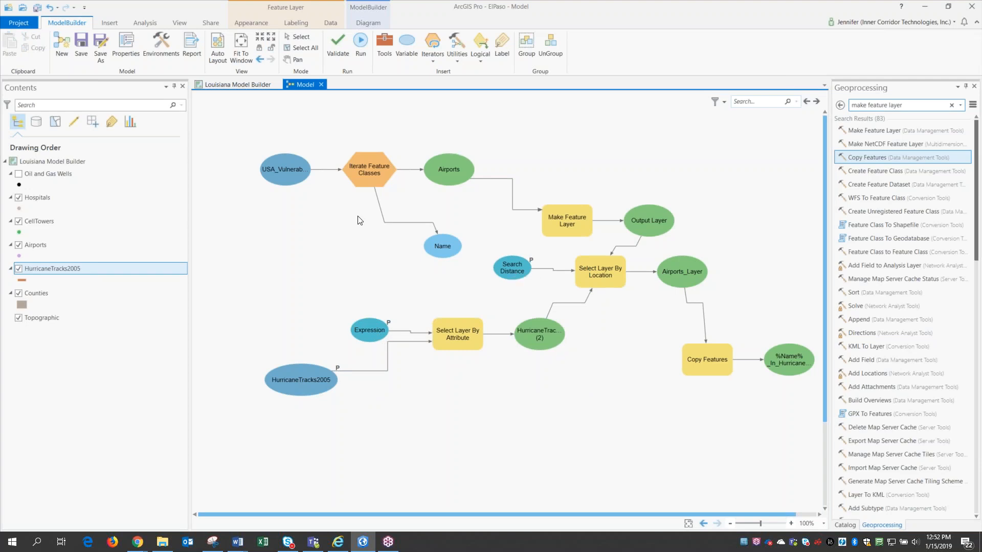
click(844, 525)
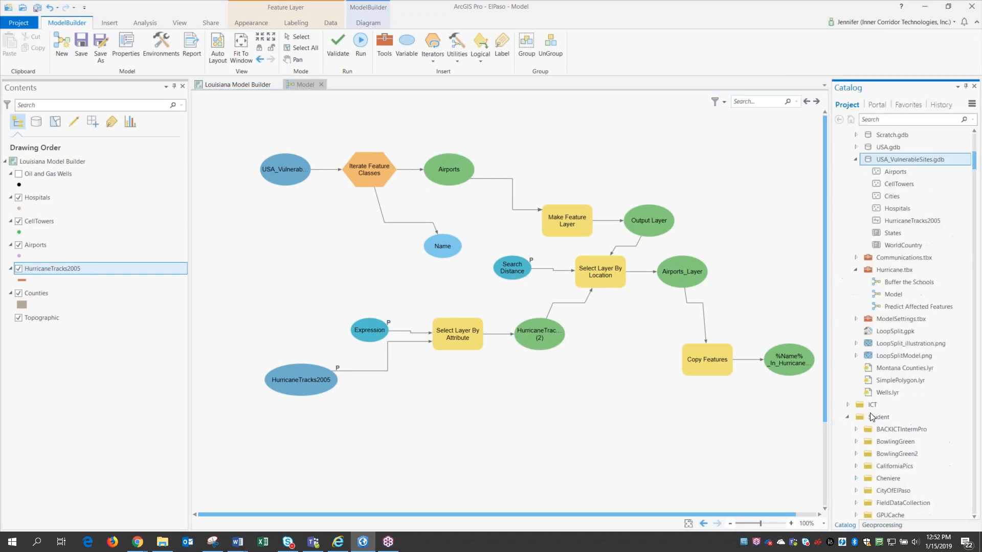
mouse_move(909, 160)
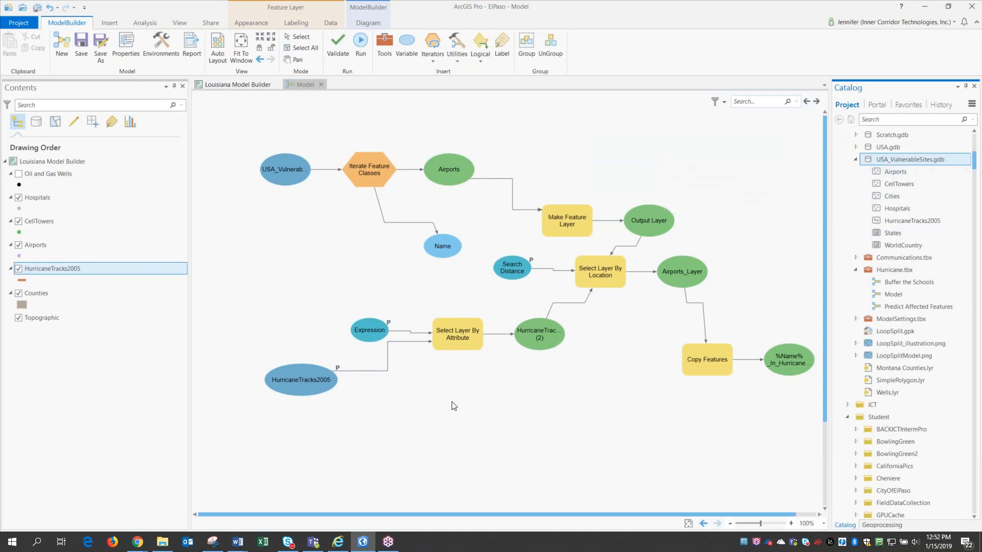
mouse_move(300, 380)
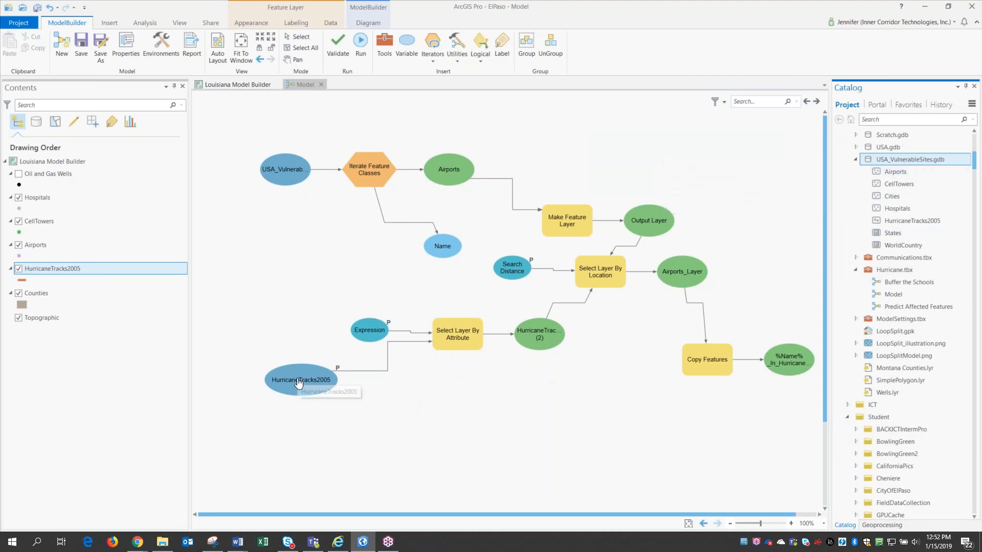
mouse_move(456, 333)
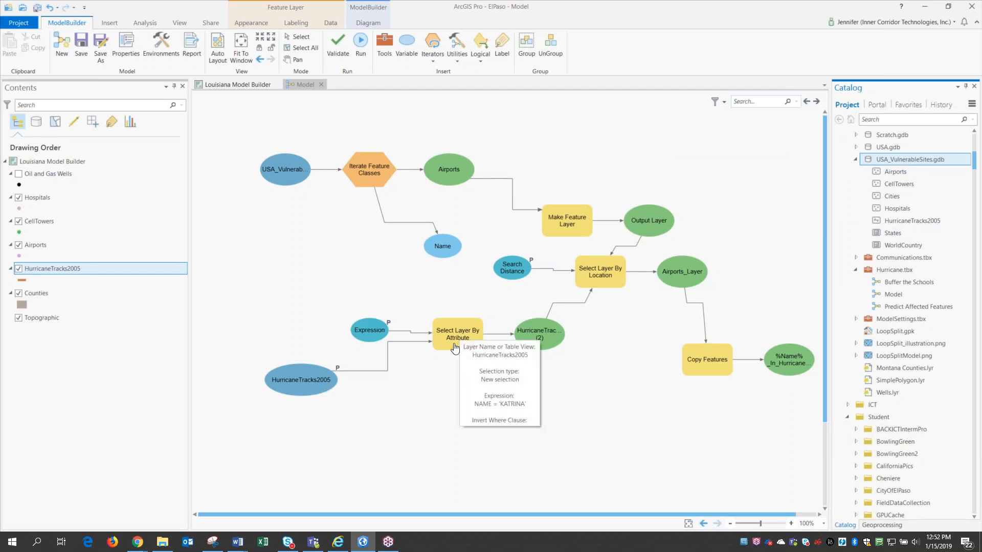
mouse_move(497, 331)
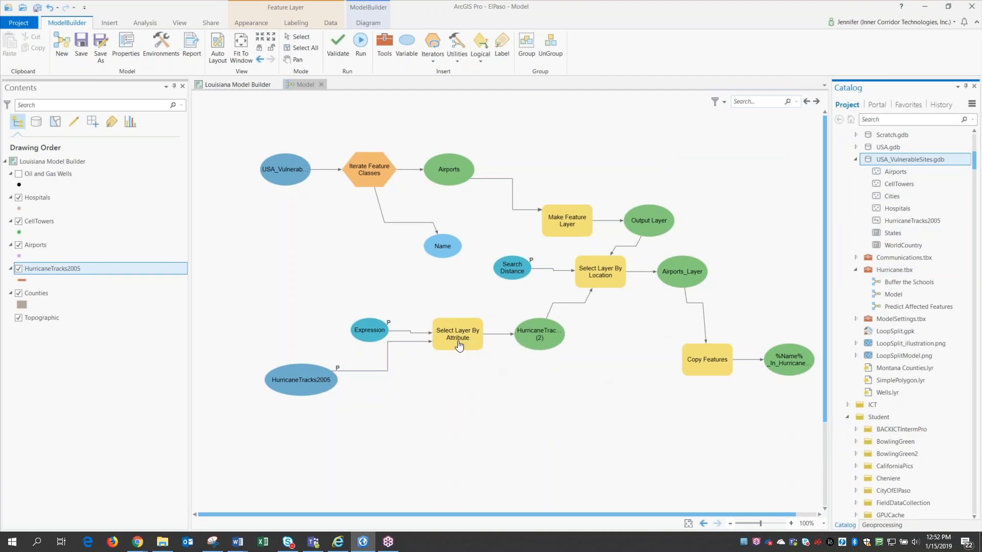
mouse_move(457, 333)
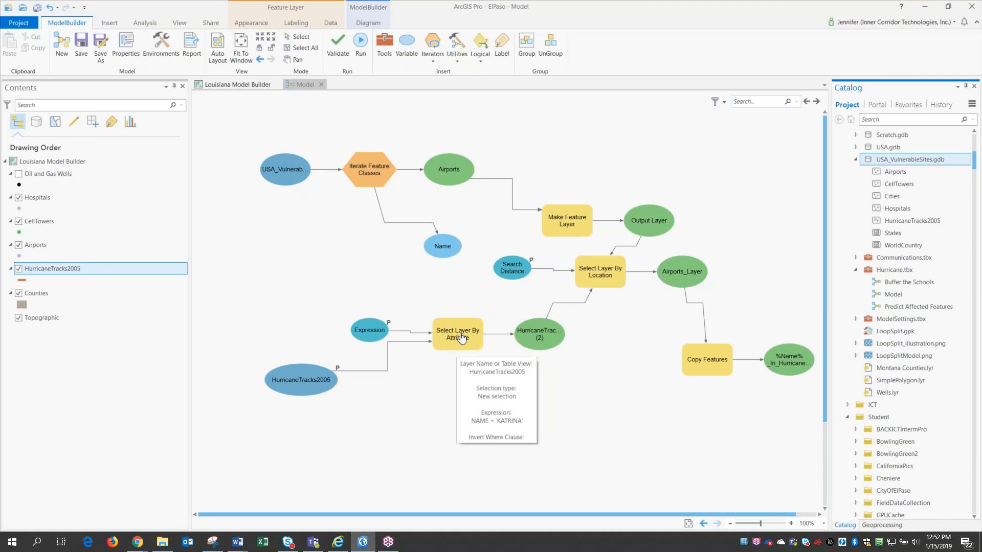
mouse_move(304, 351)
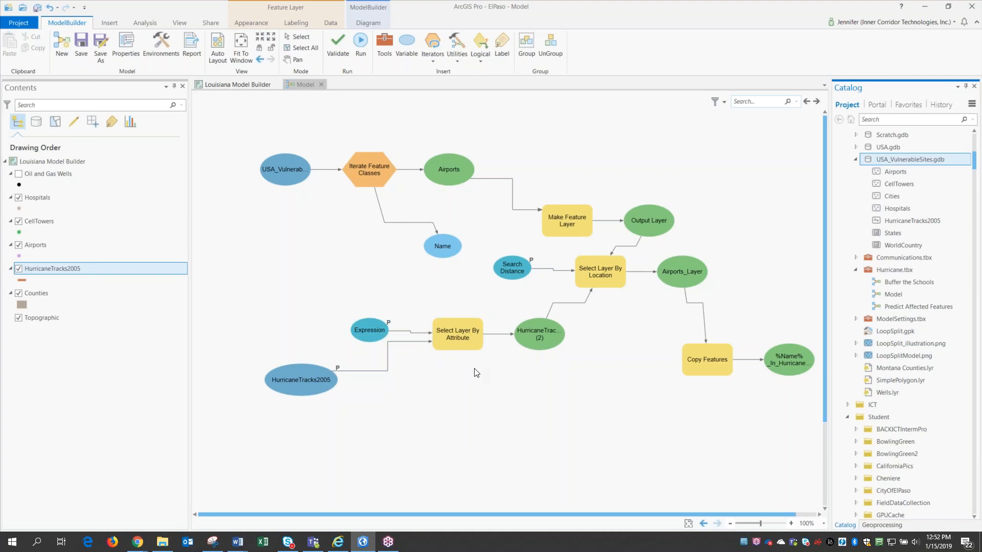
mouse_move(479, 382)
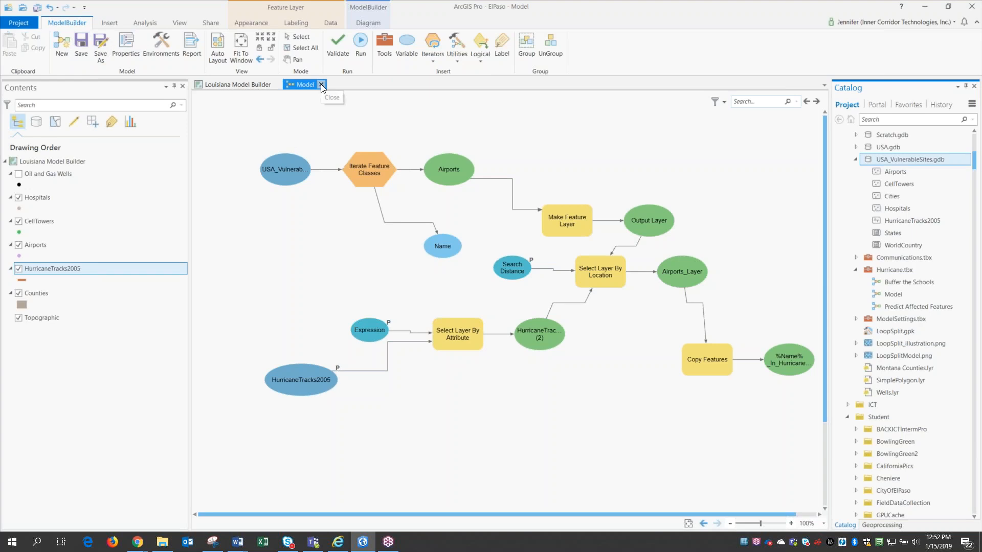
- Rename the Model tool to FindSites with label Find Sites in Tool Properties
click(322, 84)
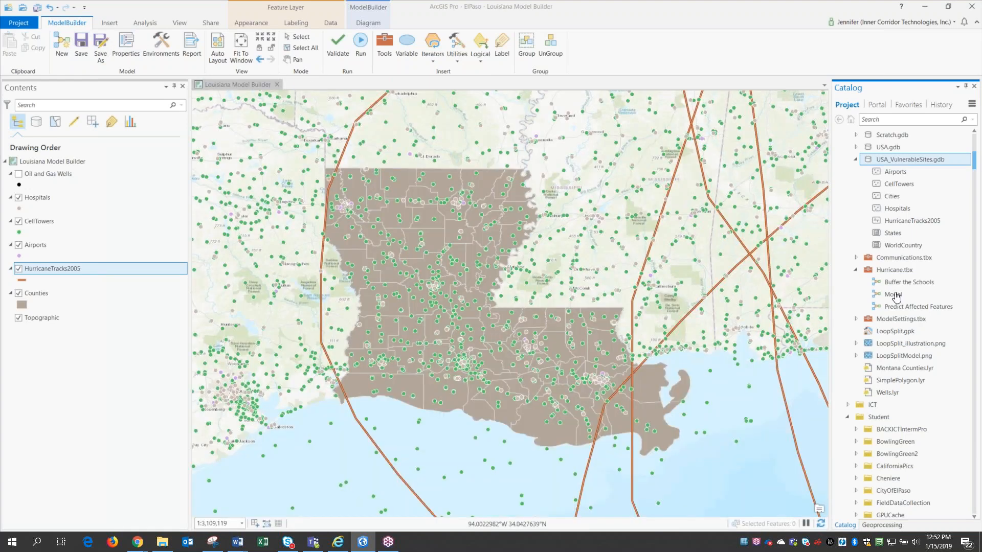
right_click(889, 294)
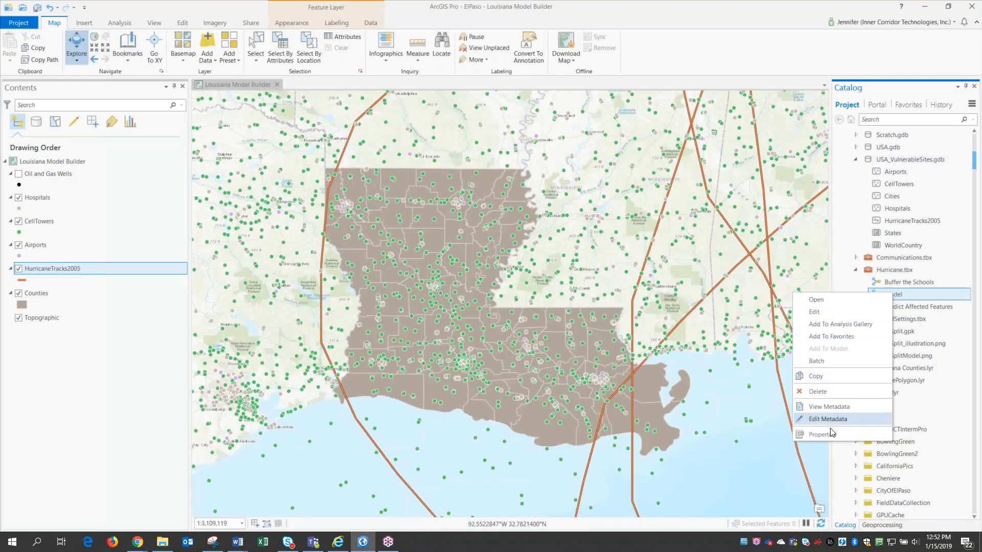
click(821, 433)
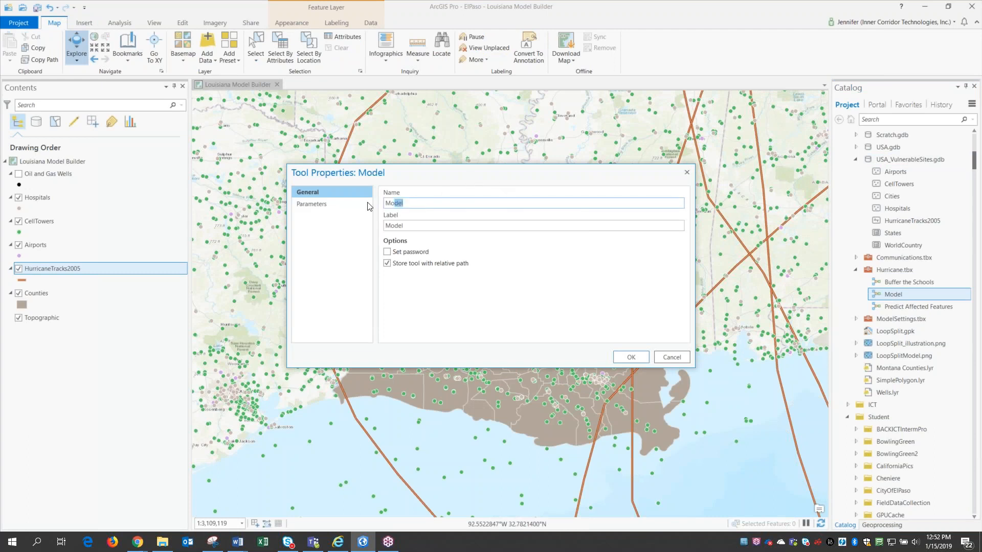
key(delete)
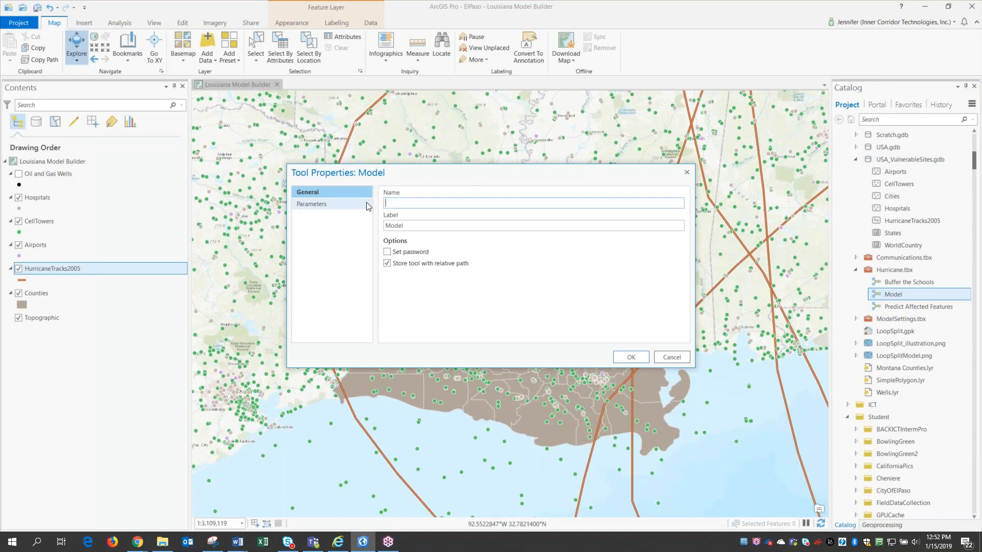
text(FindSites)
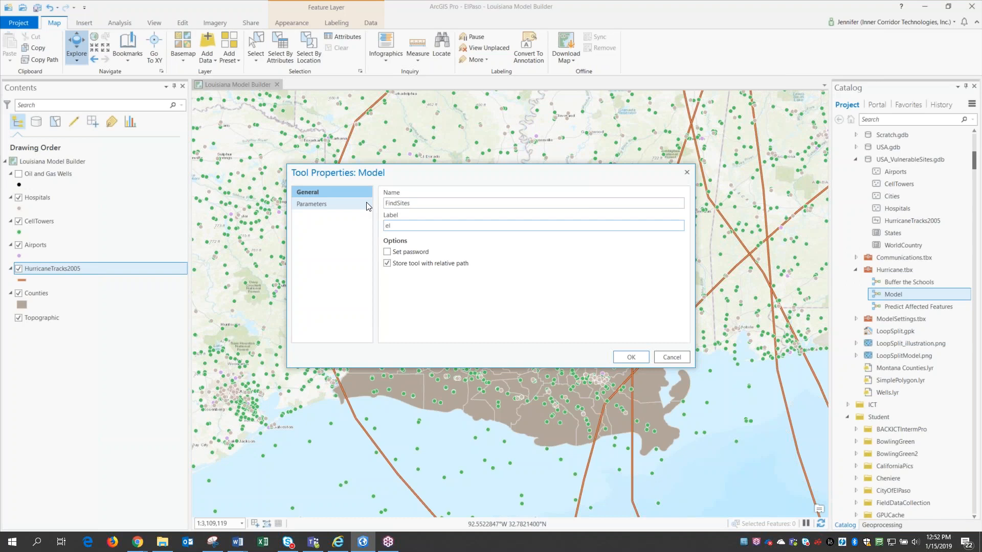
text(Find)
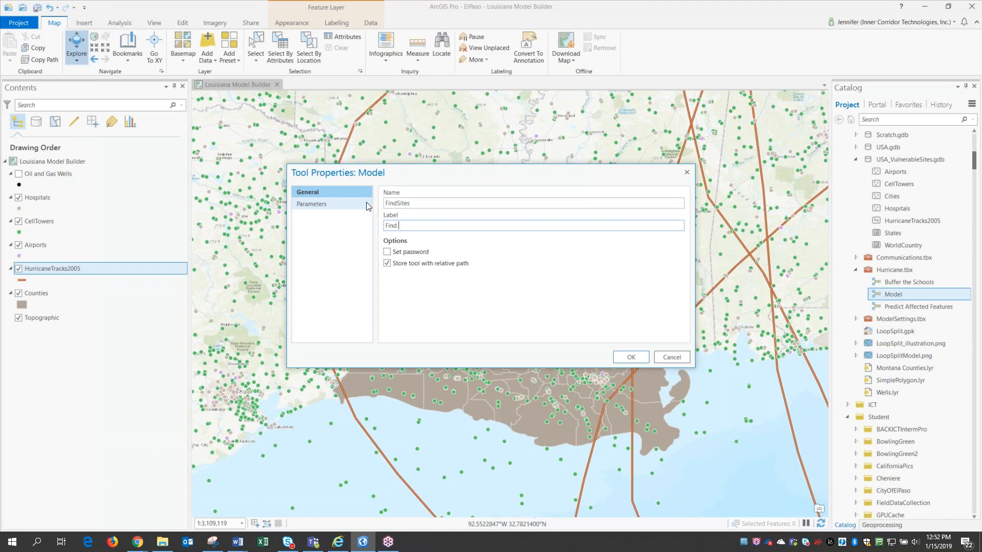
text(Sites)
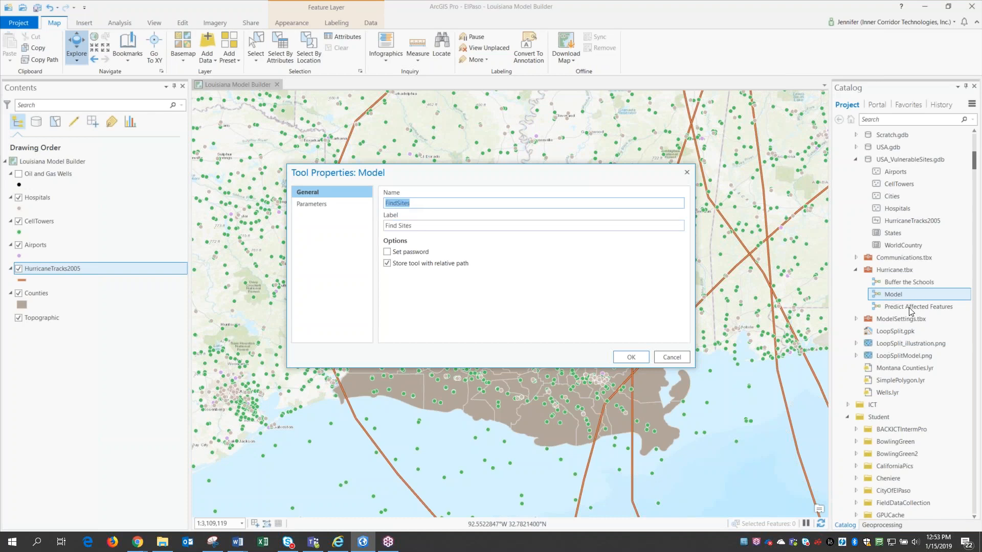
mouse_move(867, 114)
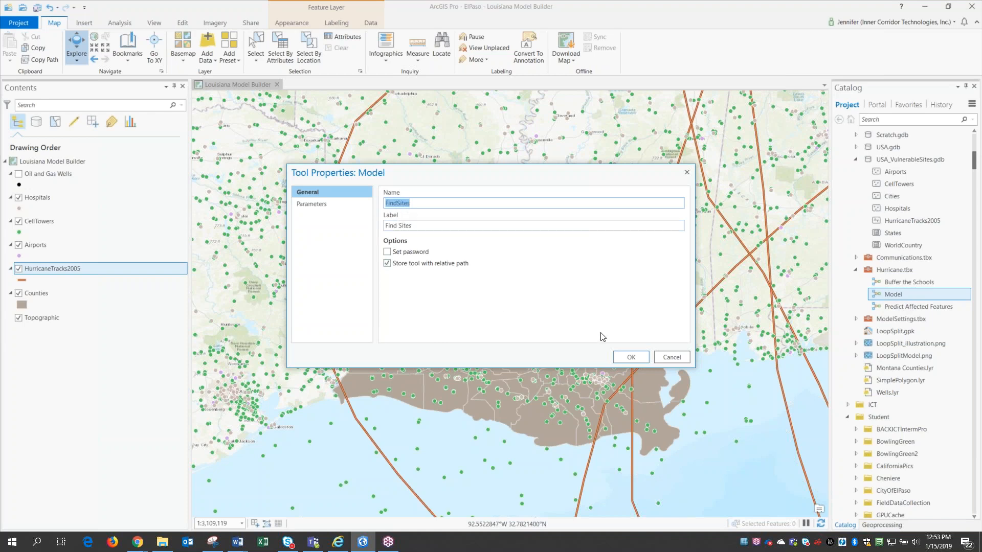
click(630, 357)
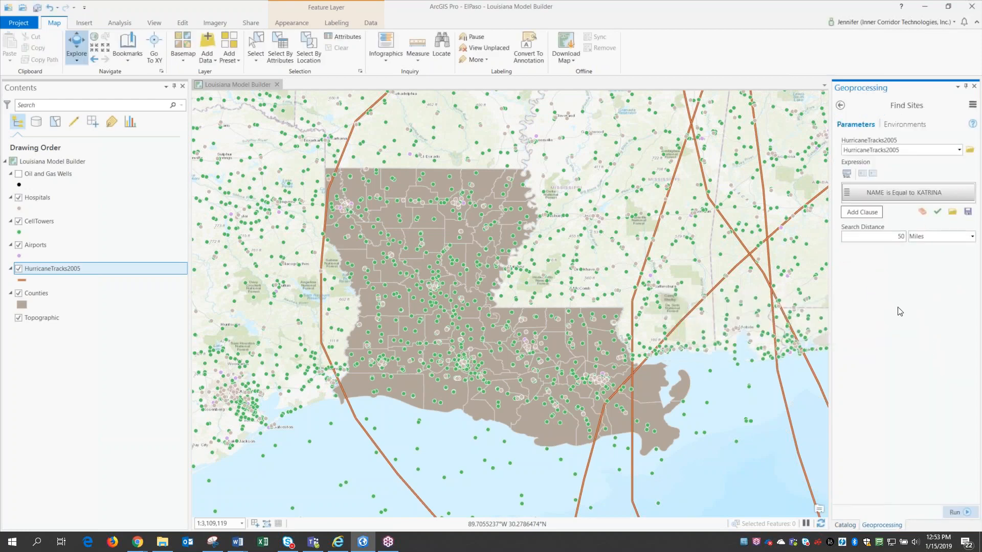
mouse_move(899, 321)
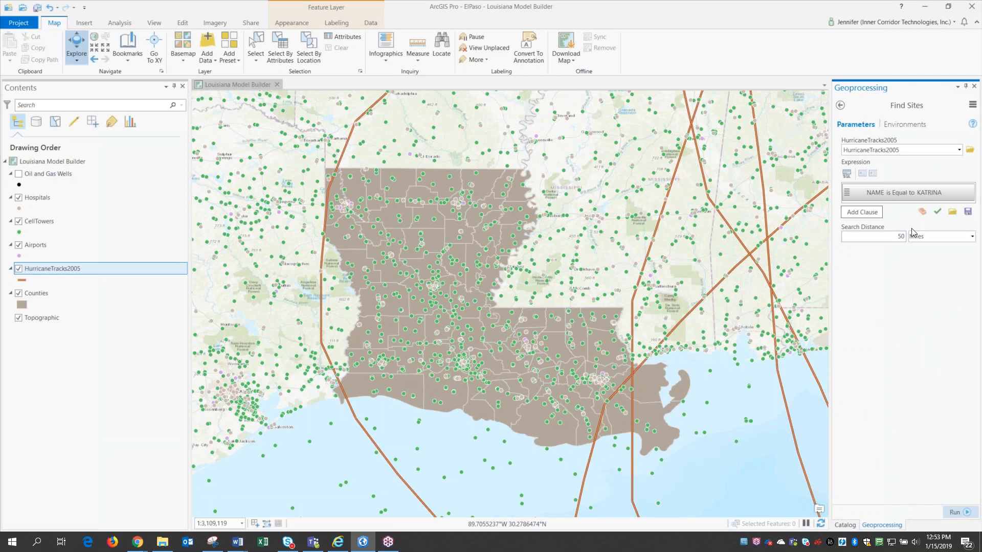
mouse_move(908, 192)
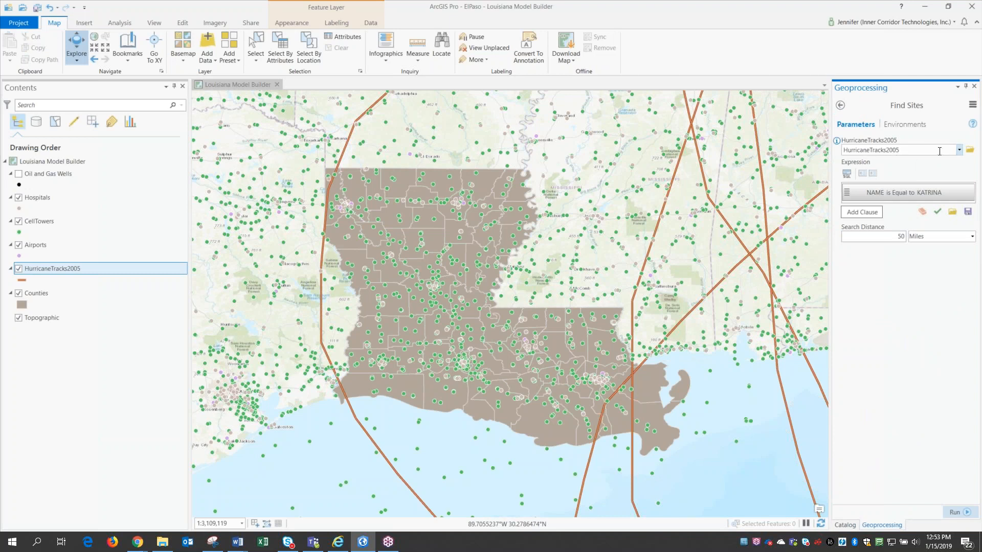
mouse_move(937, 150)
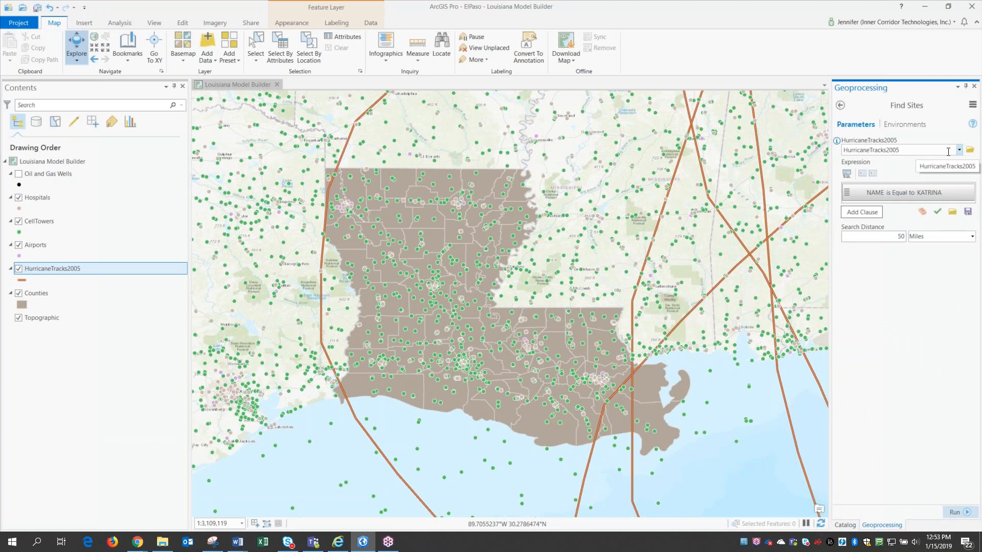
click(957, 149)
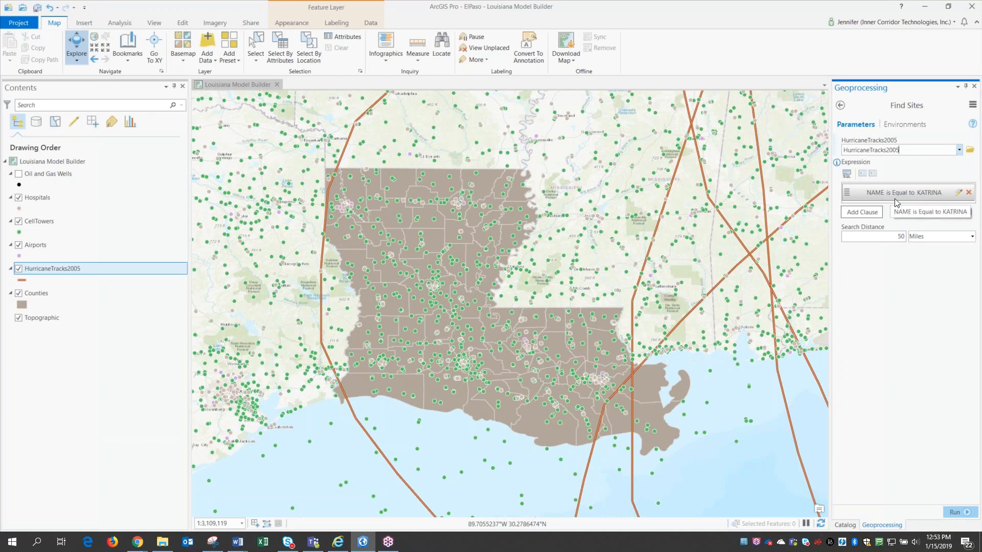
mouse_move(873, 212)
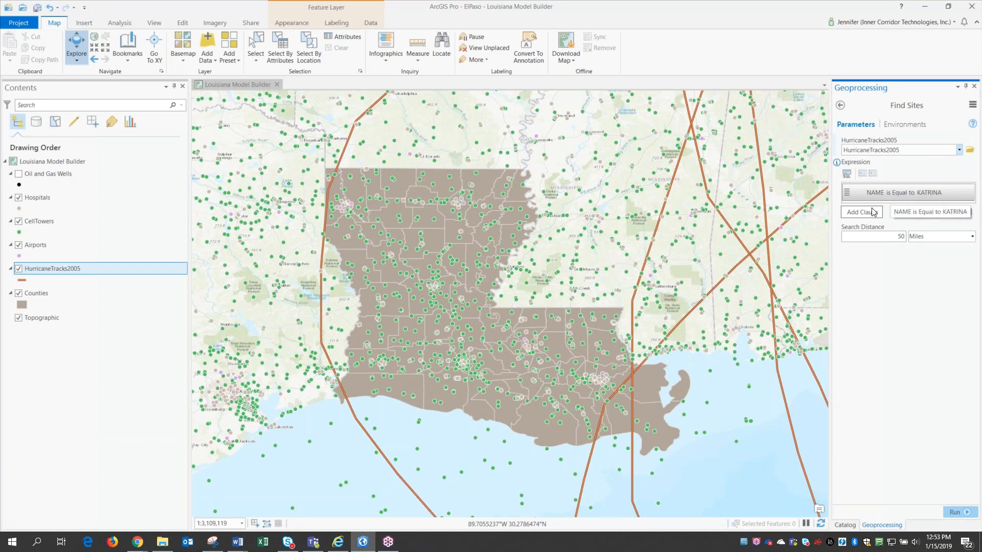
click(861, 211)
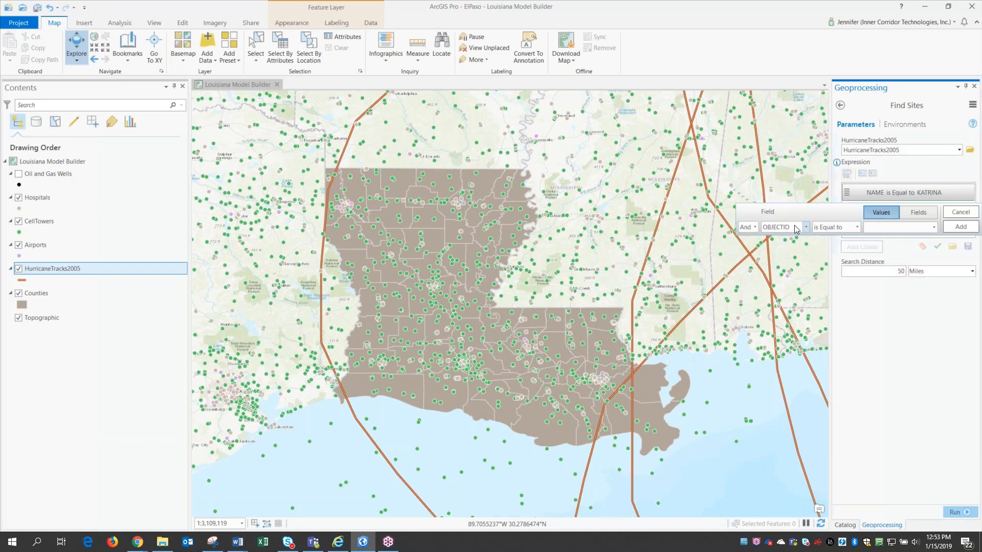
click(805, 227)
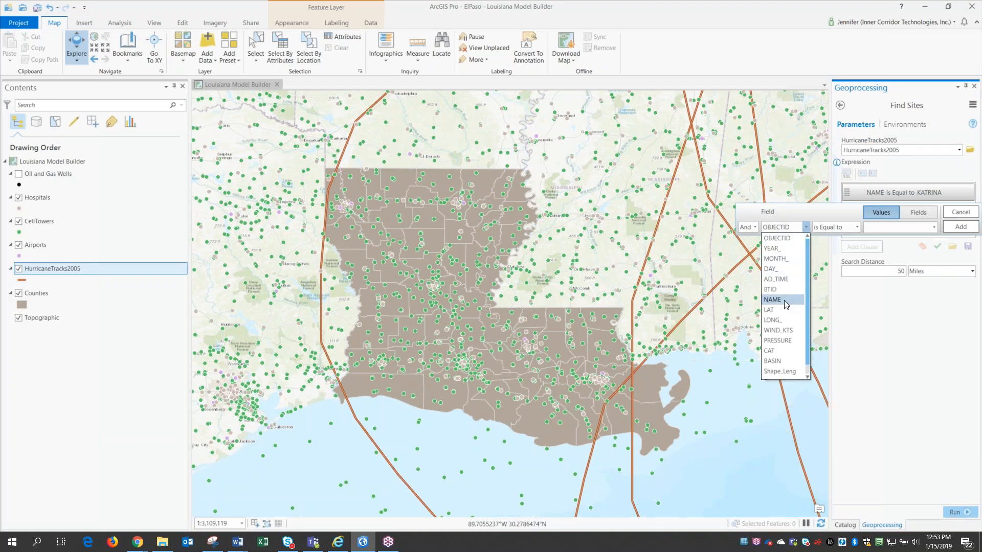
click(772, 300)
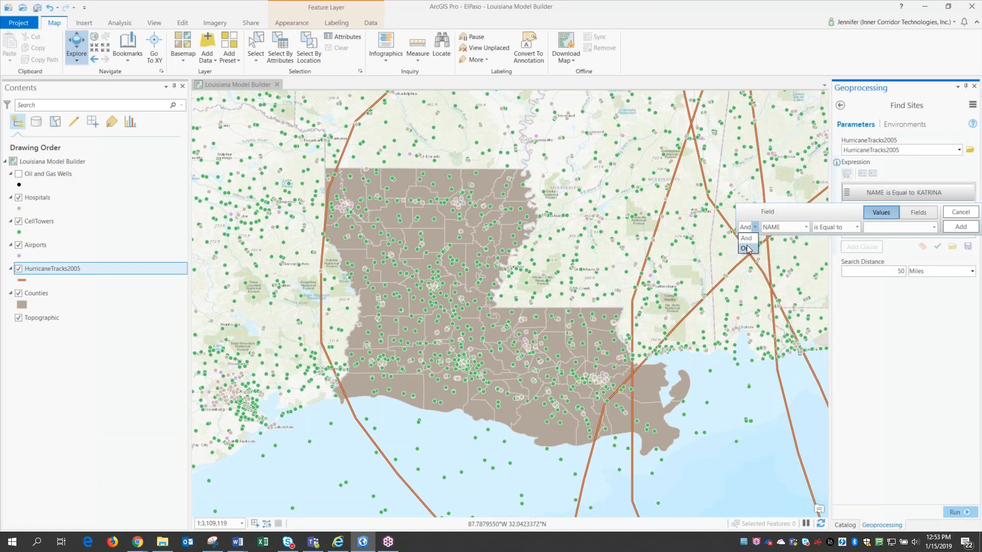
click(745, 249)
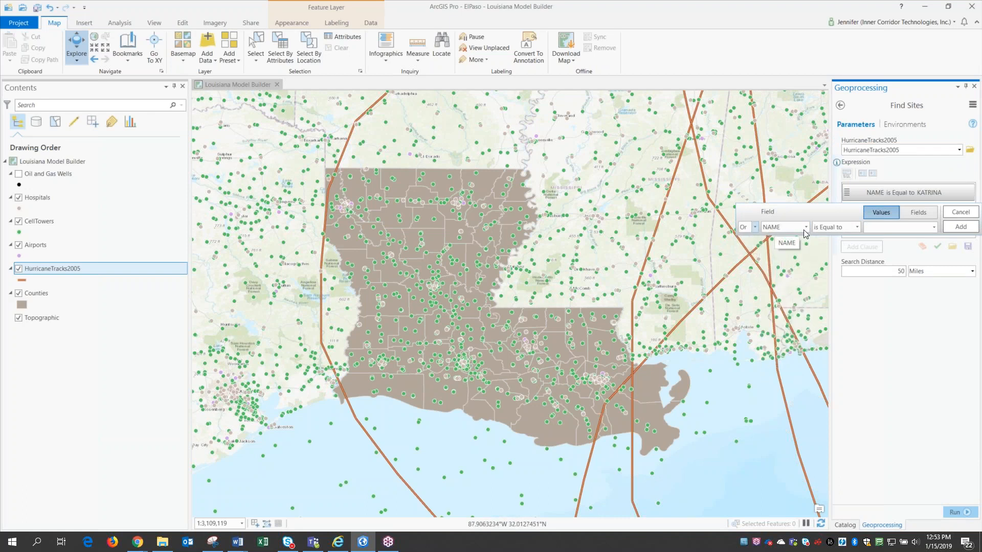
click(933, 227)
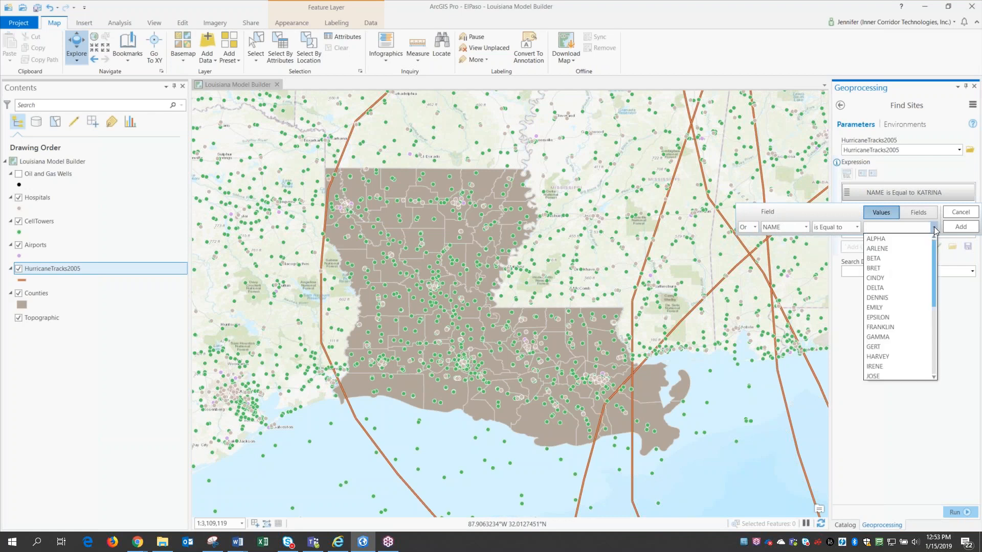
click(960, 212)
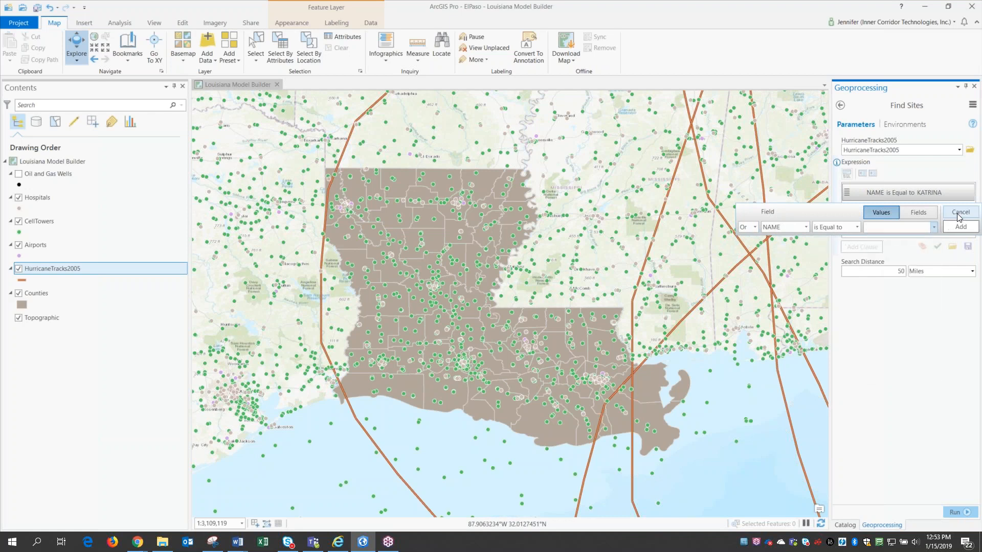
click(959, 212)
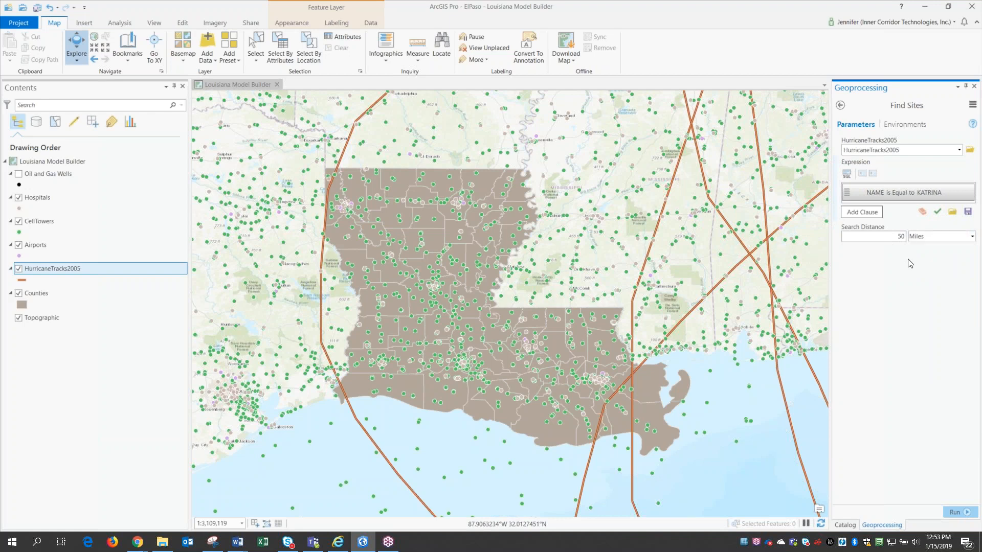
mouse_move(924, 304)
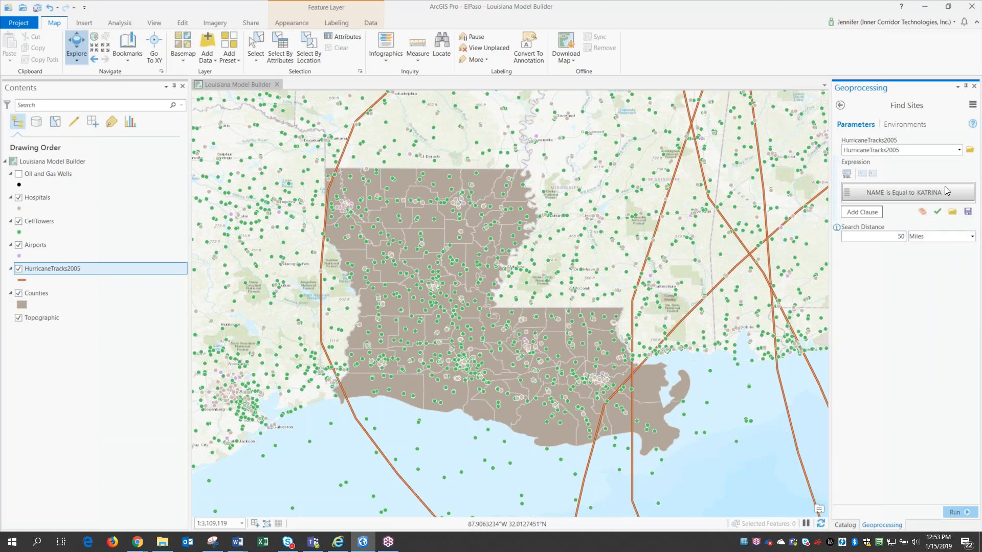
mouse_move(890, 359)
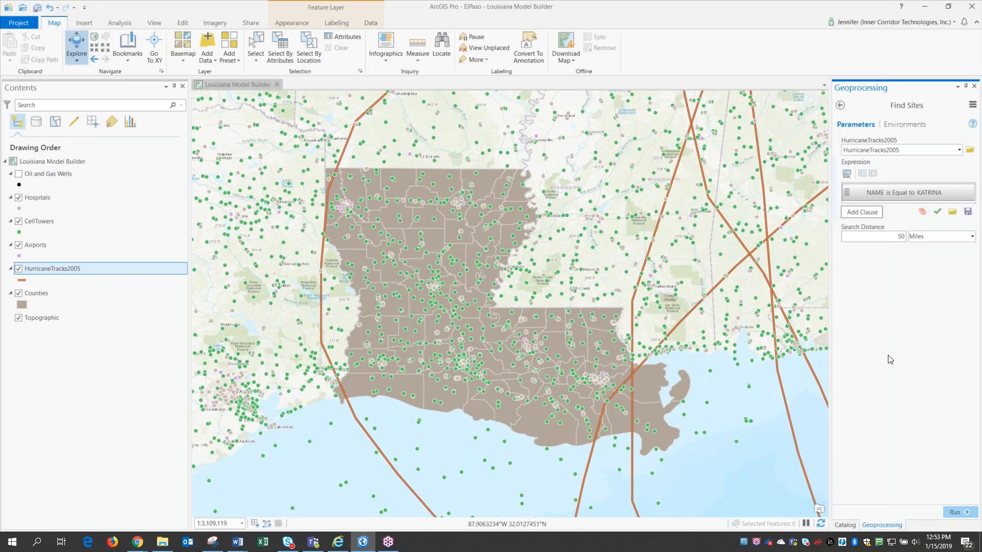
mouse_move(954, 513)
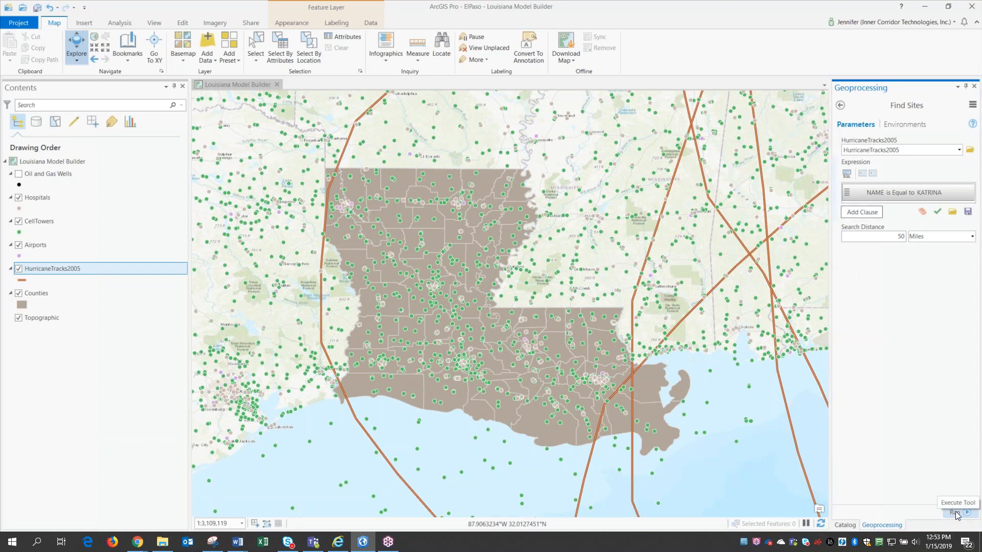
- Run Find Sites to create the In_Hurricane_Path feature classes, then return to the catalog
click(952, 512)
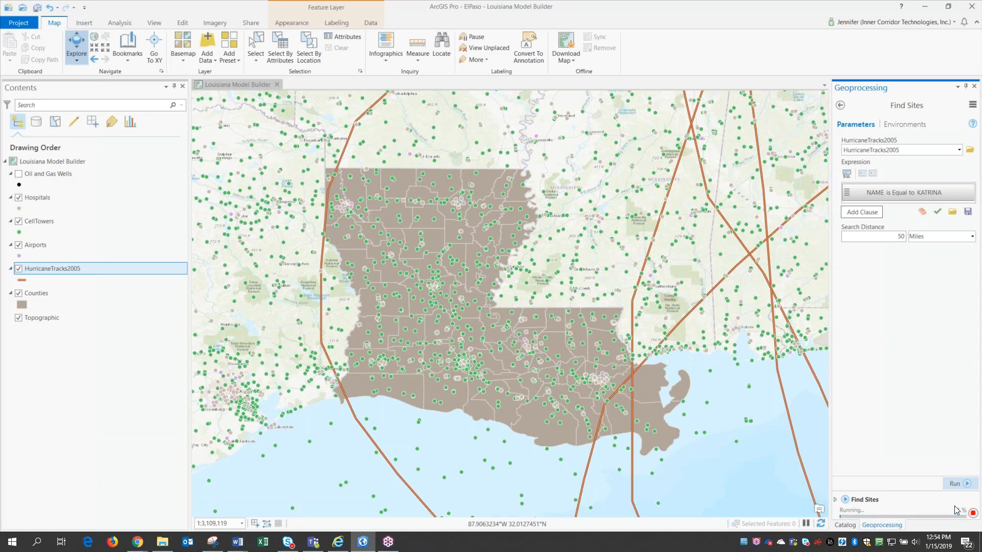
click(952, 482)
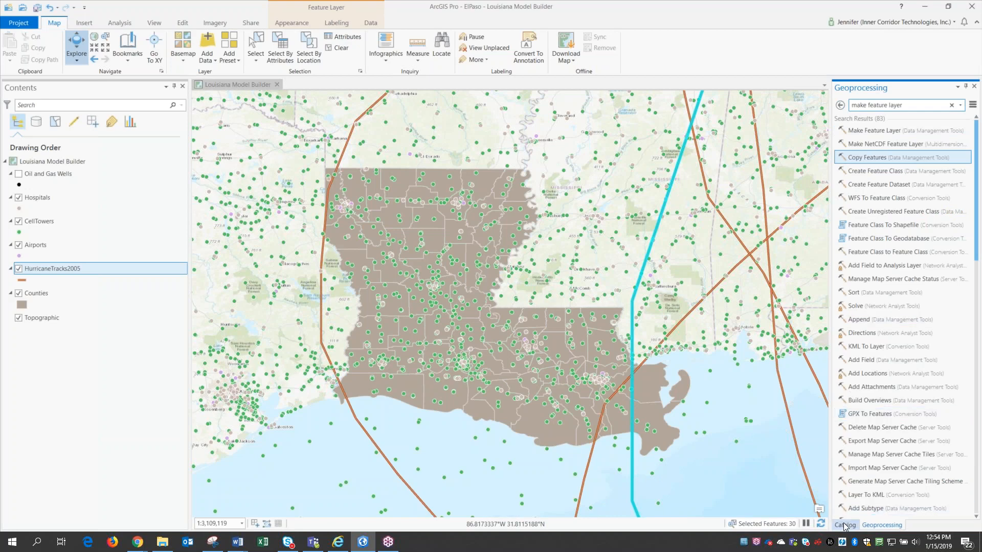
click(843, 525)
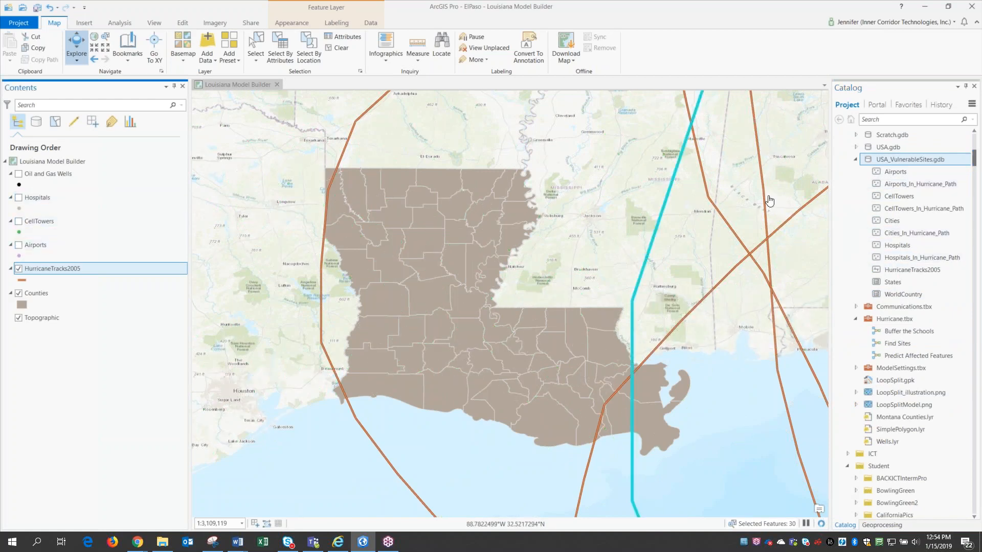
mouse_move(921, 233)
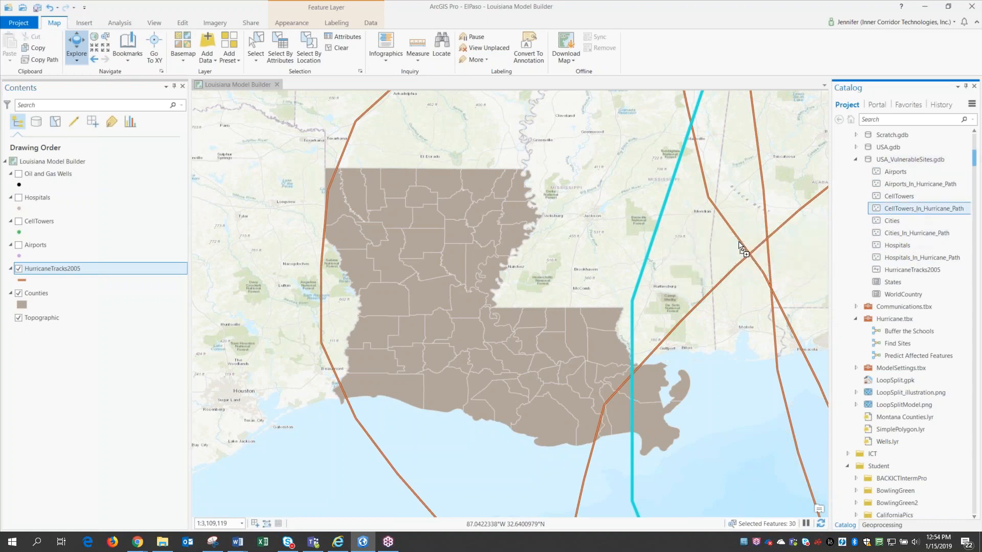
- Add the CellTowers, Cities and Airports In_Hurricane_Path feature classes to the Louisiana map
double_click(922, 208)
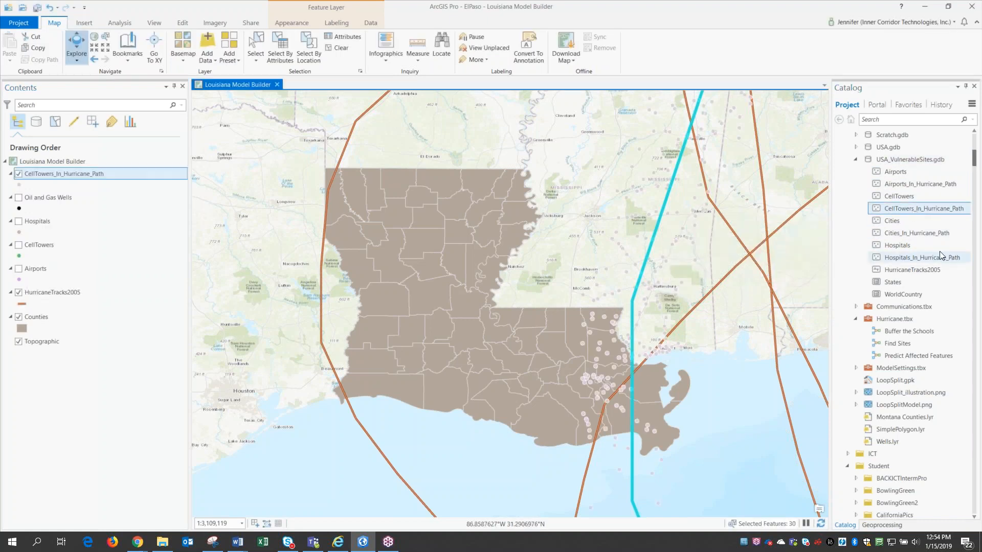
click(917, 232)
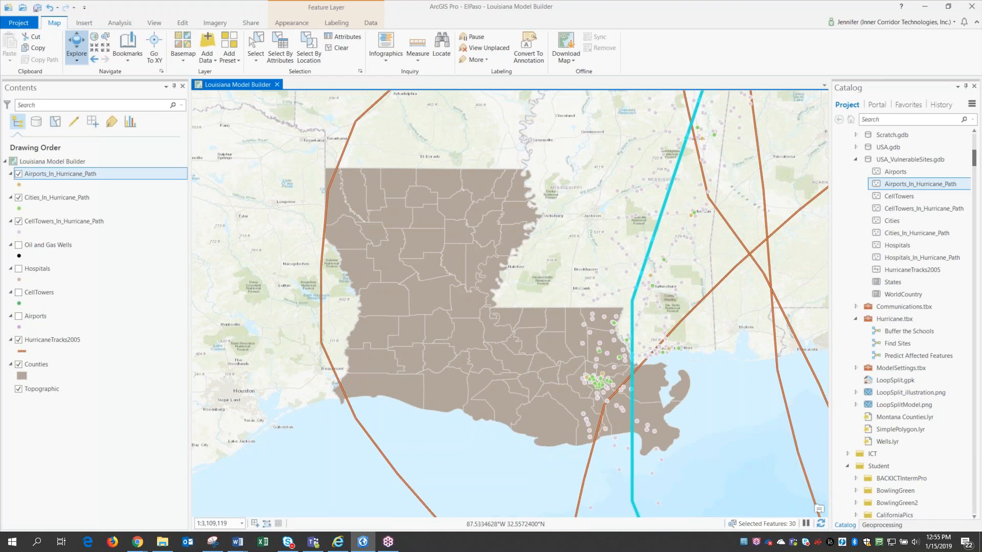
mouse_move(890, 44)
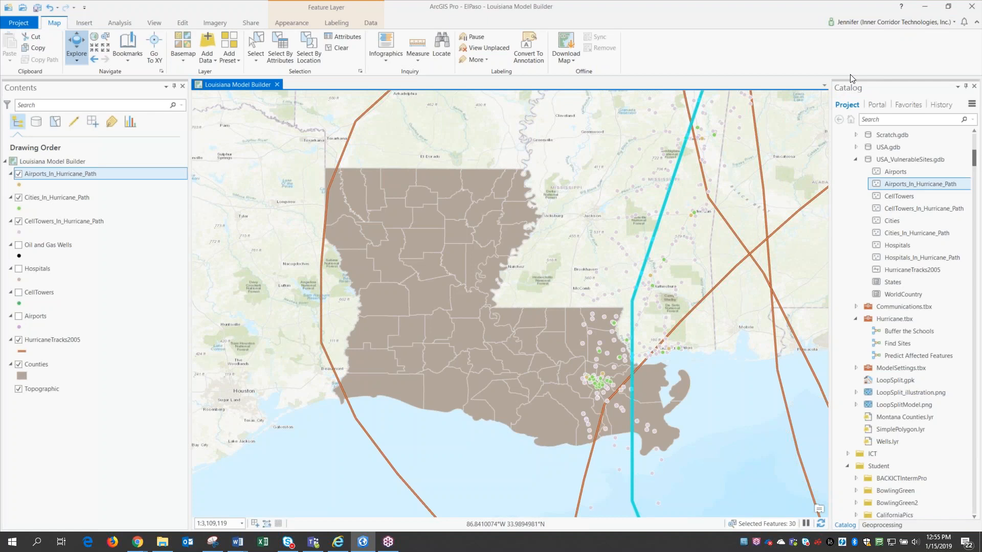
mouse_move(579, 416)
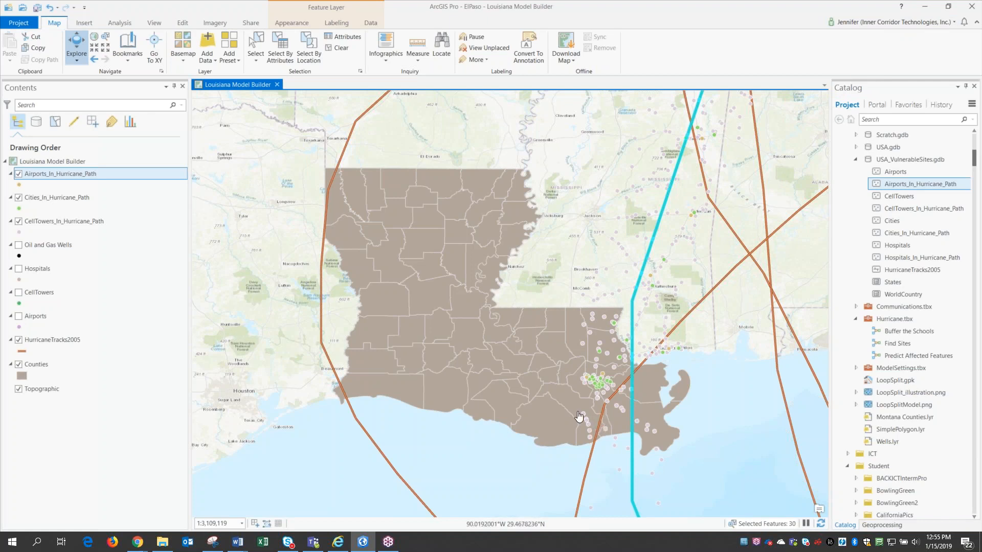